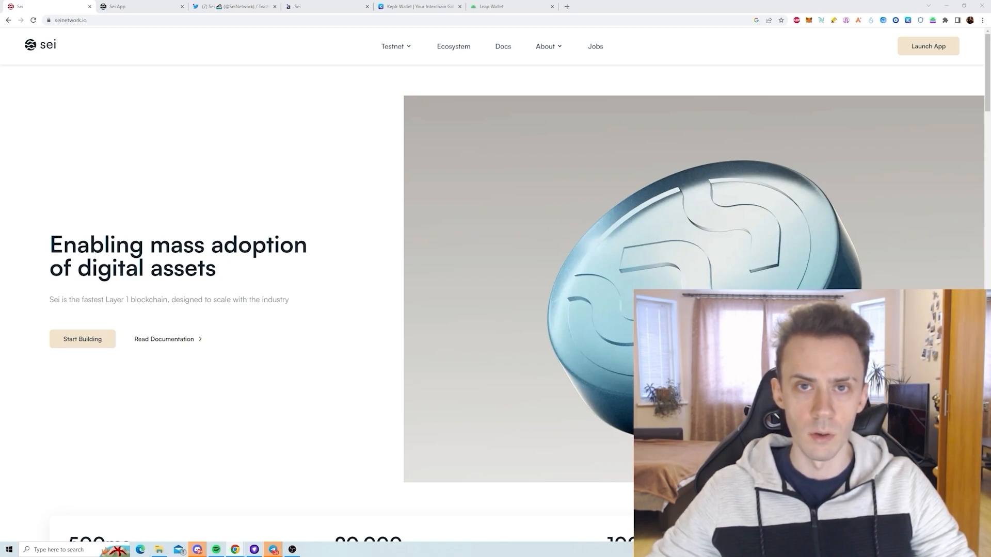
Step: Open the Seinami testnet Missions page in a new tab from the Testnet menu
left_click(140, 6)
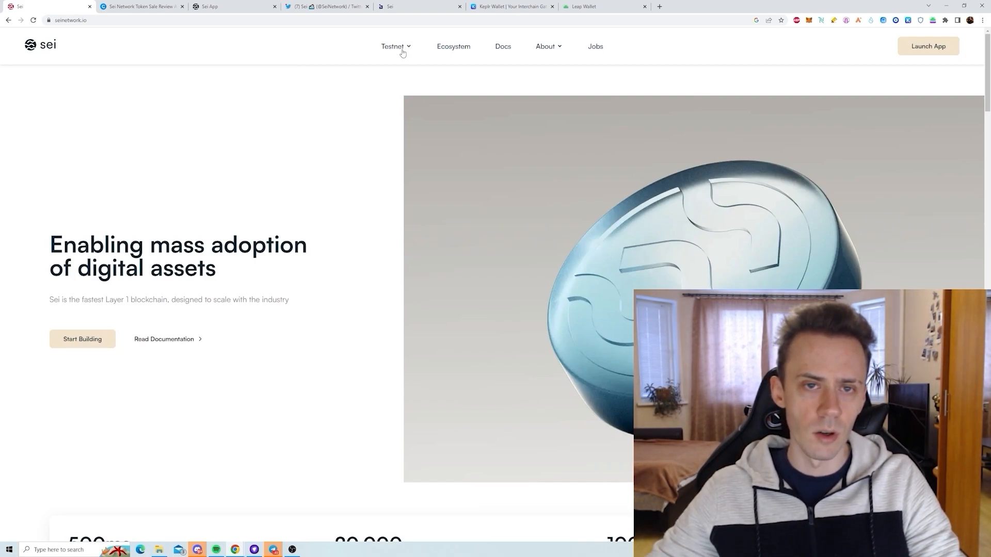
right_click(420, 126)
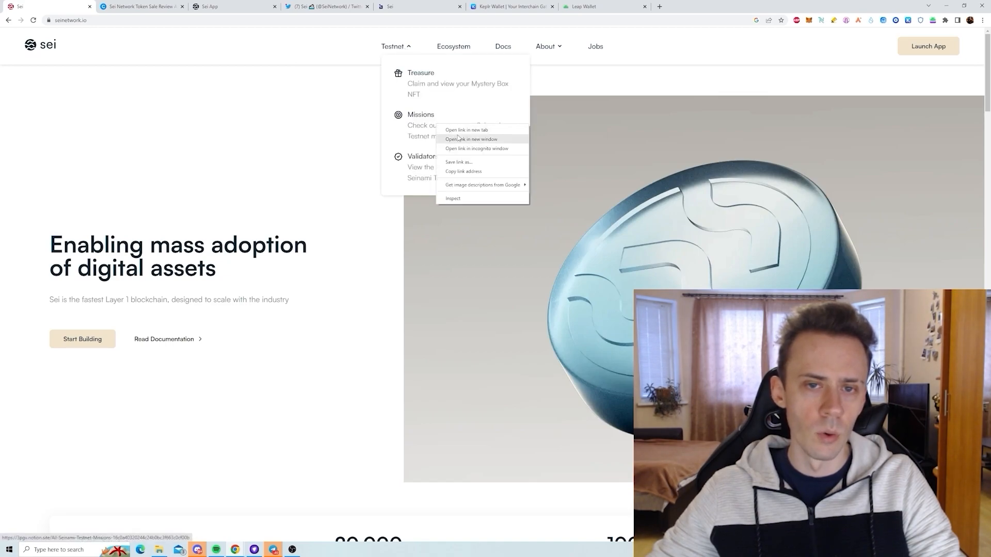
left_click(467, 130)
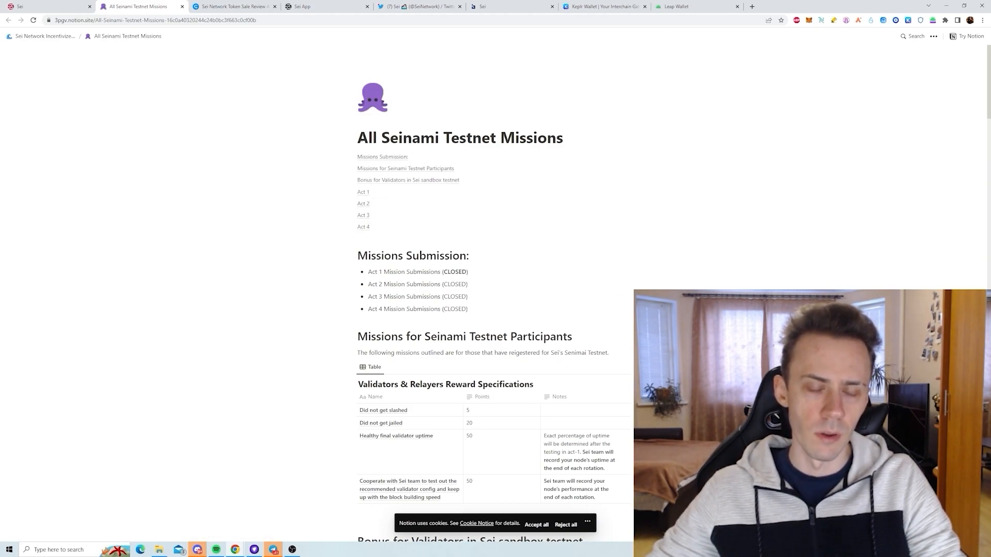
left_click_drag(357, 137, 450, 137)
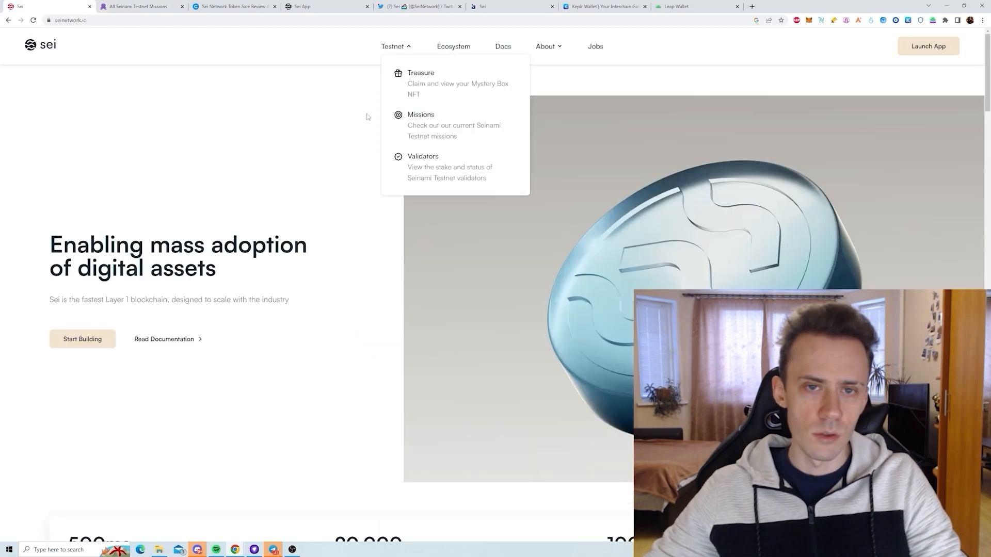
mouse_move(445, 89)
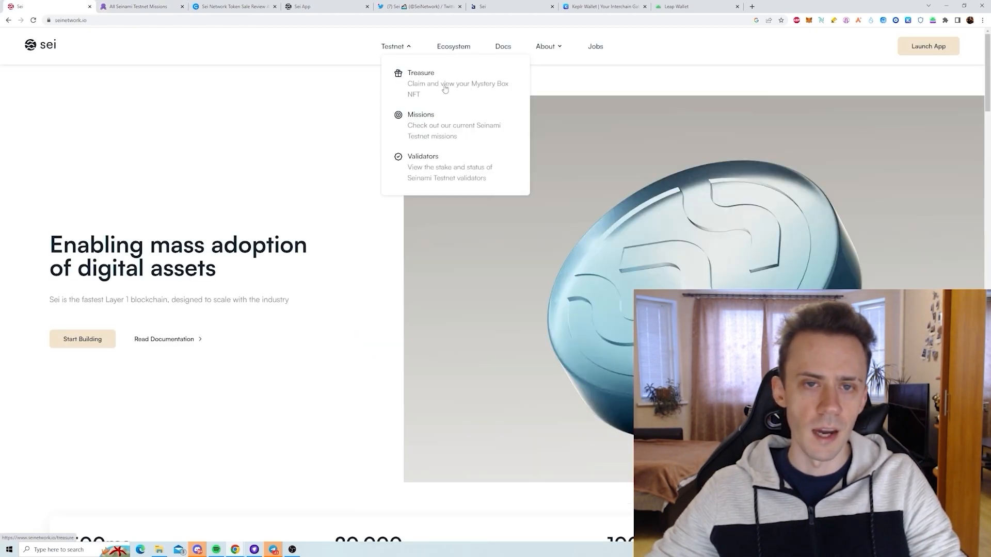
Step: Open the Sunken Treasure NFT page and return to the Sei homepage tab
left_click(420, 72)
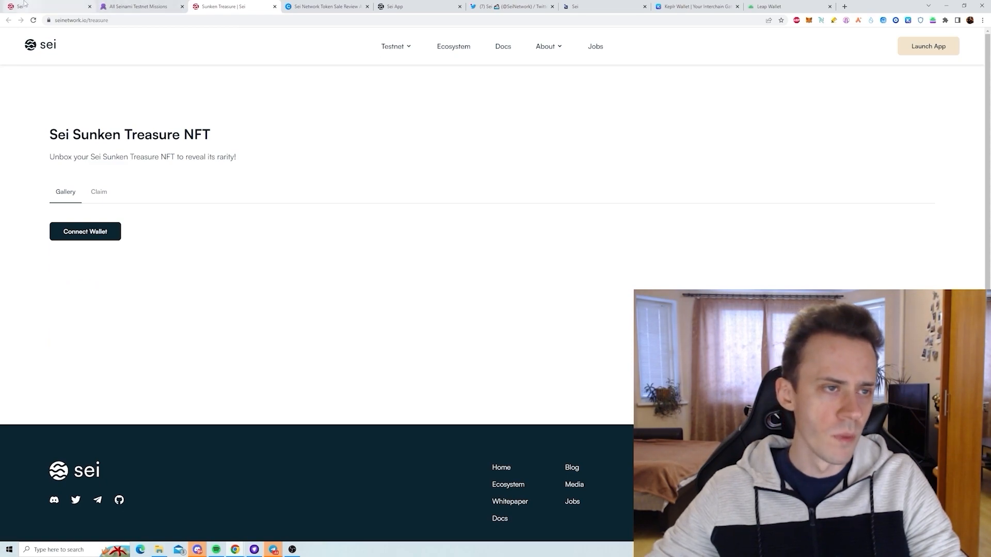
left_click(393, 46)
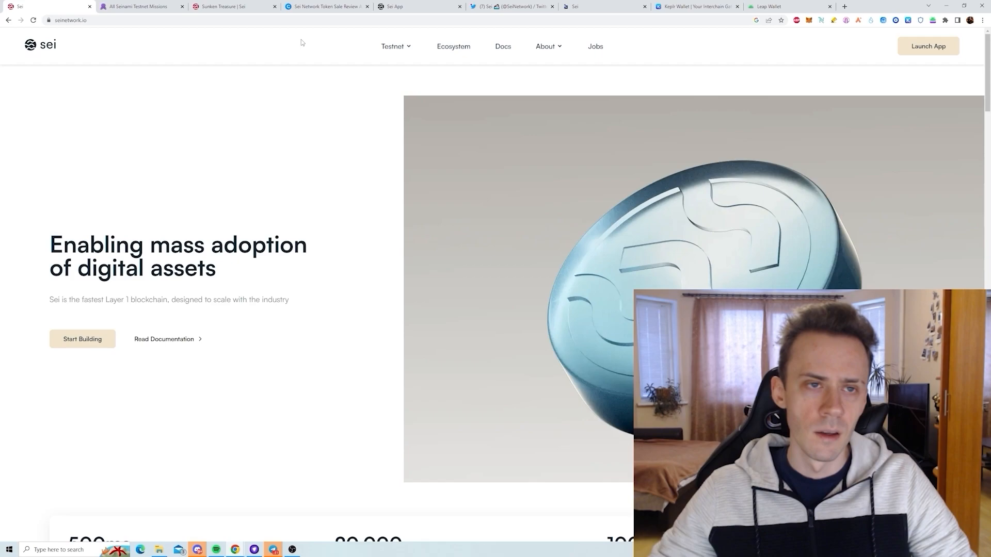
left_click(143, 6)
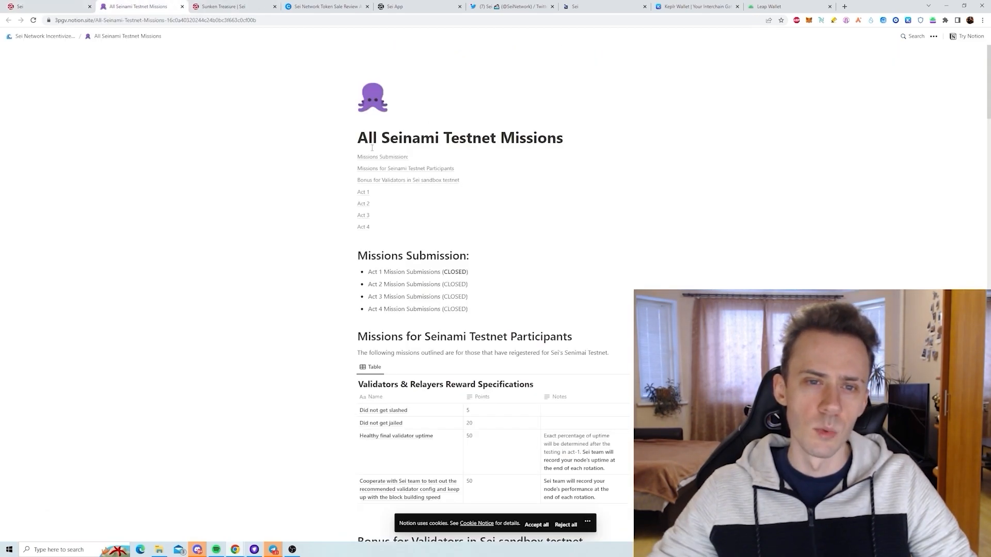
left_click(45, 6)
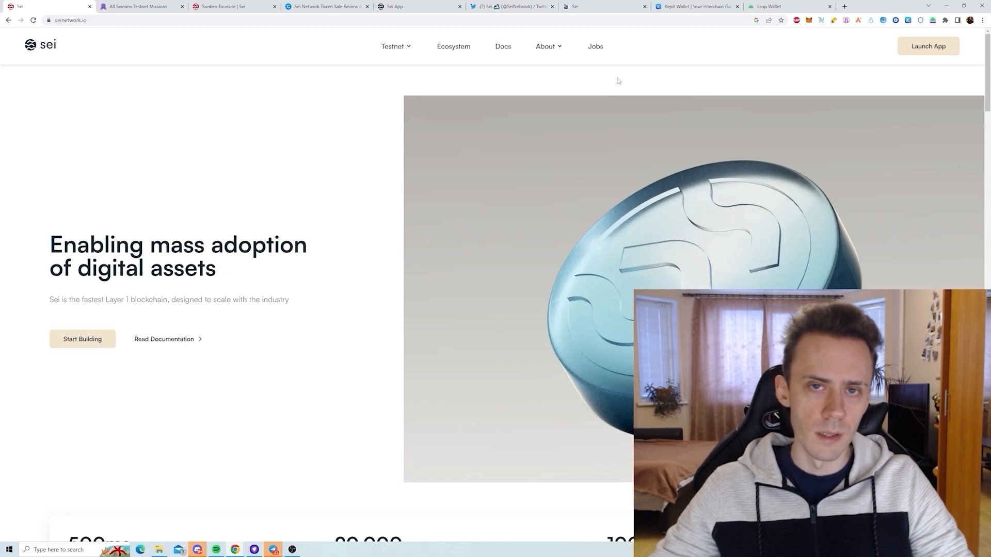
Step: Reach the Download Keplr Wallet page via Install Keplr, then return to the Sei tab
left_click(695, 6)
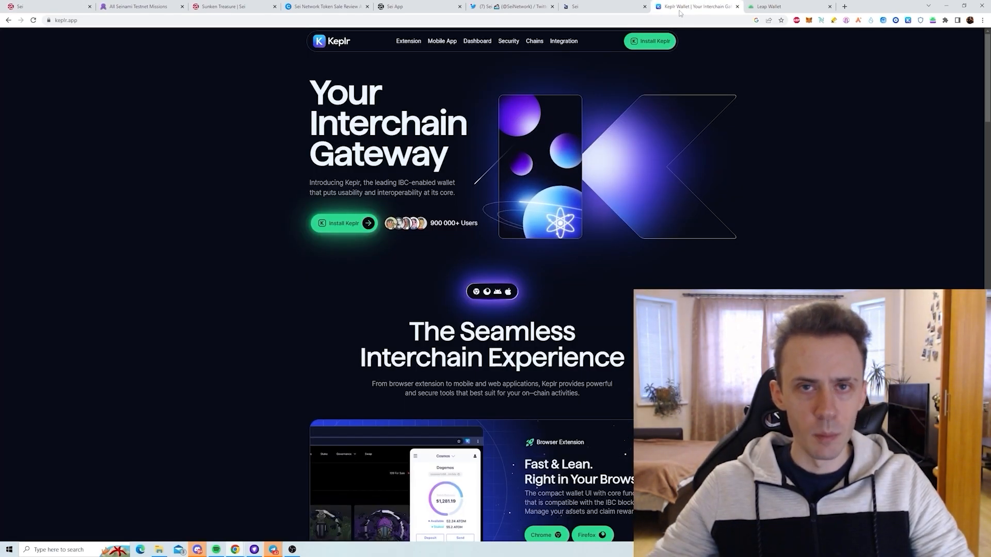
left_click(786, 6)
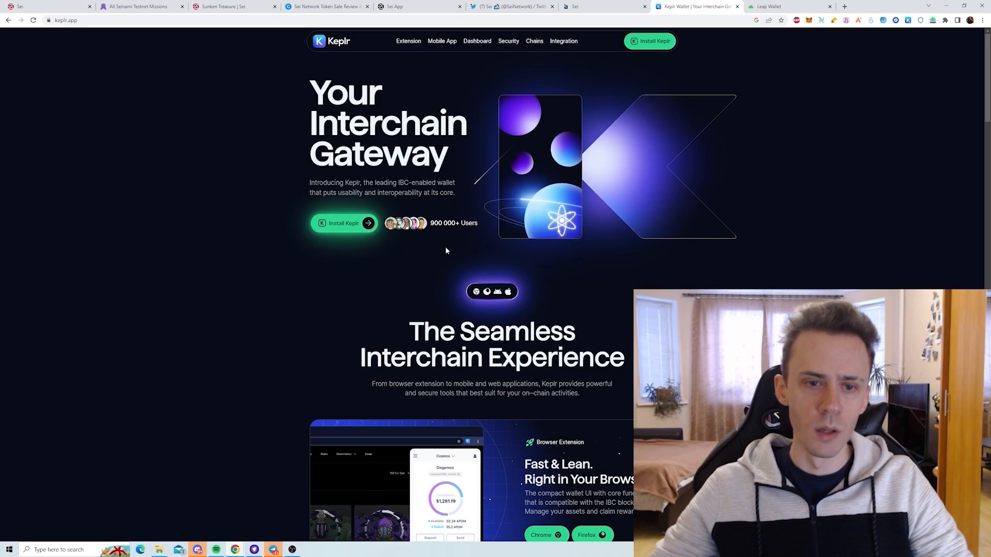
left_click(343, 223)
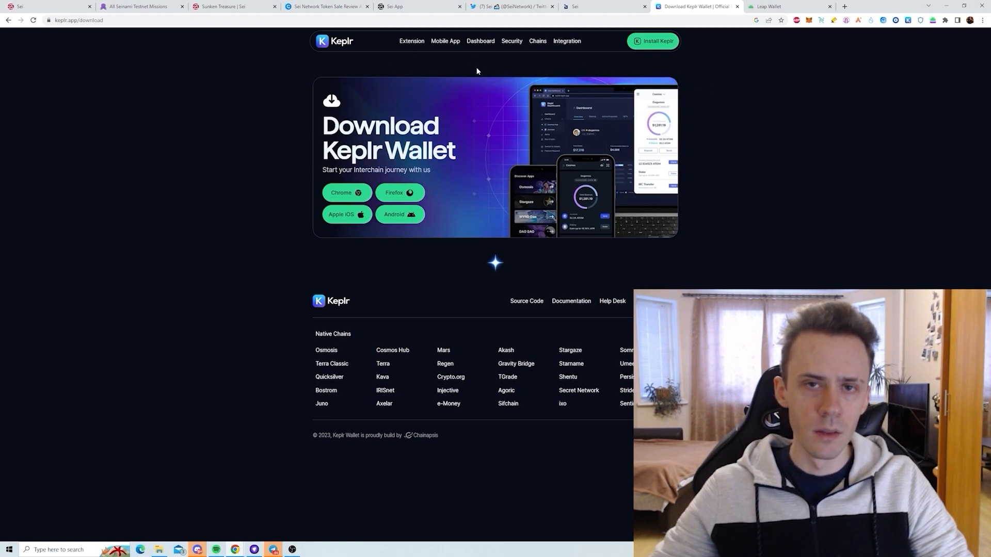
left_click(787, 7)
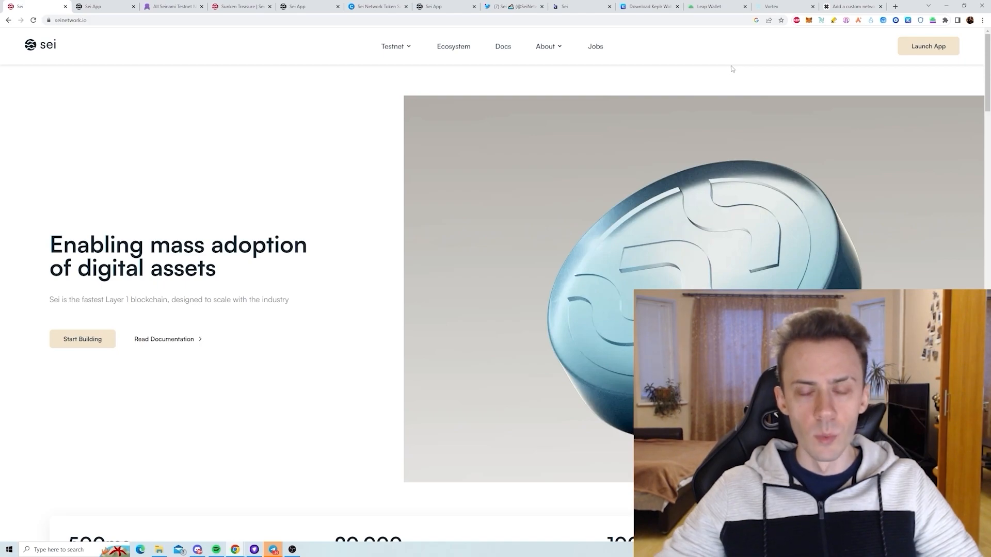
mouse_move(533, 74)
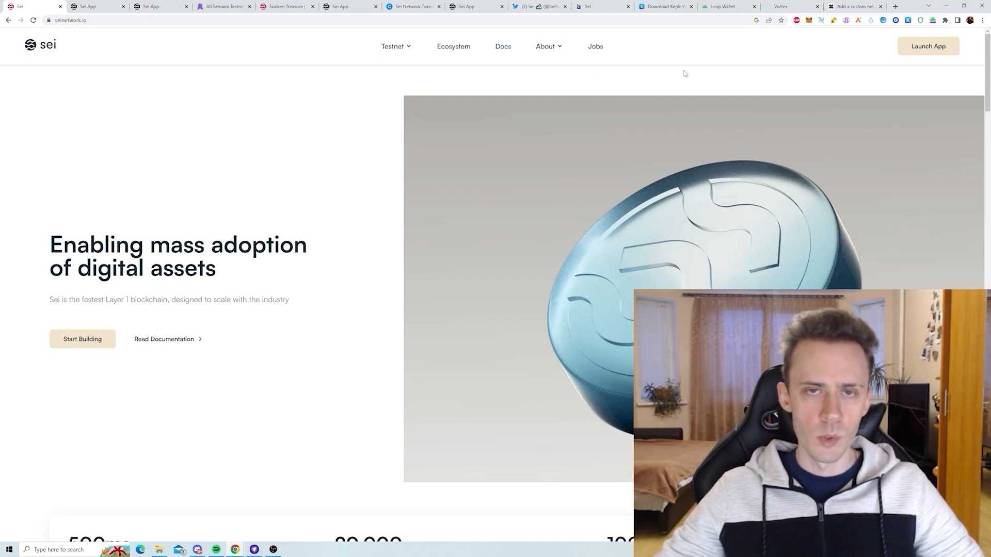
mouse_move(817, 64)
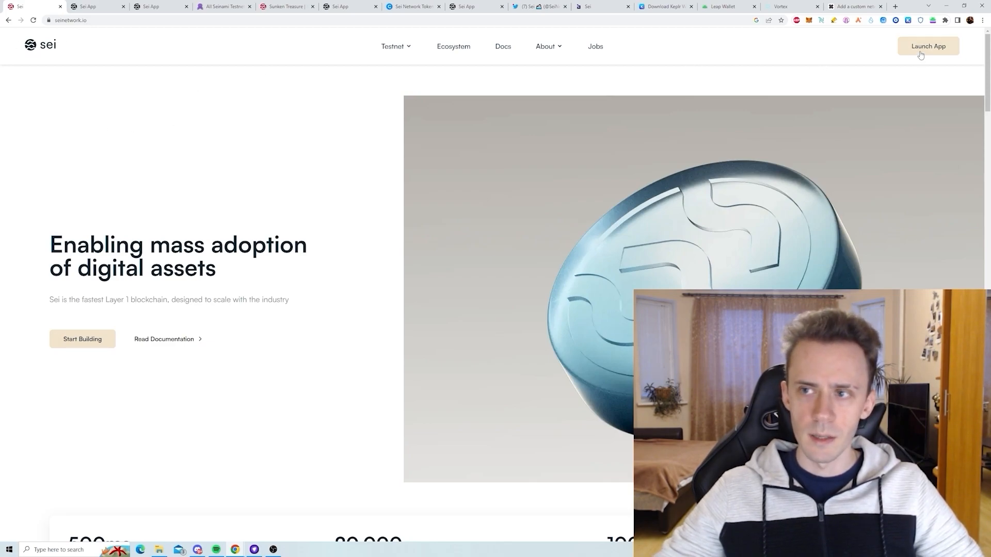
Step: Launch the Sei testnet app and show the connected wallet's options in Vortex
left_click(926, 46)
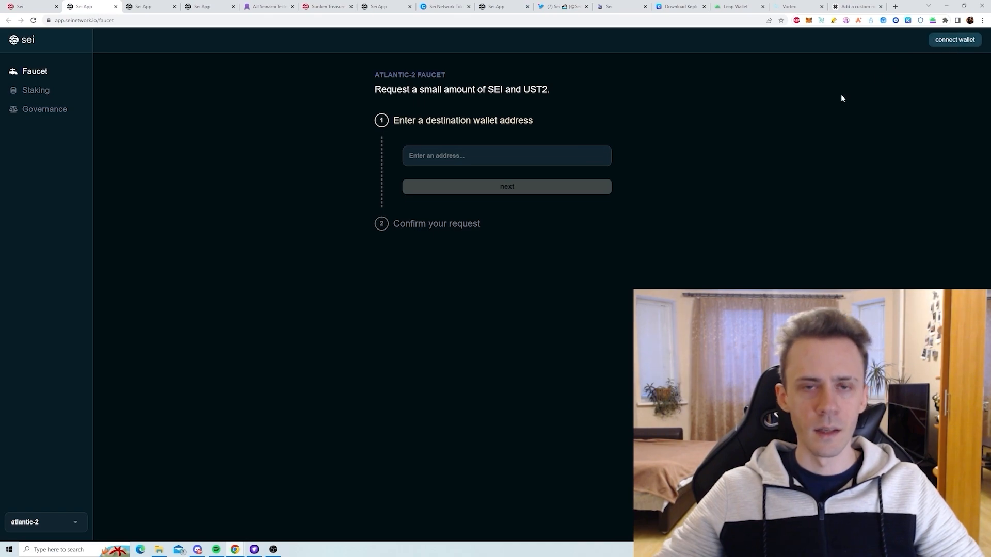
mouse_move(309, 165)
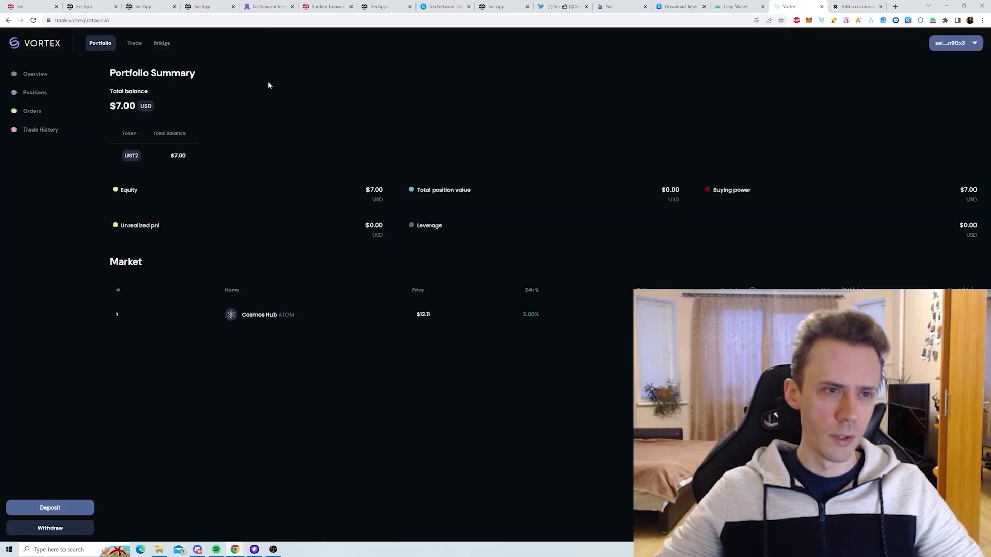
mouse_move(285, 77)
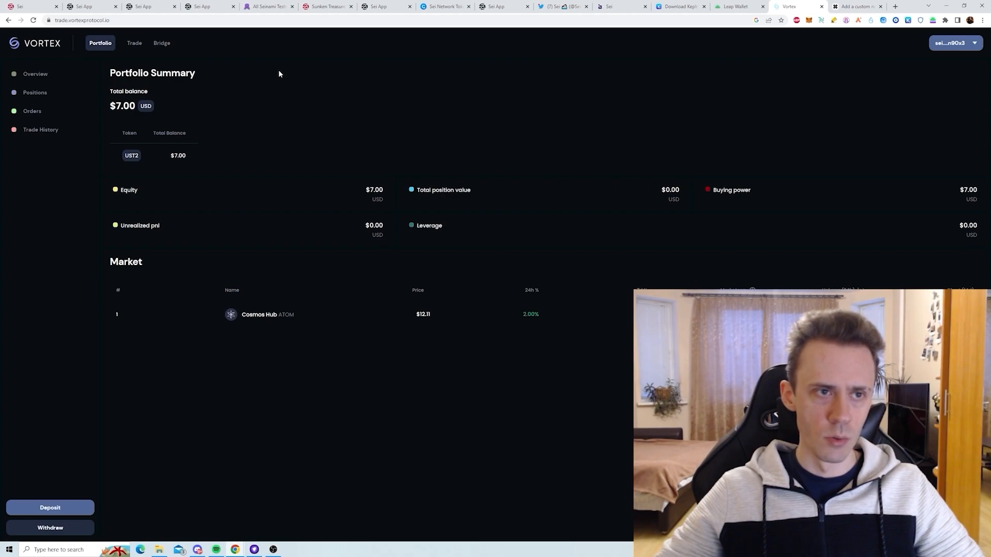
left_click(948, 43)
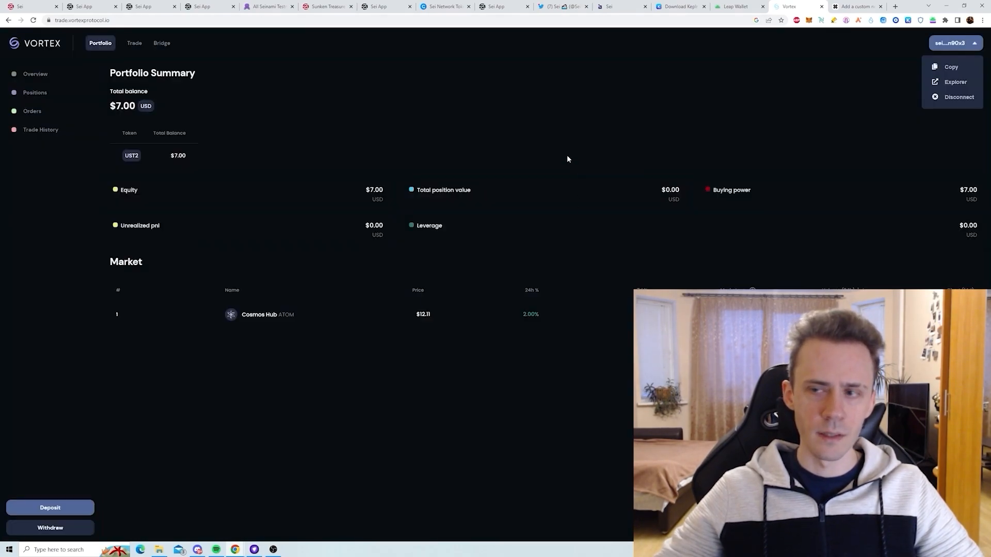
mouse_move(606, 144)
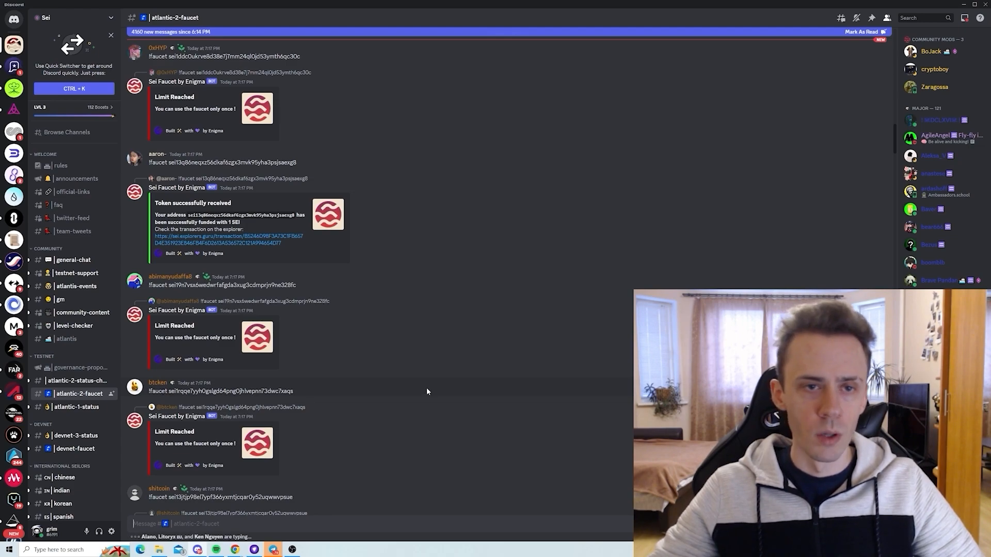
mouse_move(447, 380)
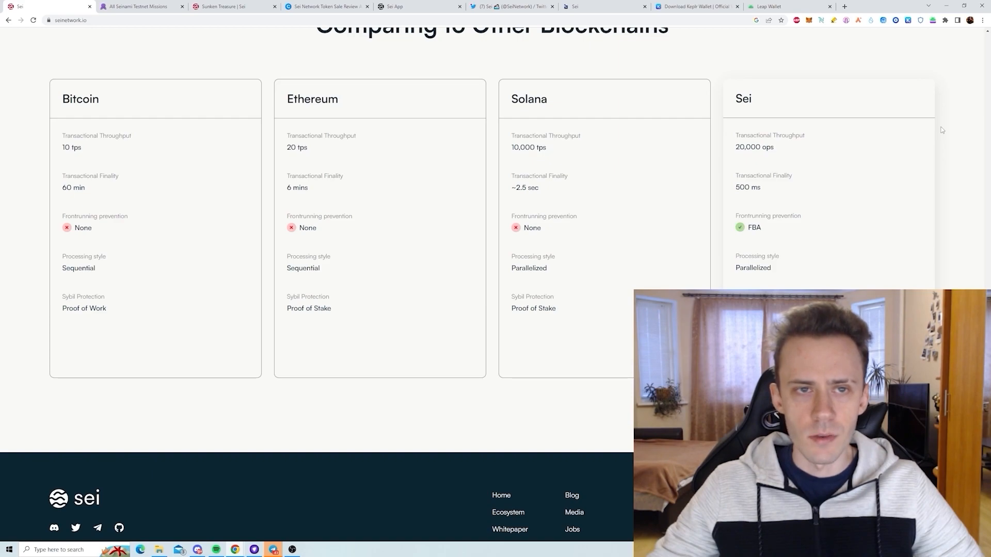
mouse_move(479, 74)
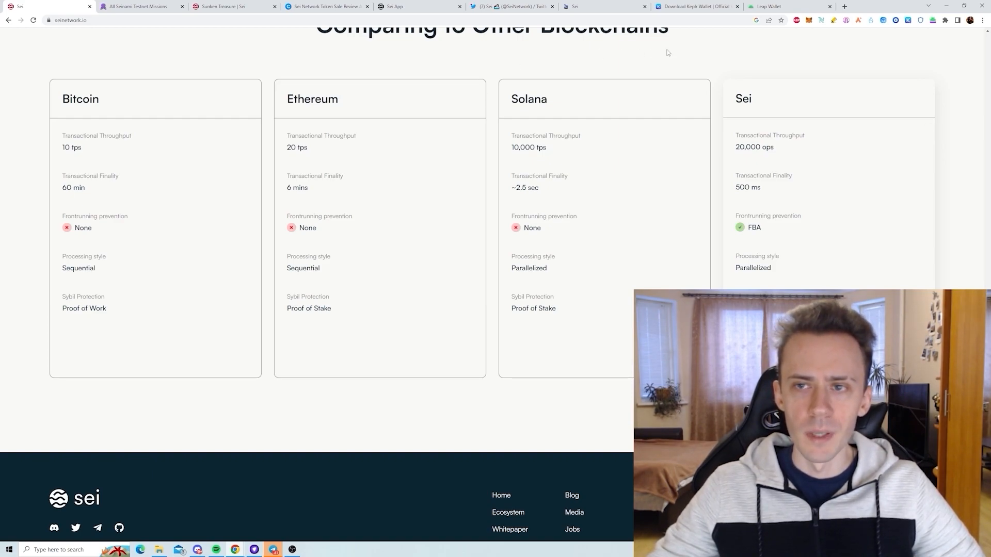
Step: Switch to the Sei product page on Blocked listing testnet incentives
left_click(601, 6)
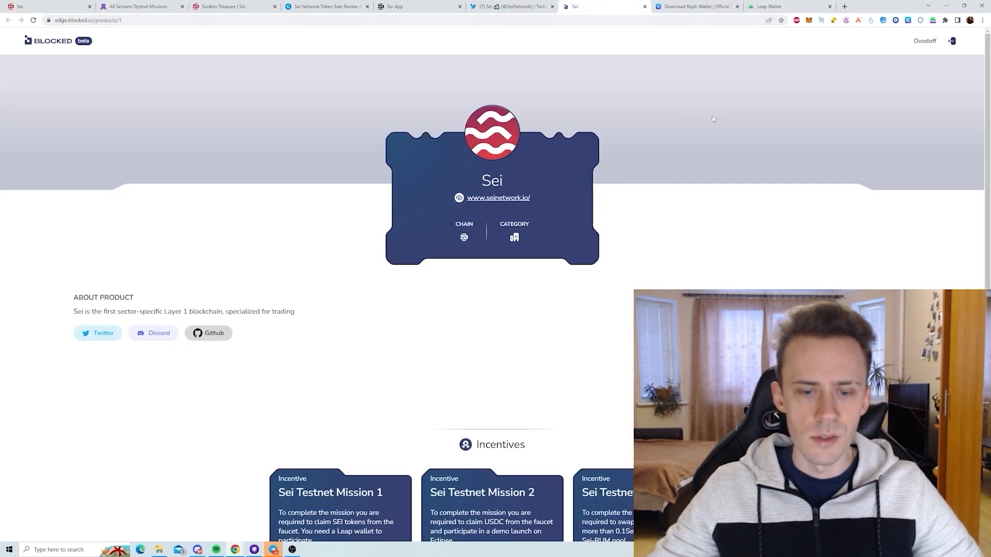
Step: Start Sei Testnet Mission 1 on Blocked and advance through its first steps
scroll("down", 3)
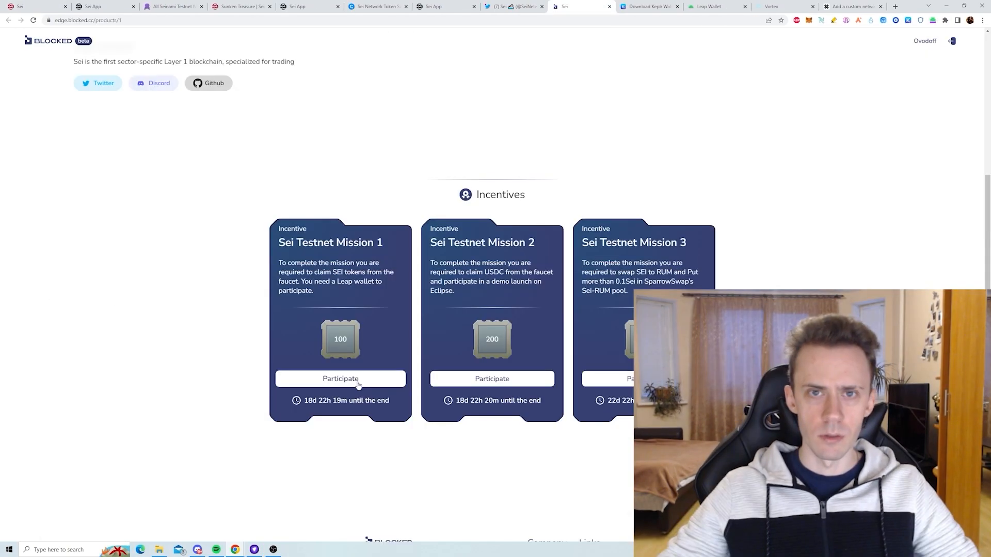
left_click(340, 379)
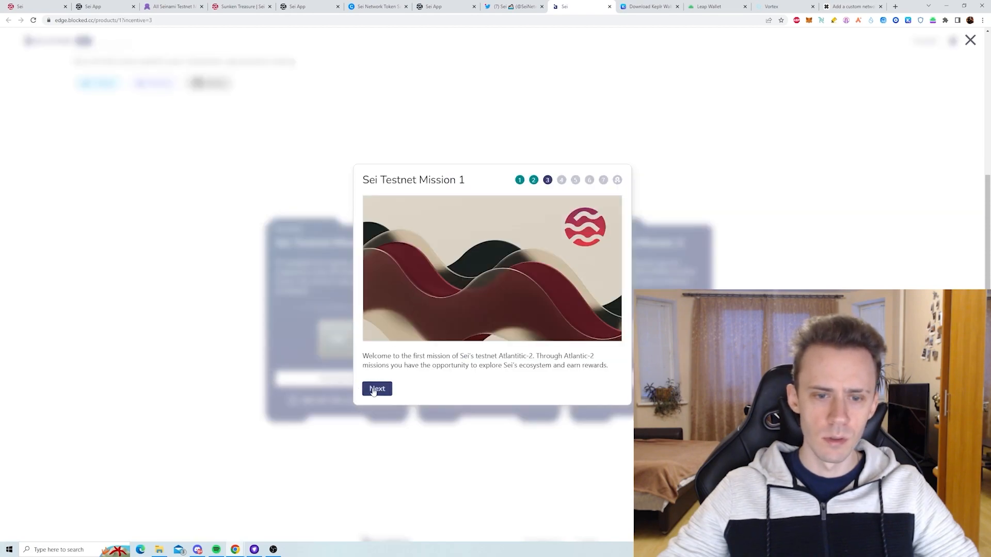
left_click(377, 389)
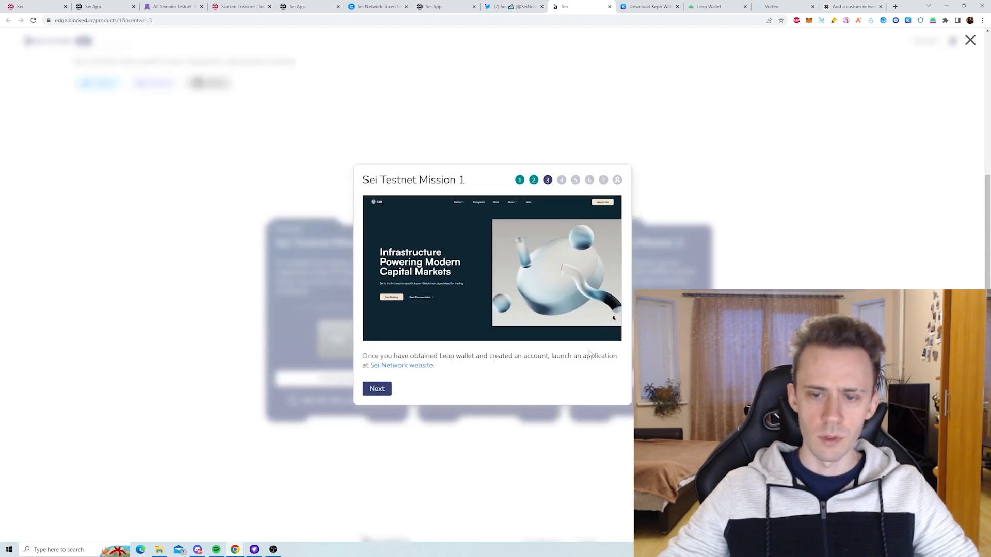
left_click(377, 389)
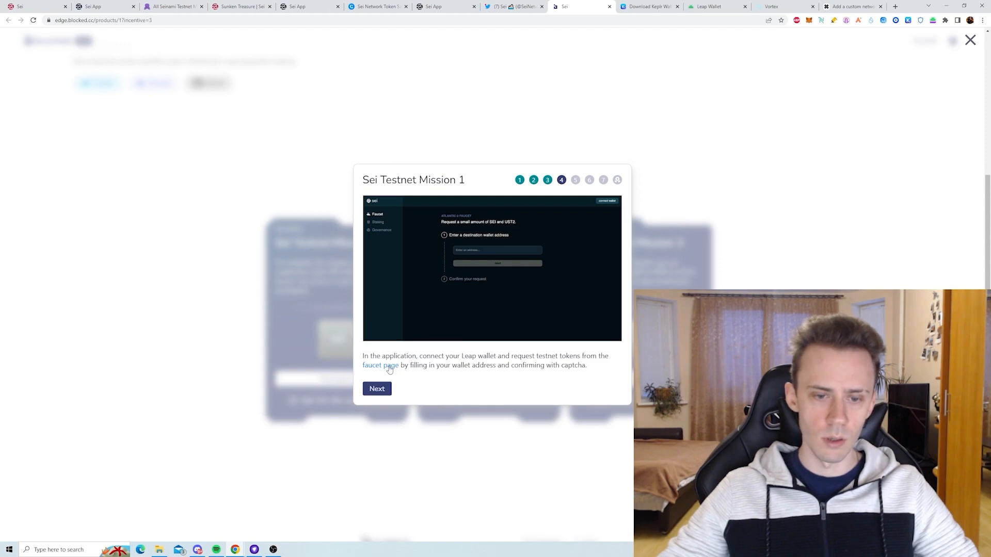
Step: Open the Atlantic-2 faucet page from the mission's testnet-token step
left_click(379, 366)
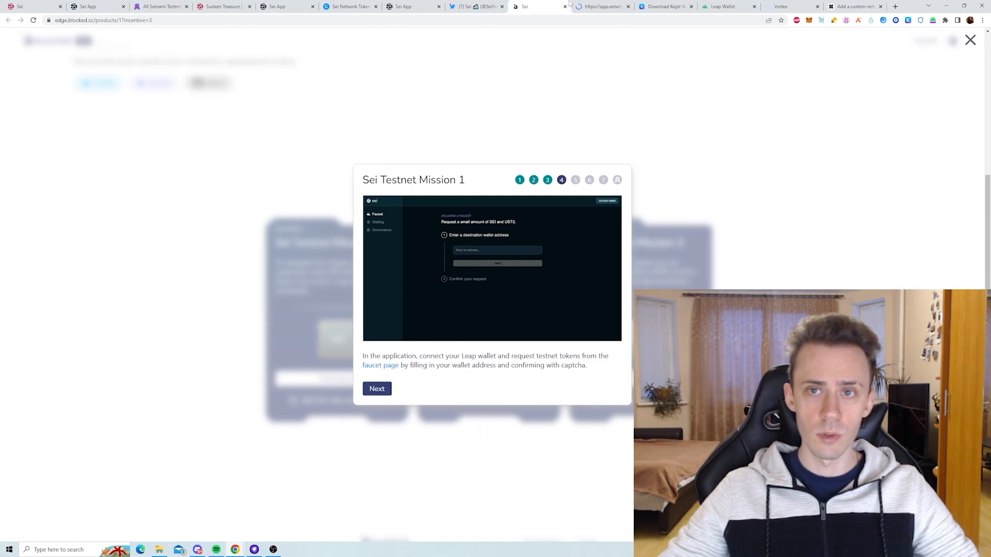
left_click(598, 6)
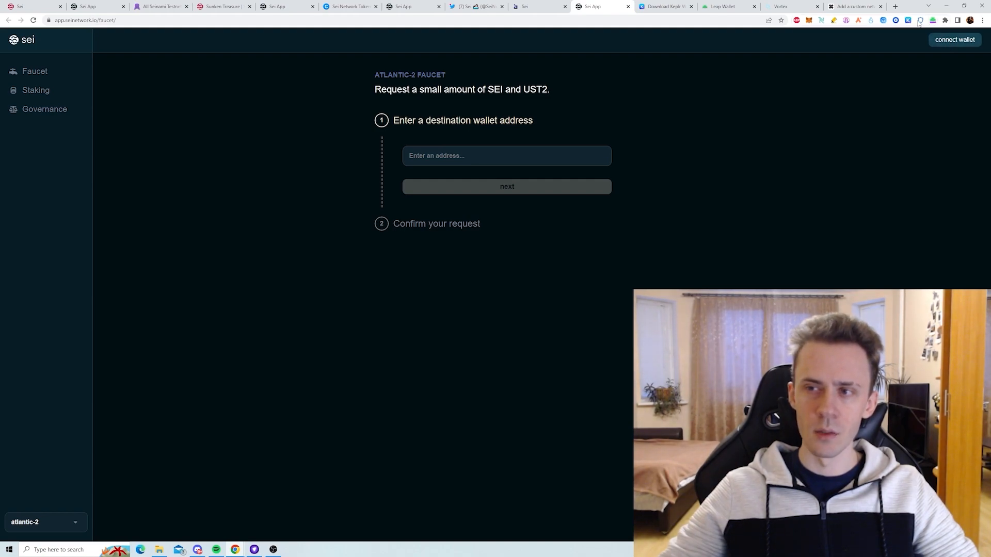
Step: Connect the Leap wallet to the Sei App faucet and approve the connection
left_click(954, 40)
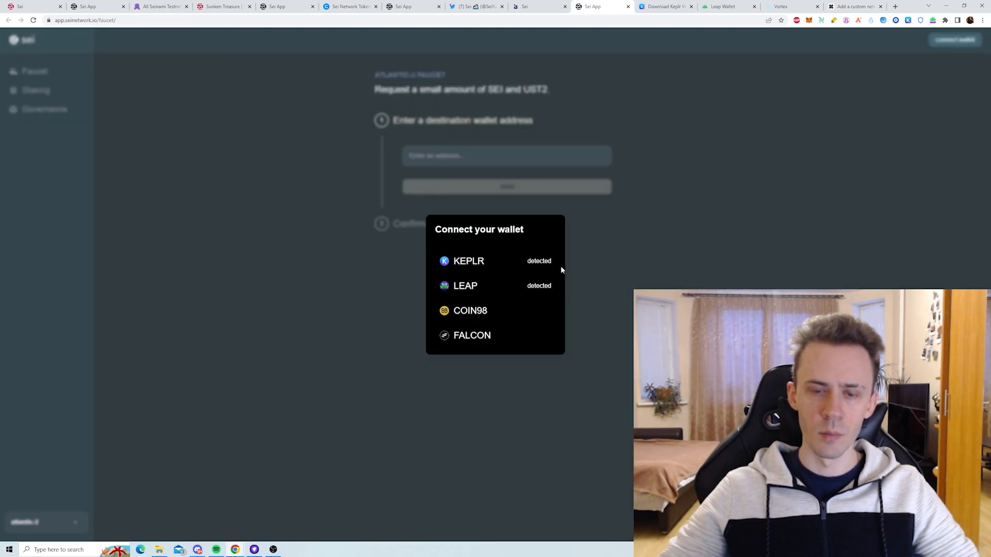
left_click(465, 286)
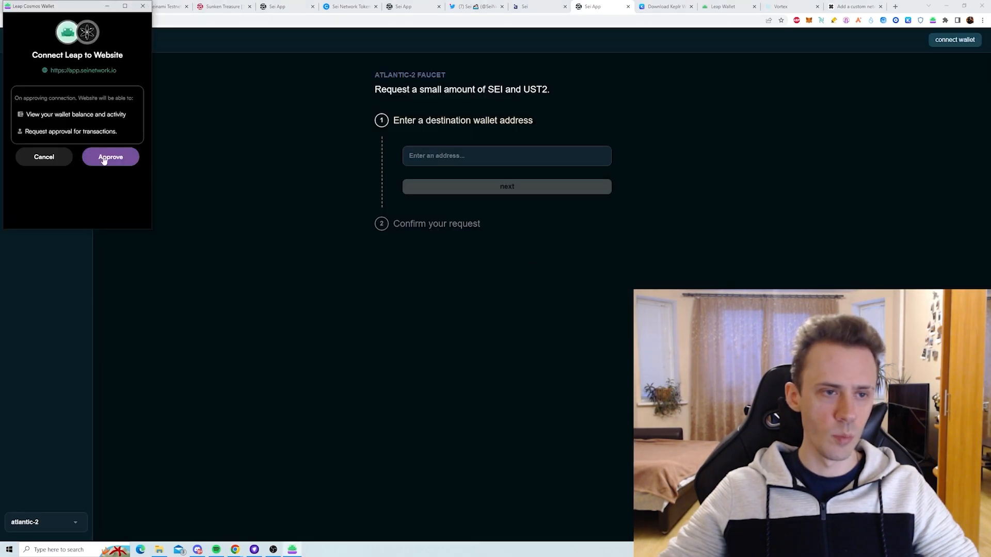
left_click(111, 157)
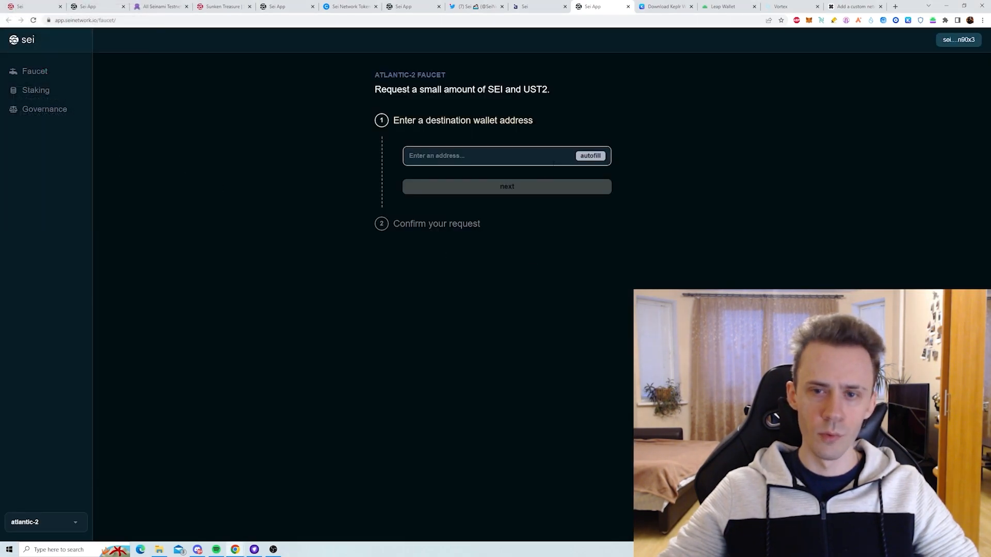
Step: Autofill the wallet address, pass hCaptcha and request test SEI, then return to Blocked
left_click(589, 155)
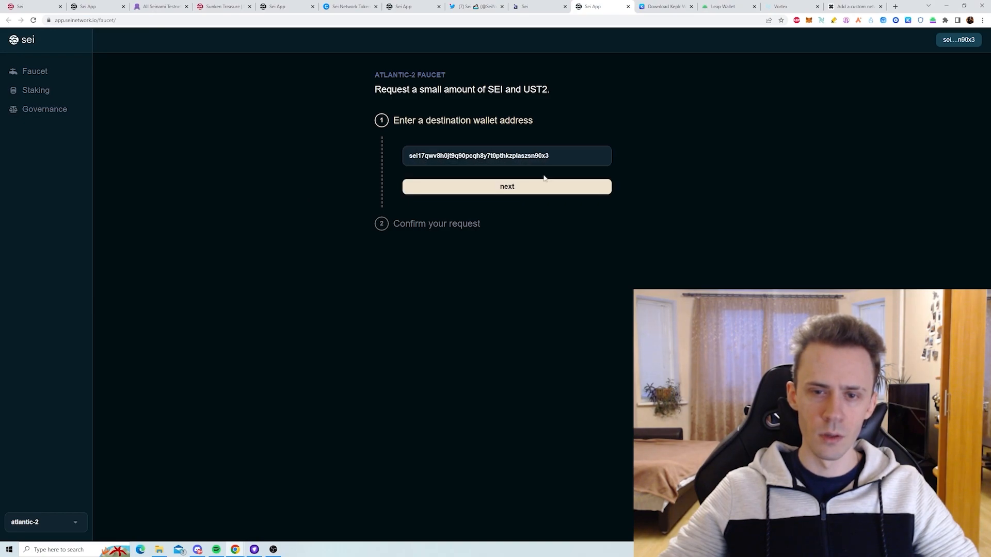
left_click(506, 186)
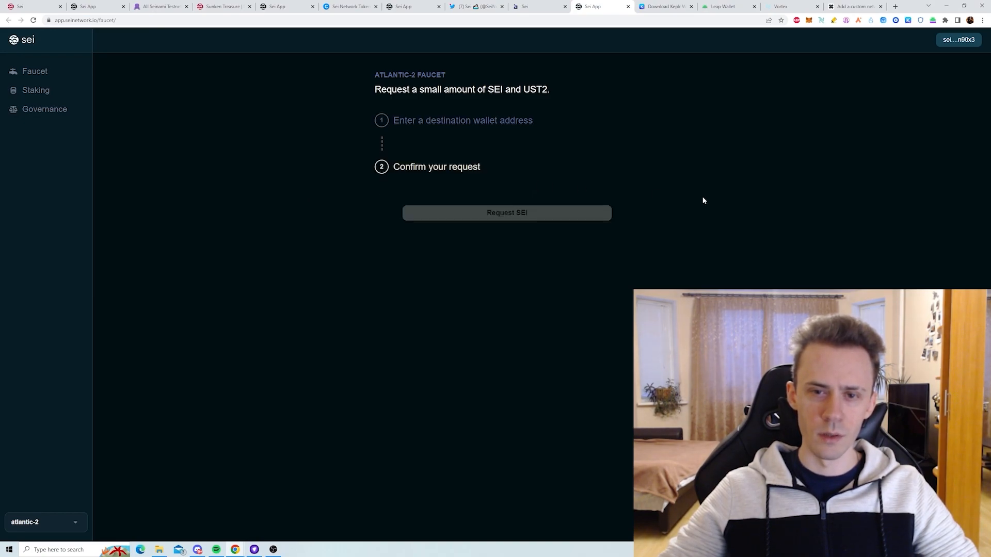
left_click(505, 213)
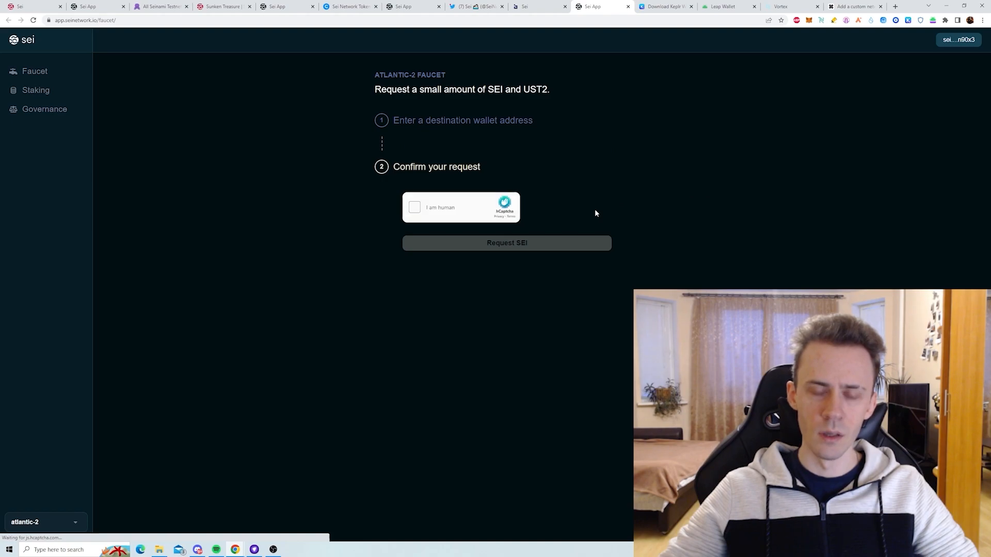
left_click(415, 207)
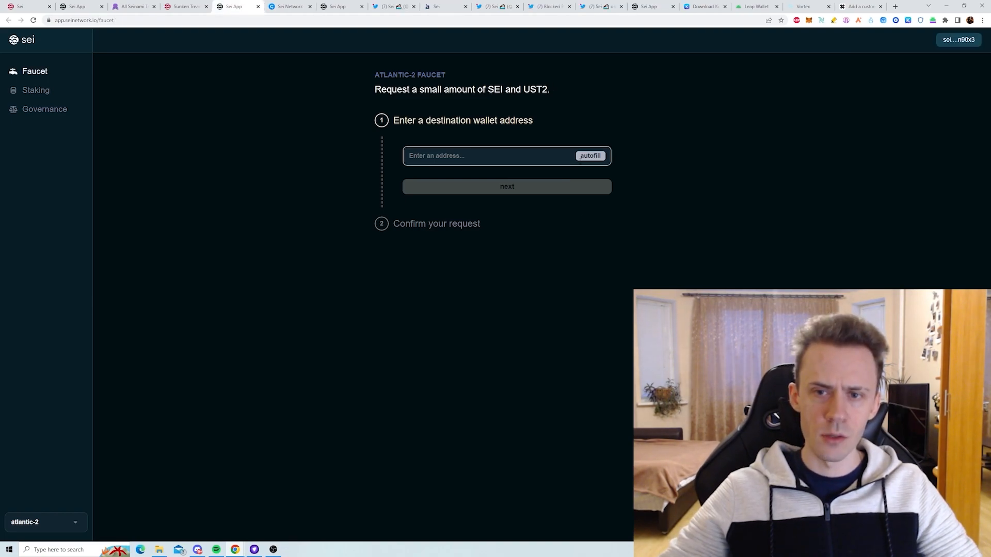
left_click(589, 156)
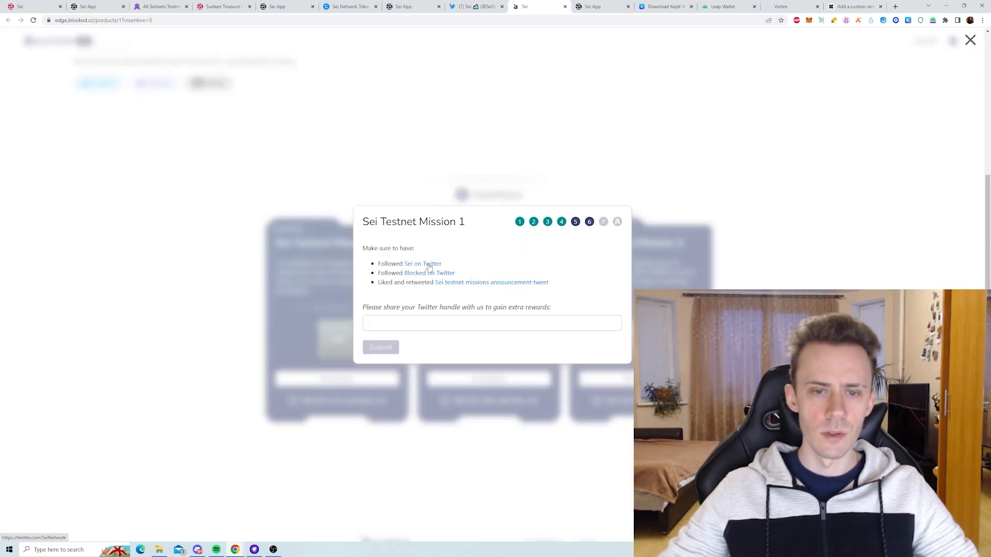
Step: Follow Sei and Blocked on Twitter and like and retweet the missions announcement
right_click(421, 263)
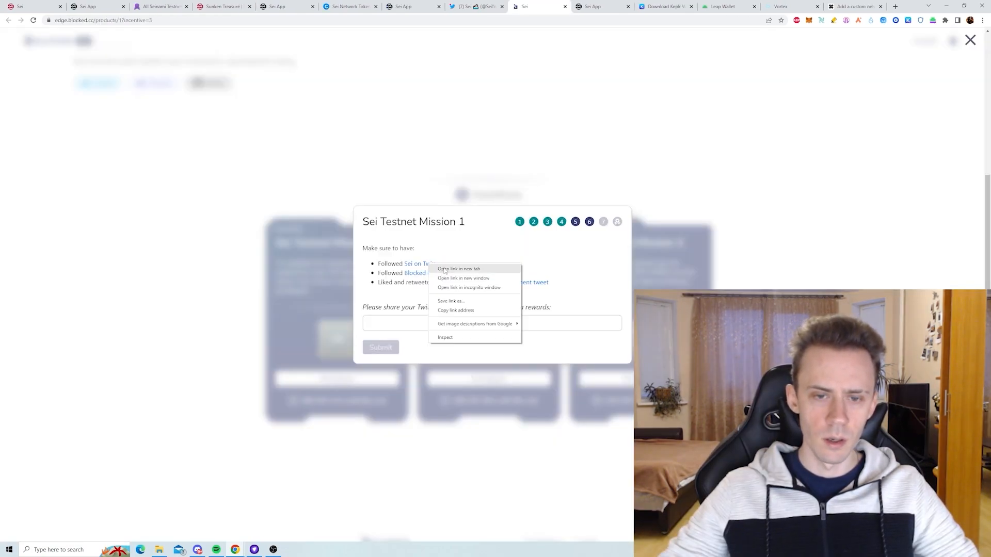
left_click(458, 269)
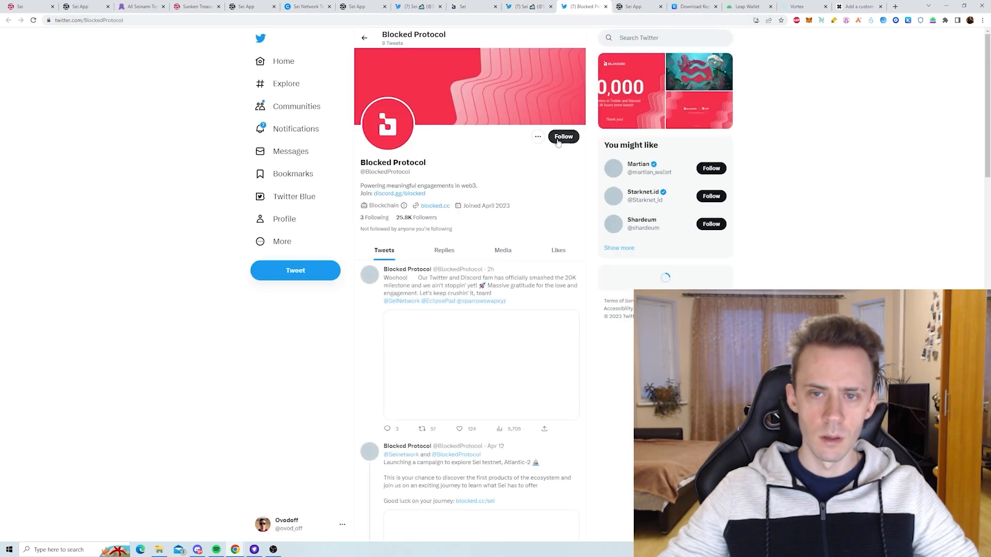
left_click(473, 7)
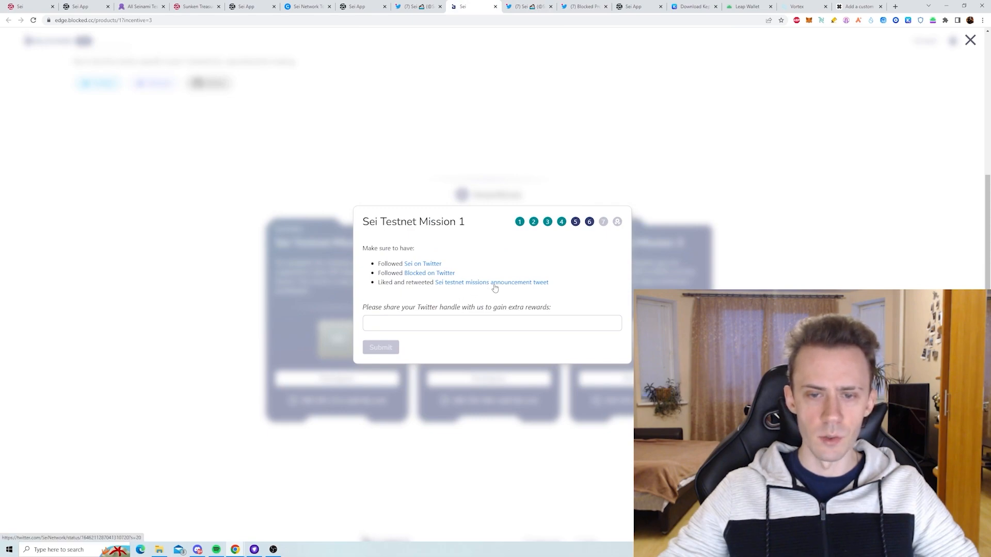
left_click(491, 283)
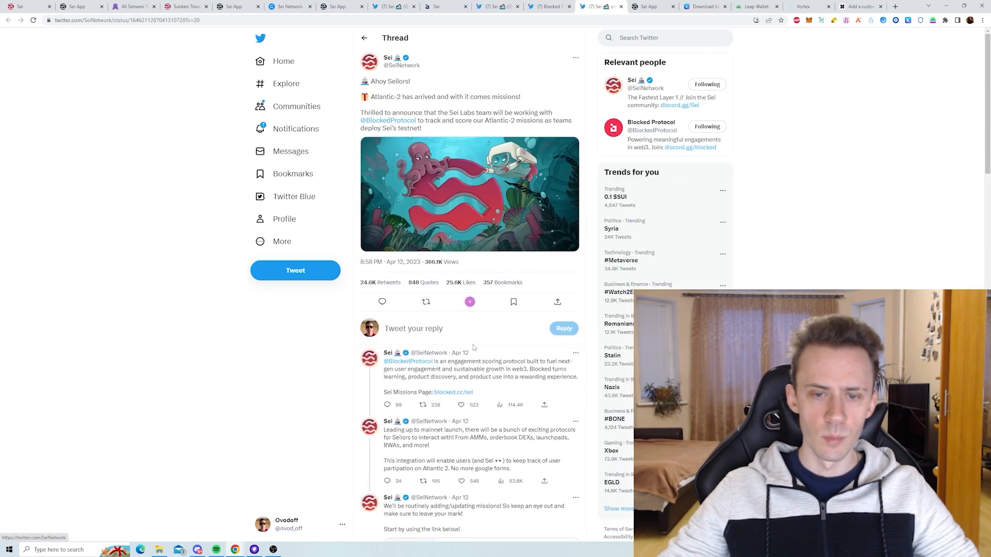
left_click(426, 301)
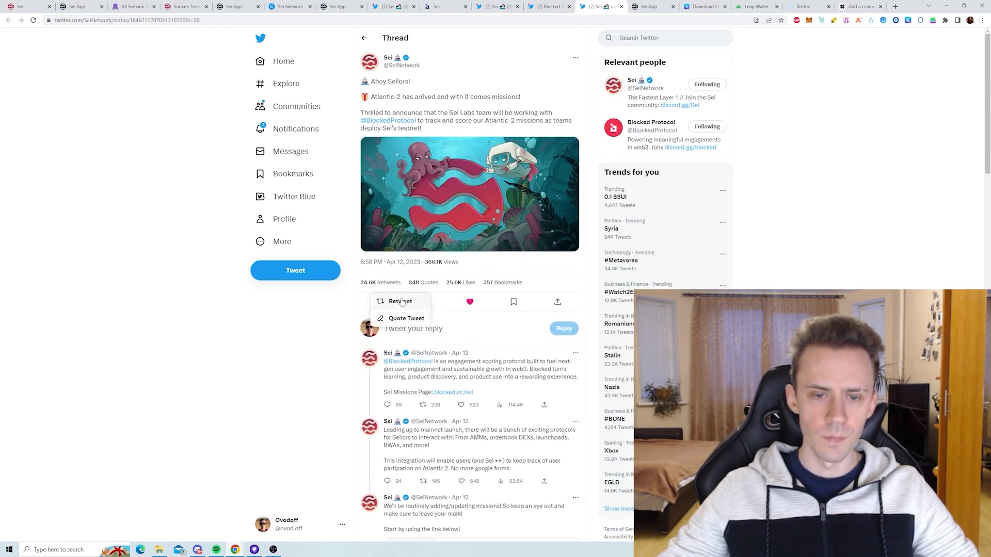
left_click(399, 303)
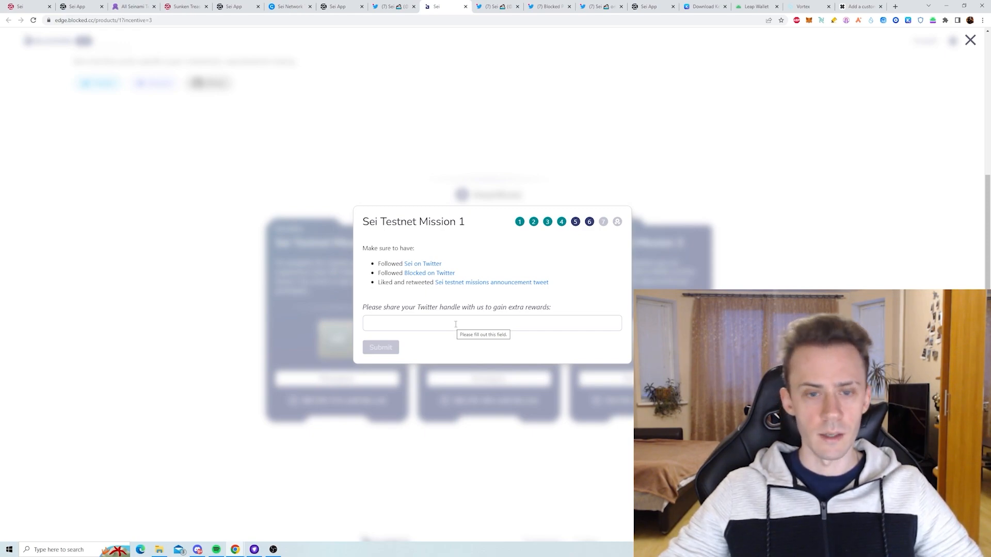
Step: Enter the Twitter handle starting with '@' and submit it
left_click(491, 323)
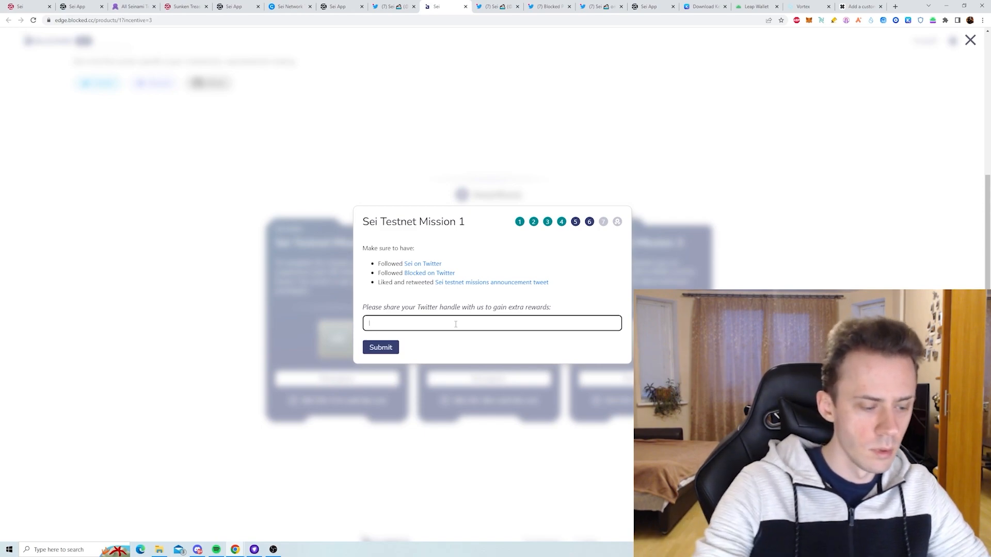
type("@ovod_off")
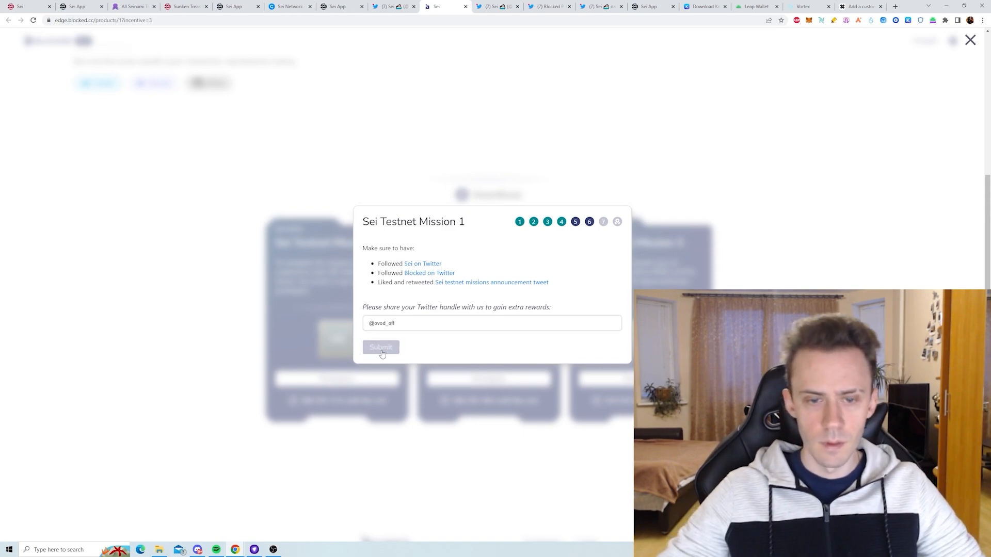
left_click(379, 347)
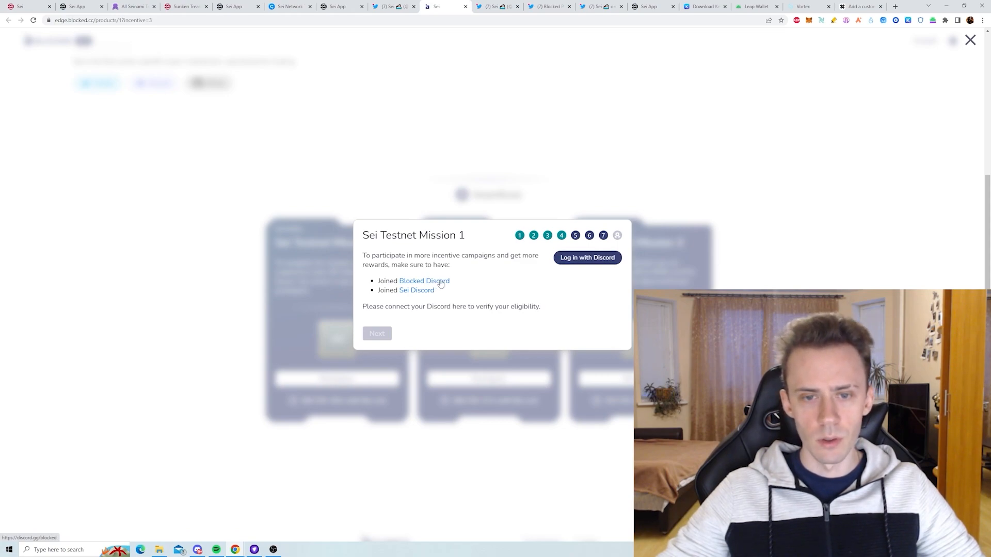
Step: Join the Blocked Discord, log in with Discord to complete Mission 1, and start Mission 2
left_click(423, 281)
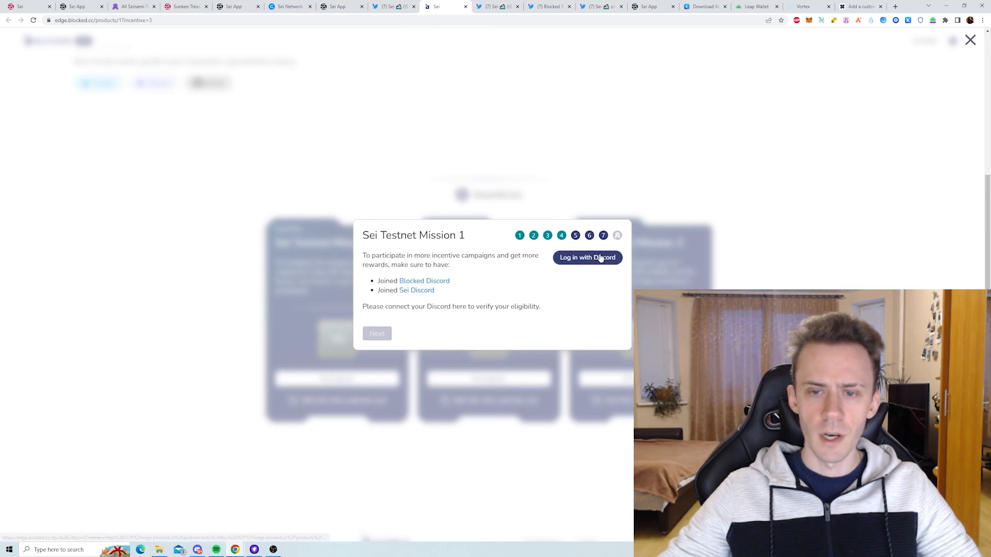
left_click(586, 256)
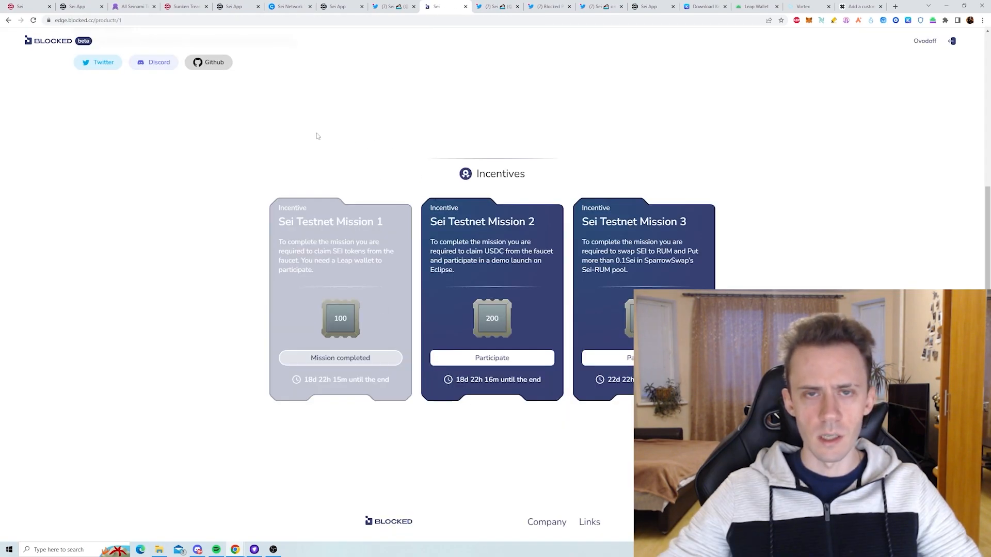
left_click(491, 358)
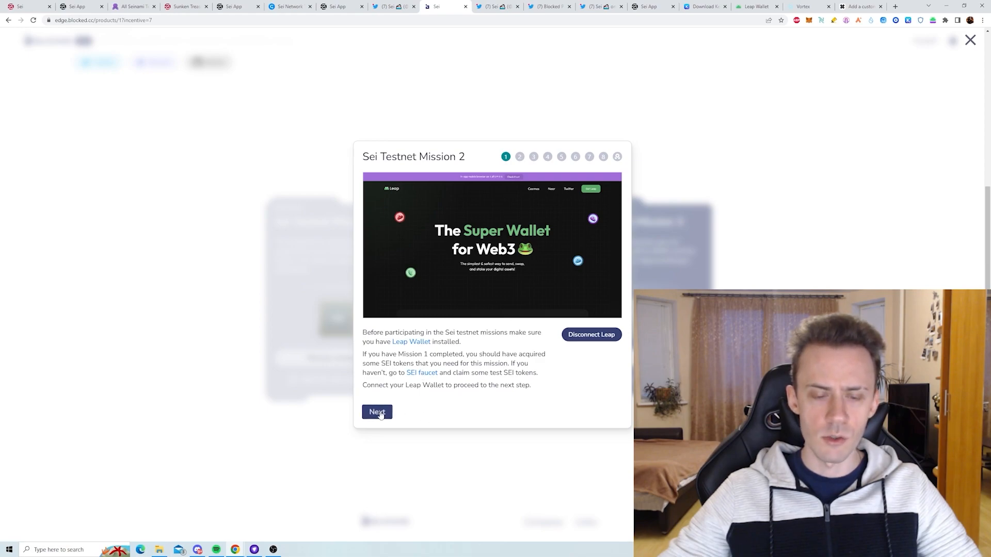
Step: Pass Mission 2's wallet connection and 0.94 SEI balance checks
left_click(376, 412)
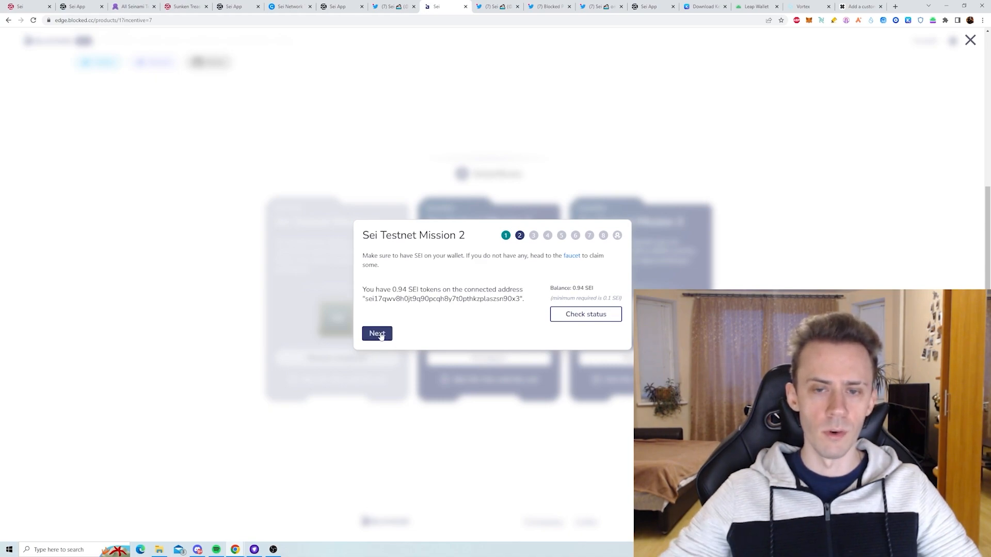
left_click(377, 334)
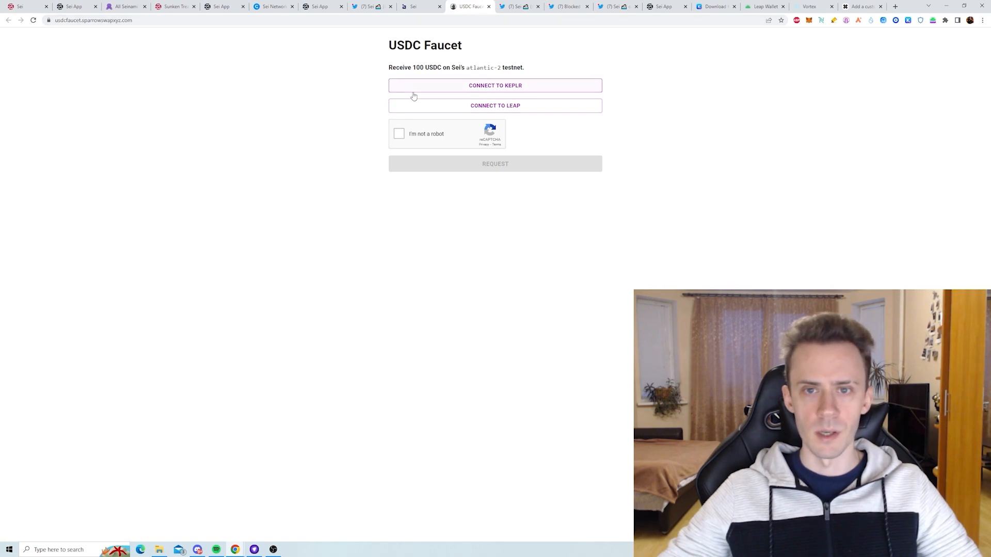
mouse_move(641, 80)
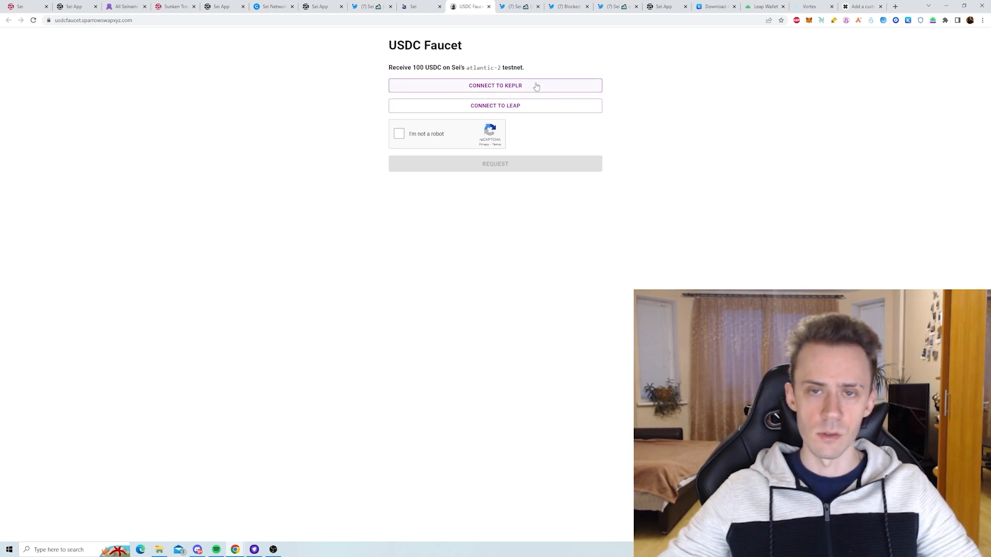
Step: Connect Leap to the SparrowSwap USDC faucet and pass the not-a-robot check
left_click(494, 85)
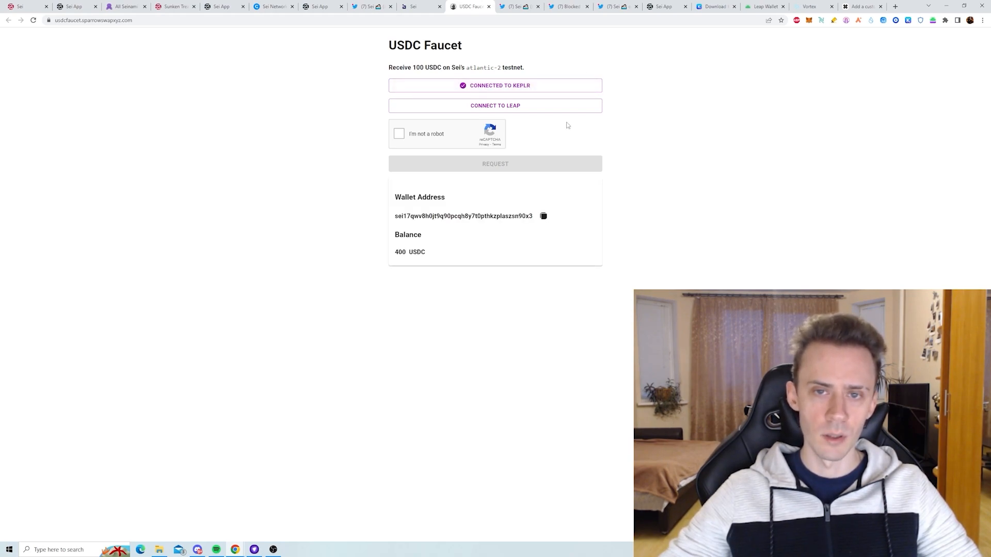
left_click(494, 105)
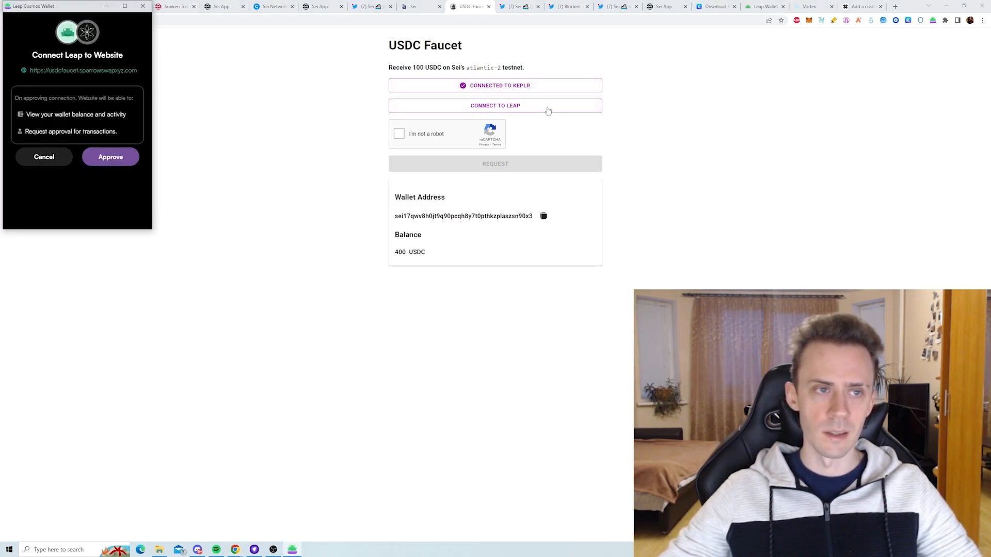
left_click(111, 157)
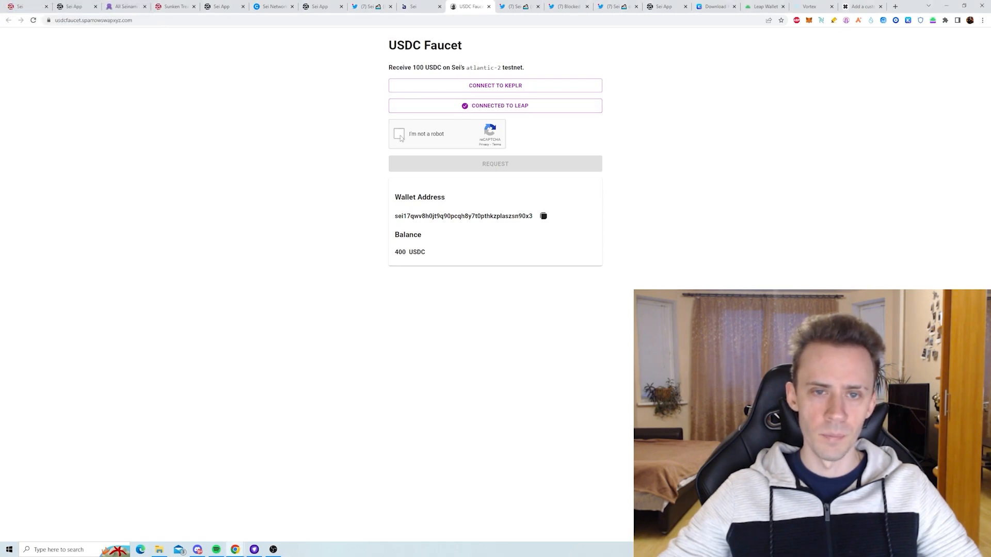
left_click(398, 133)
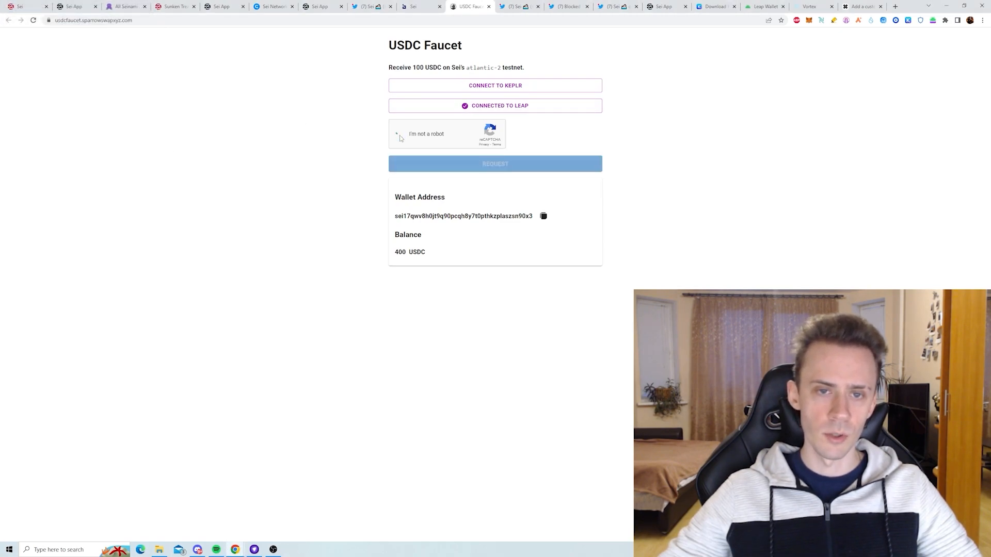
left_click(400, 133)
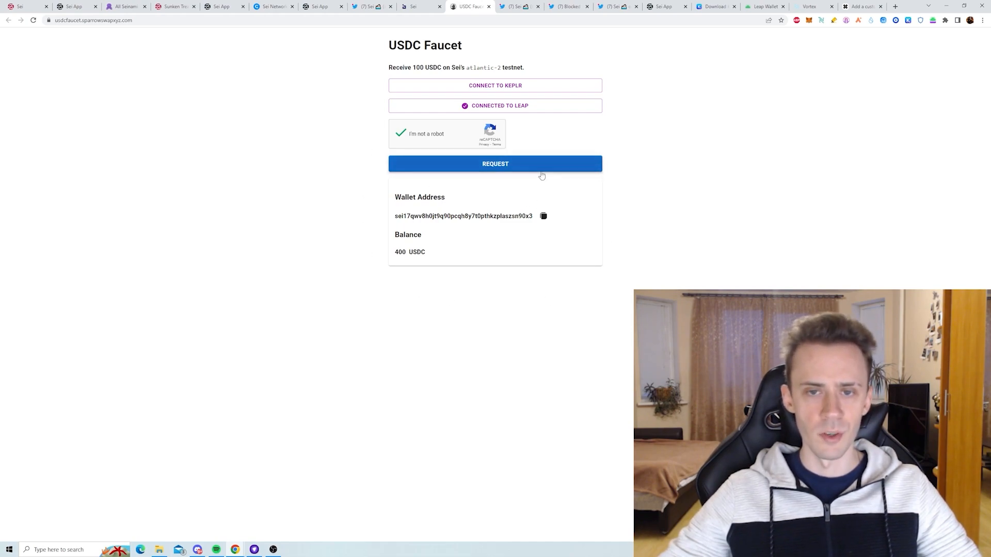
Step: Request 100 USDC to the wallet and return to Blocked to check the balance
left_click(494, 164)
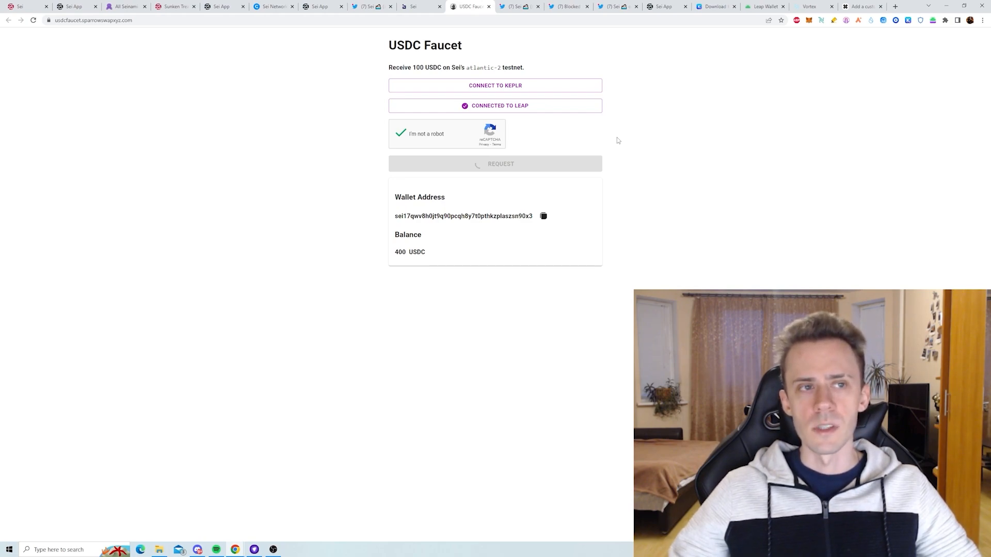
left_click(494, 164)
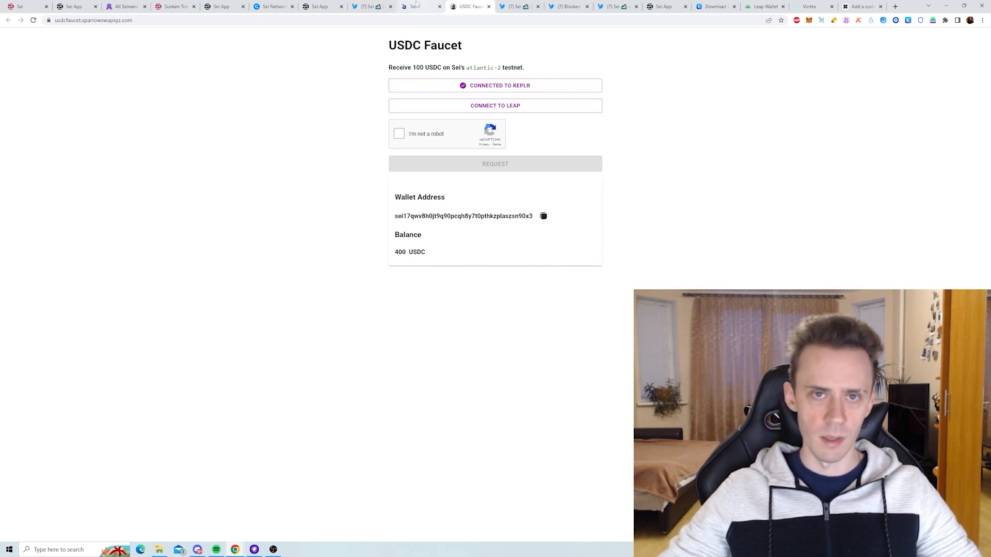
left_click(417, 6)
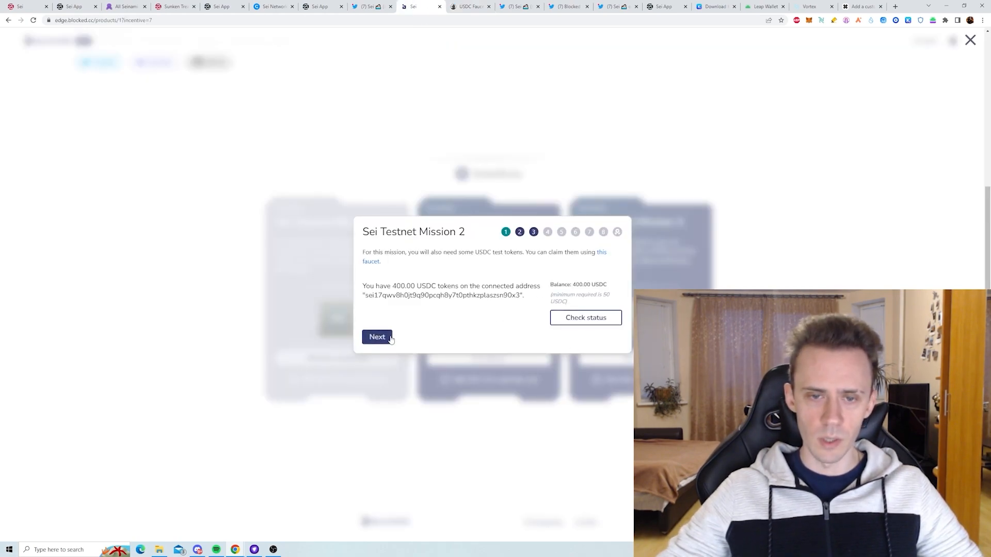
Step: Open the Eclipse Pad site from the mission, view its launchpad projects and start connecting the wallet
left_click(377, 337)
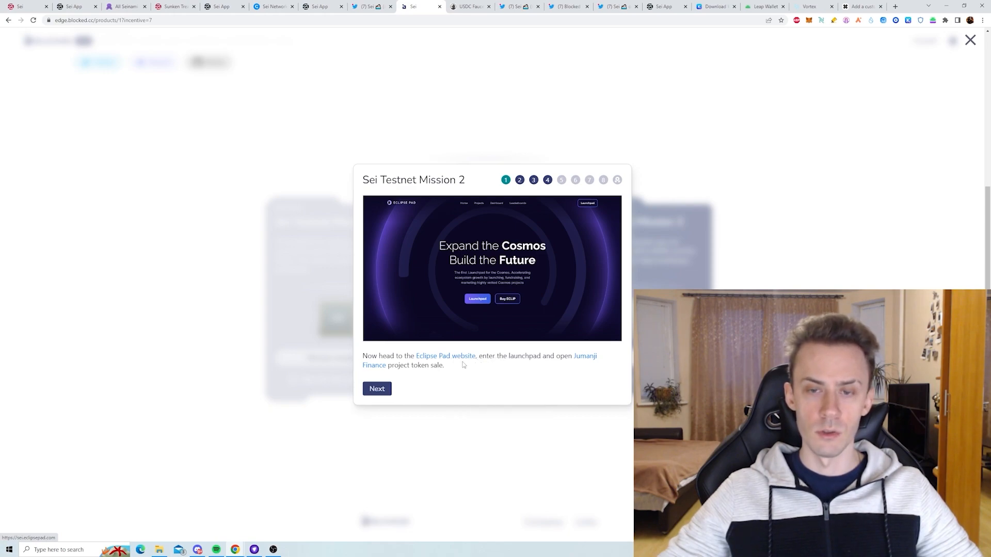
left_click(444, 356)
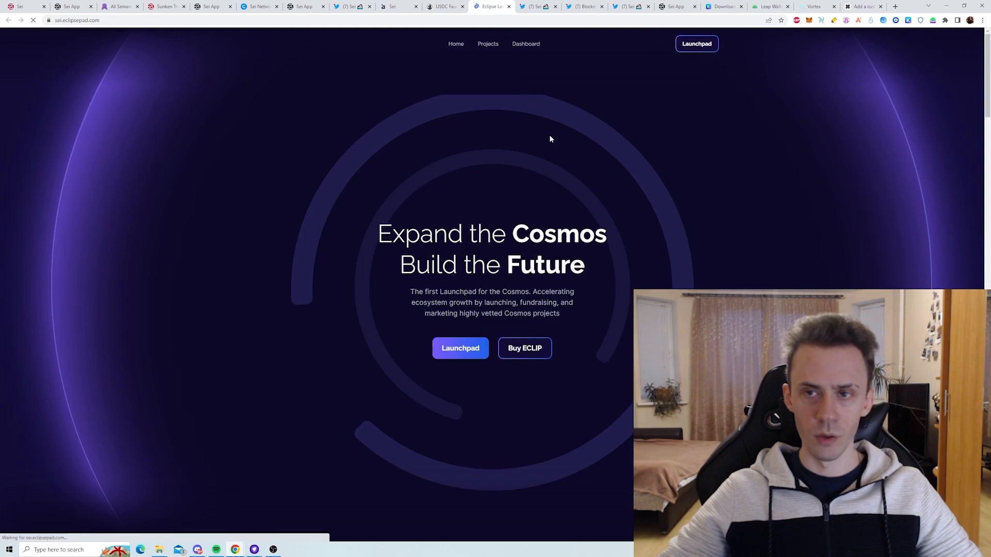
left_click(487, 44)
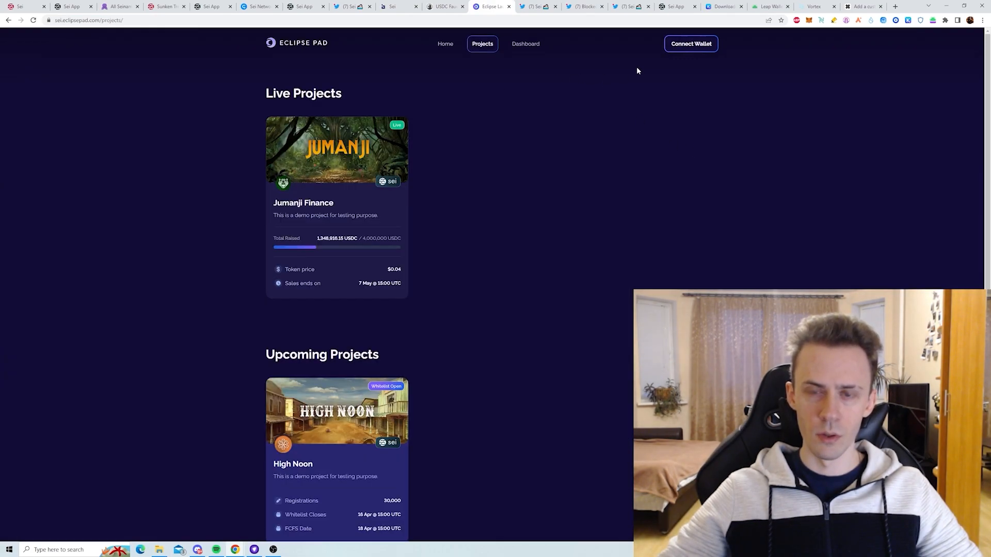
left_click(690, 44)
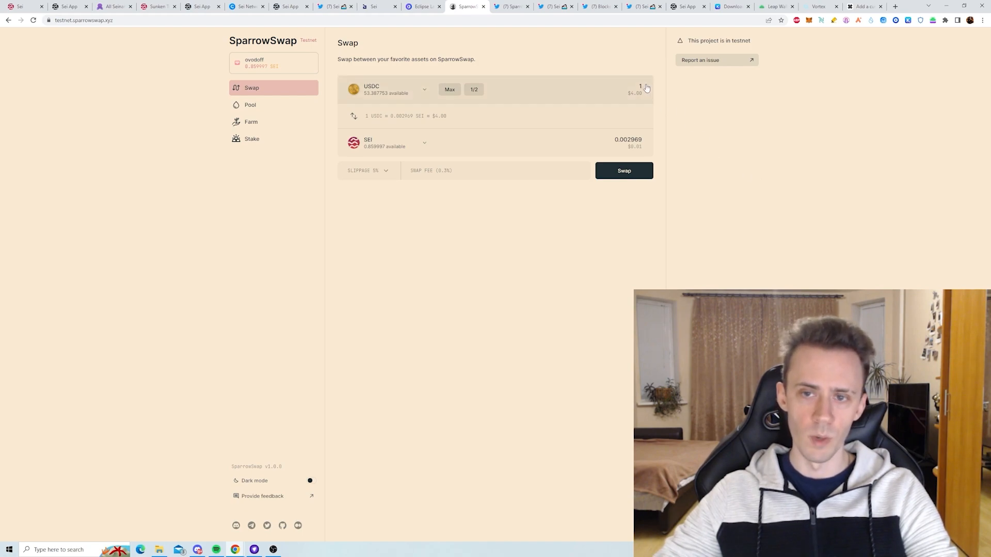
mouse_move(770, 144)
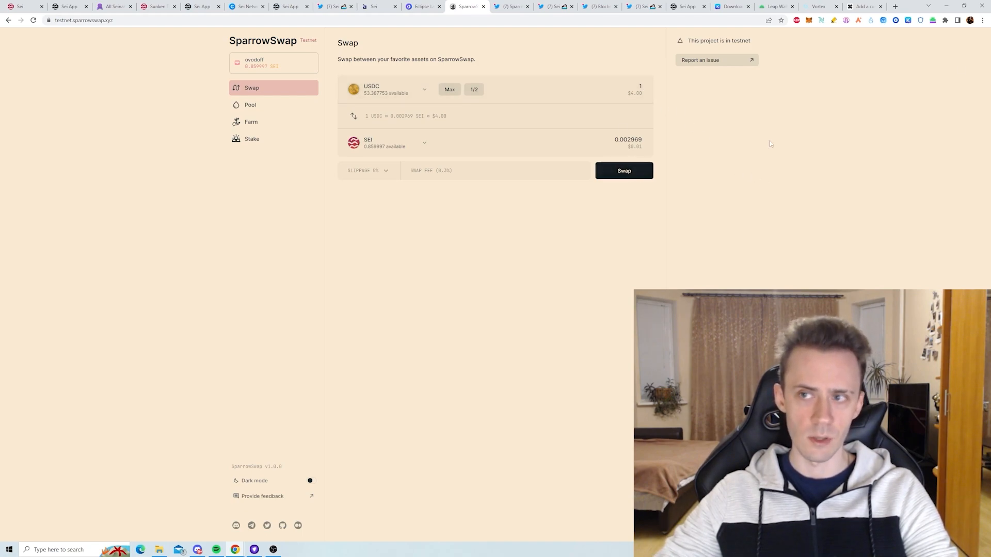
Step: Submit the 1 USDC-to-SEI swap and settle on the low transaction fee in Keplr
left_click(623, 170)
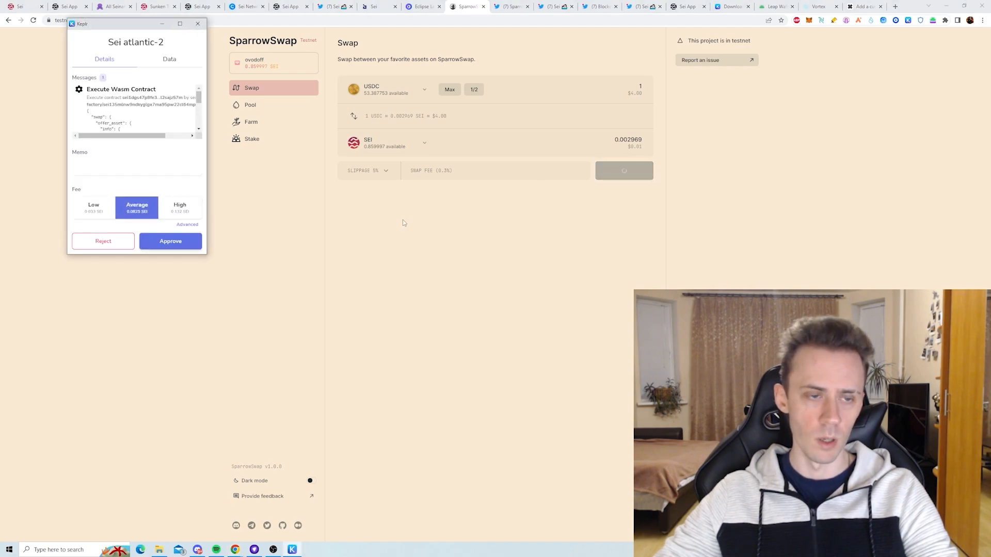
mouse_move(159, 221)
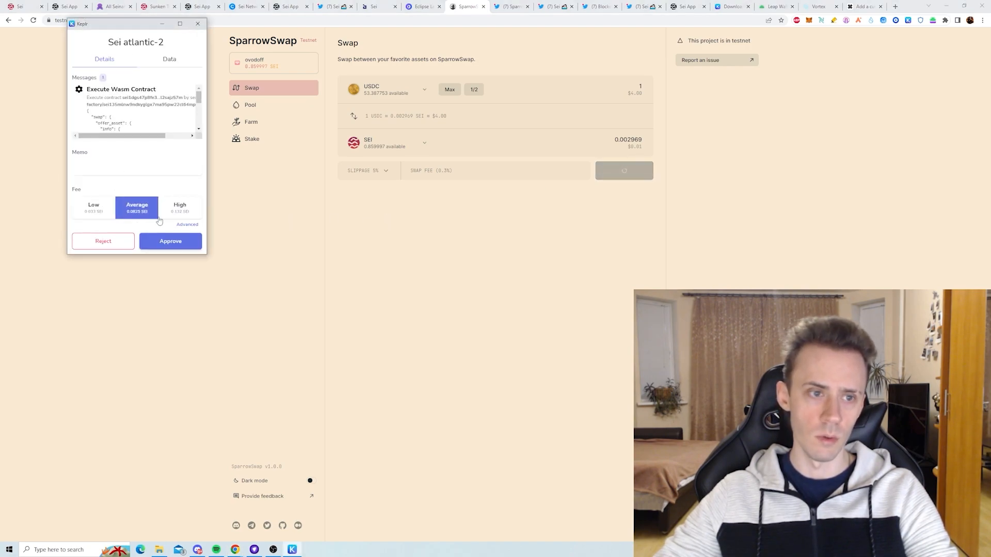
left_click(94, 208)
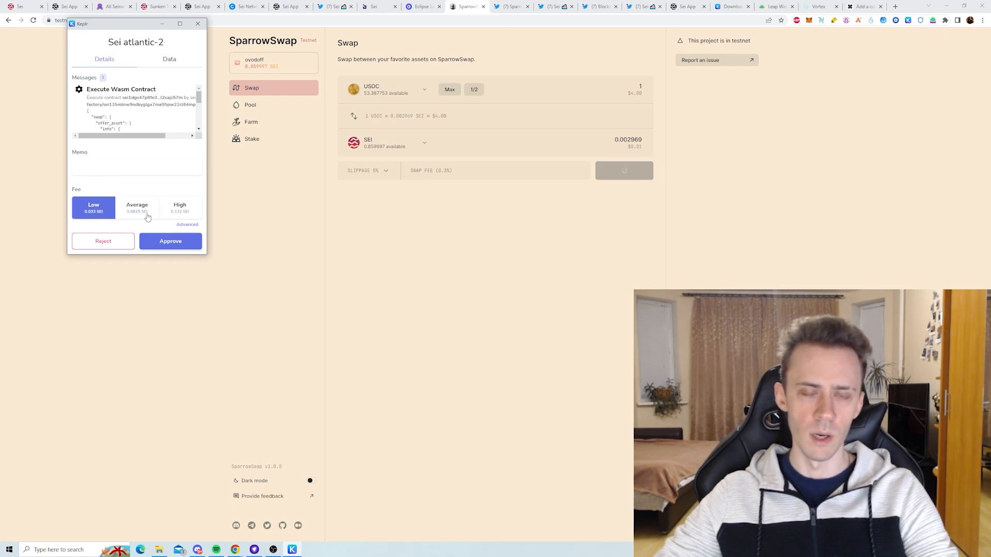
left_click(136, 207)
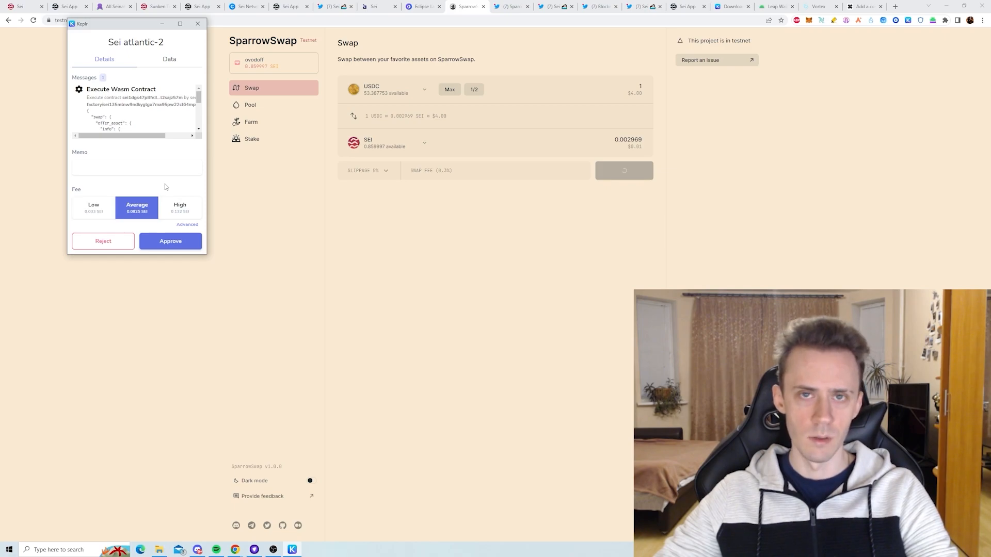
left_click(94, 206)
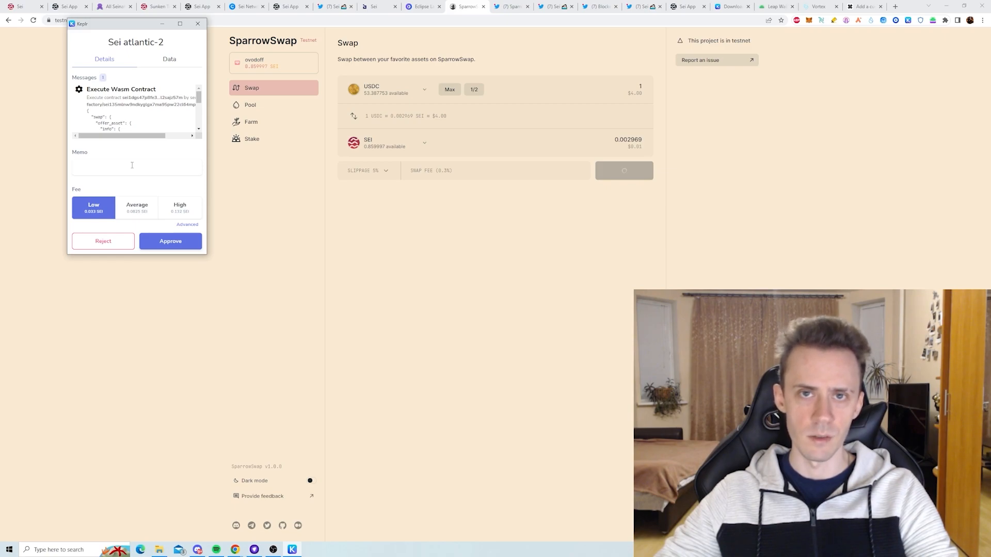
left_click(492, 6)
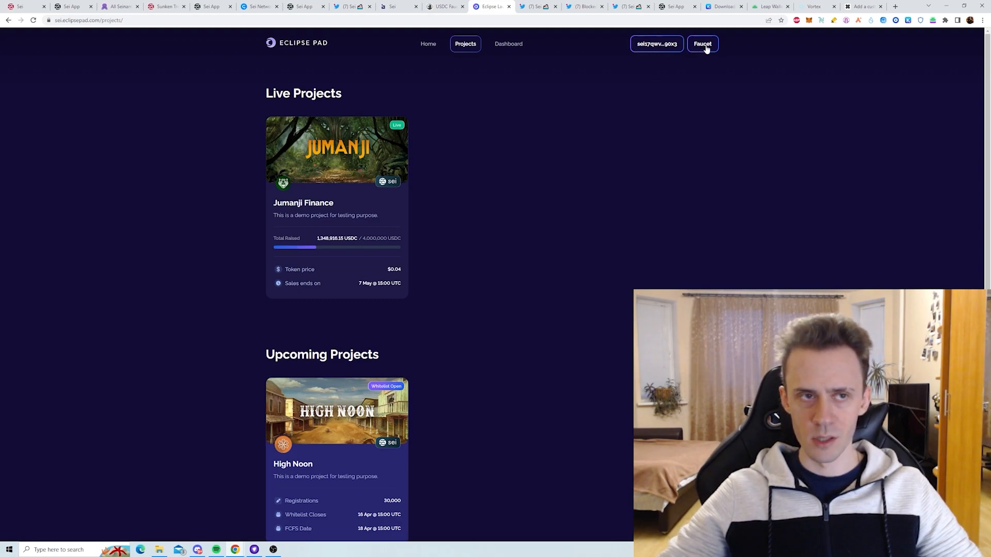
mouse_move(506, 103)
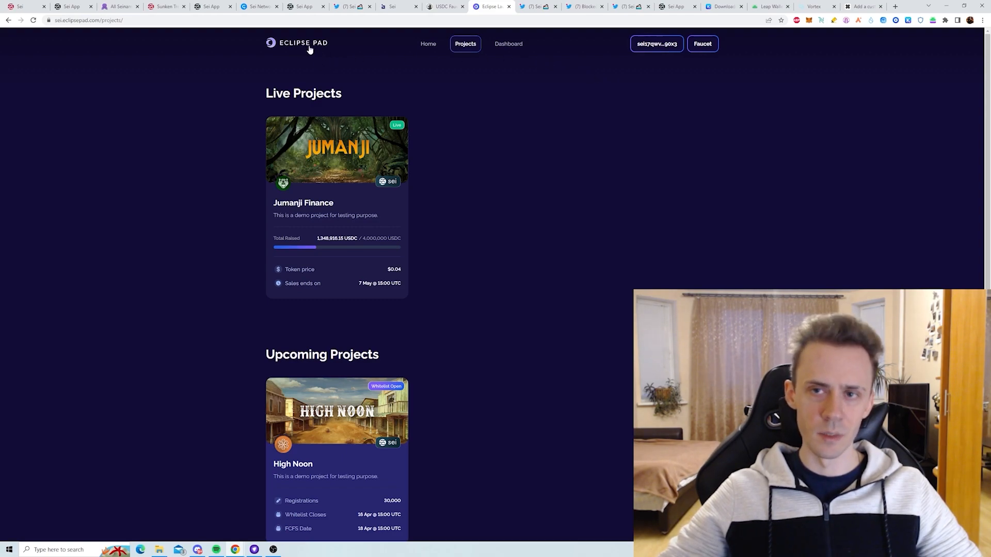
mouse_move(680, 138)
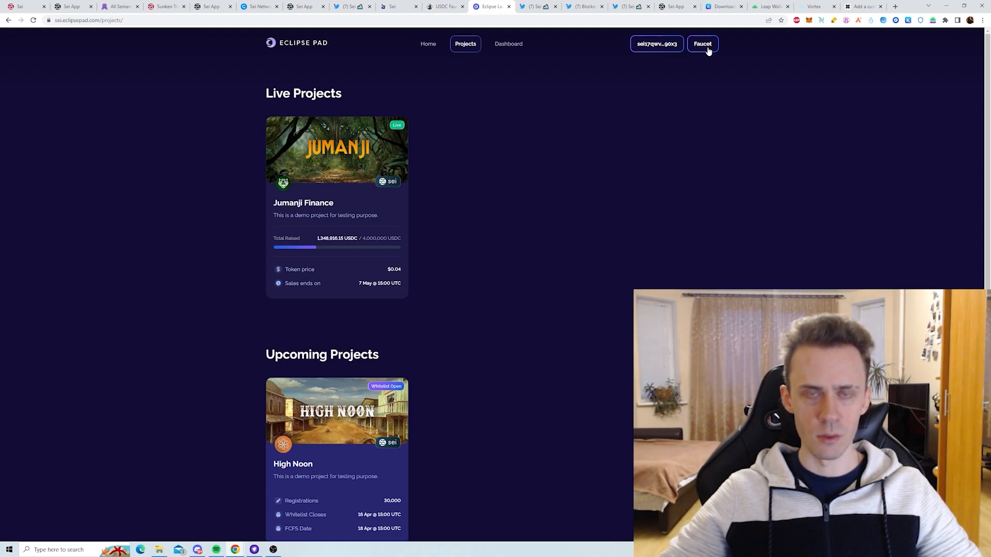
Step: Connect the wallet on Eclipse Pad and open the Jumanji Finance token sale
left_click(702, 44)
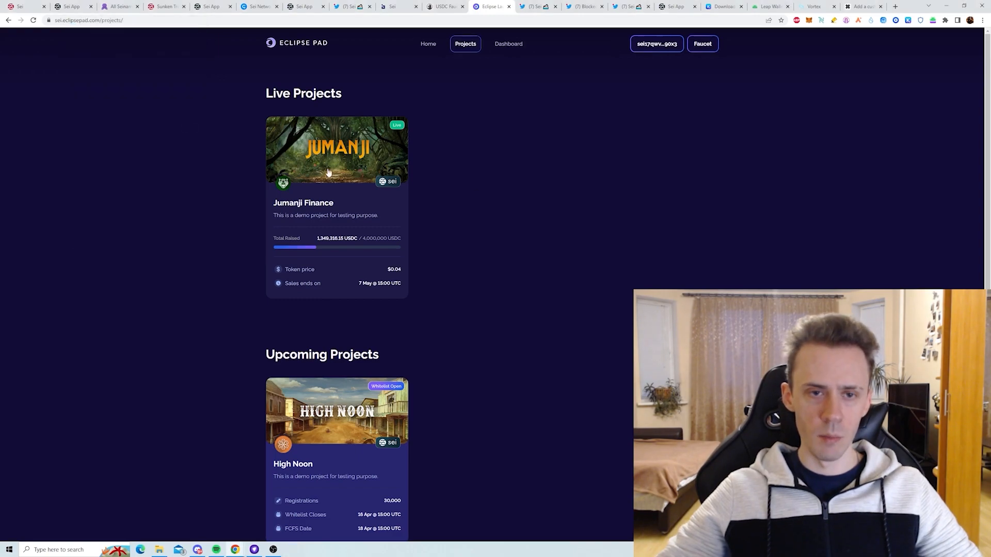
left_click(336, 152)
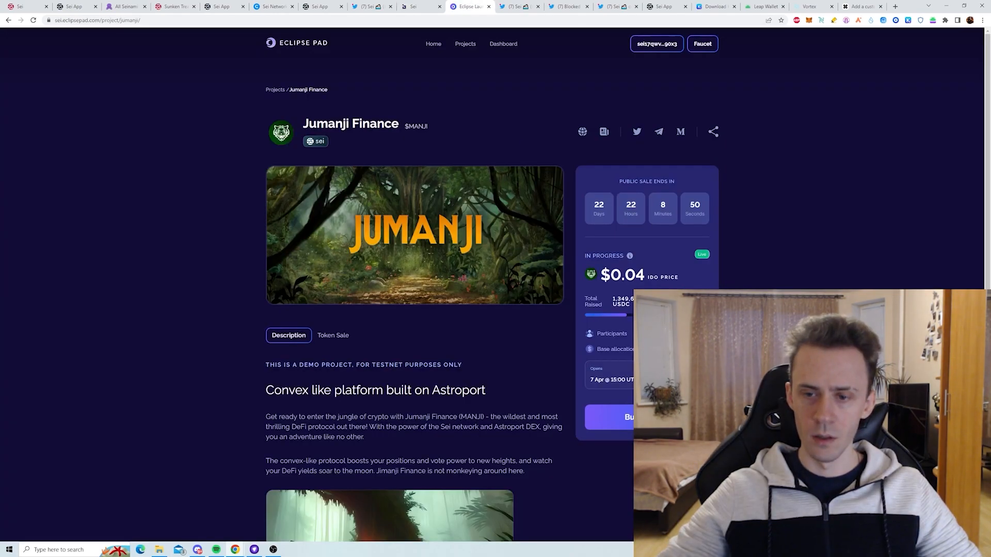
Step: Buy $MANJI with the maximum 50 USDC allocation and approve the purchase in Keplr
left_click(625, 417)
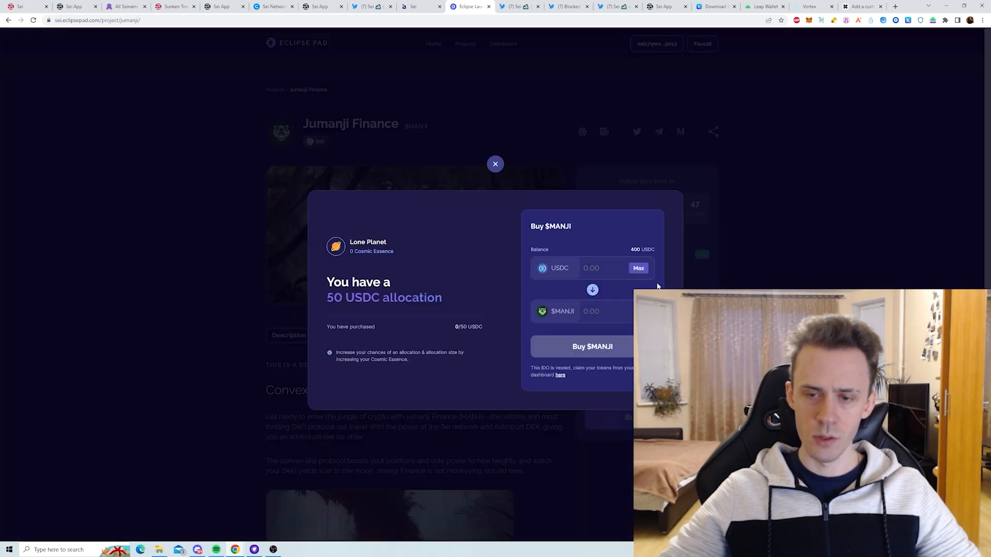
left_click(637, 268)
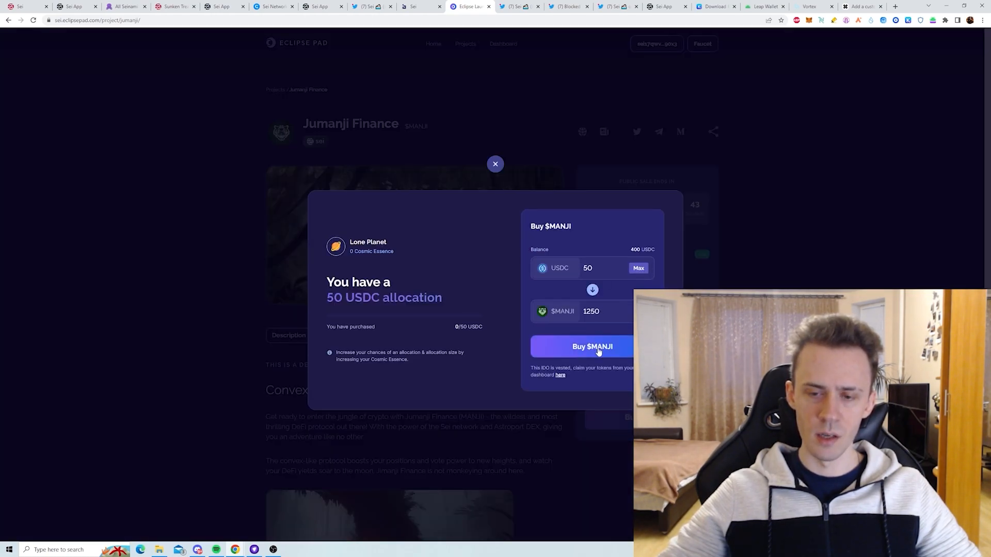
left_click(593, 347)
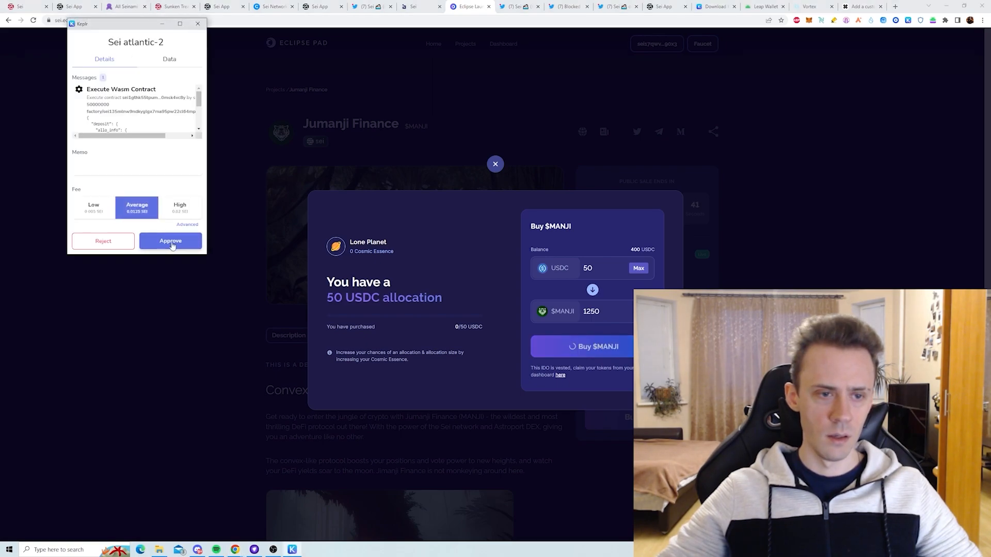
left_click(170, 240)
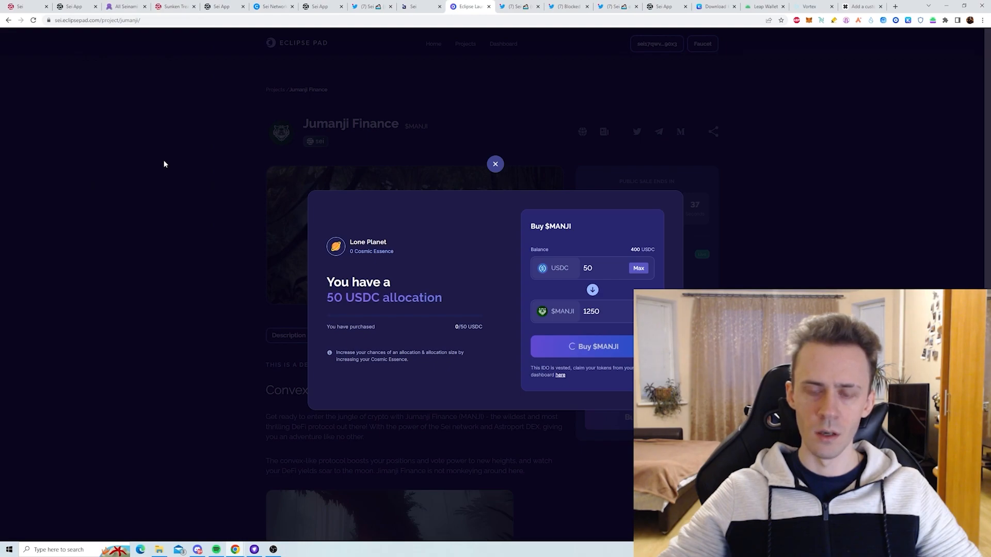
left_click(592, 347)
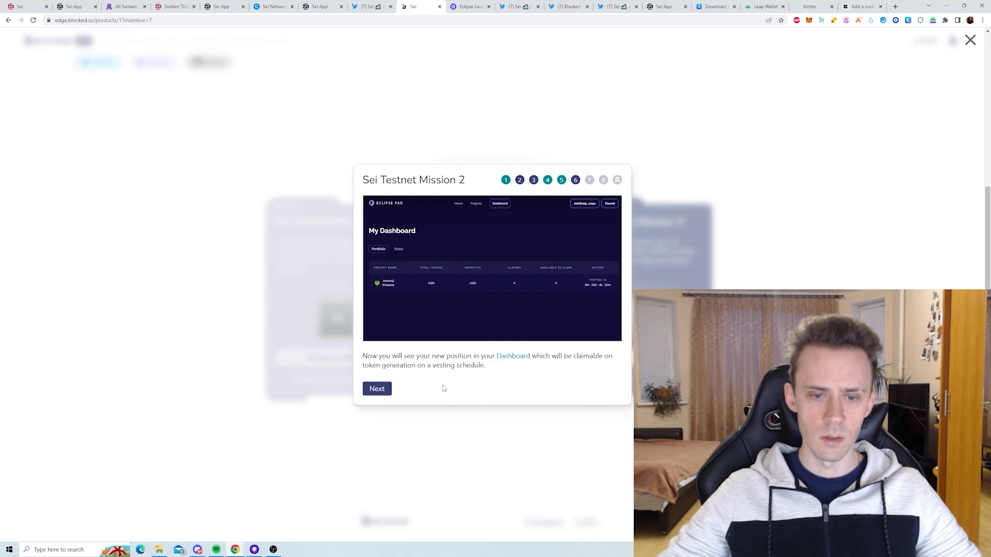
mouse_move(416, 355)
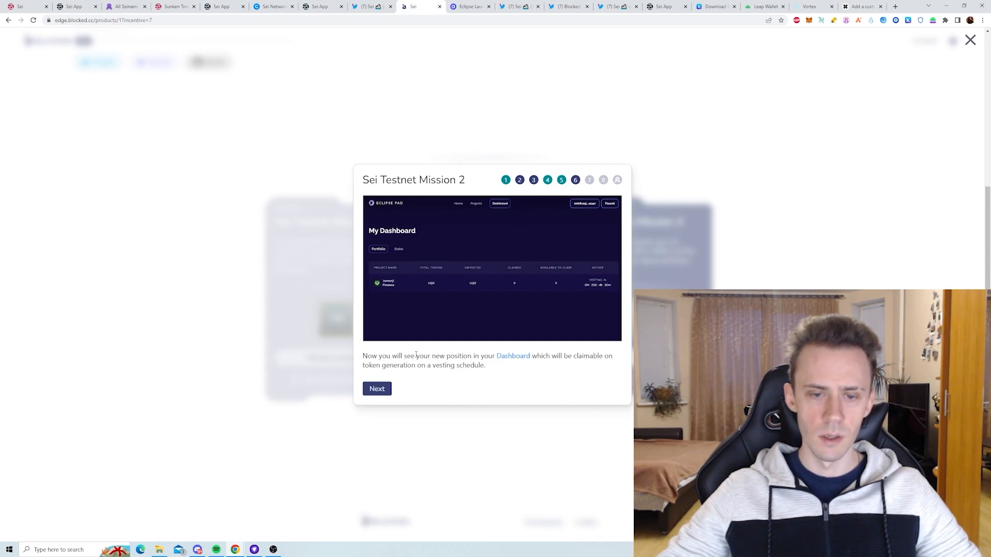
mouse_move(513, 356)
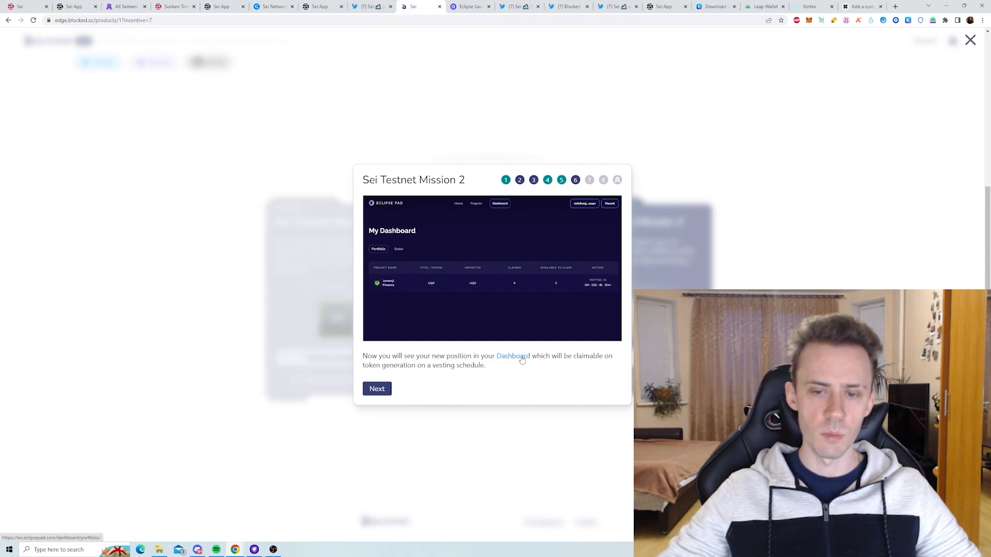
Step: Check the Eclipse Pad portfolio for the 1,250 MANJI position, then advance Mission 2 to its final step
left_click(471, 6)
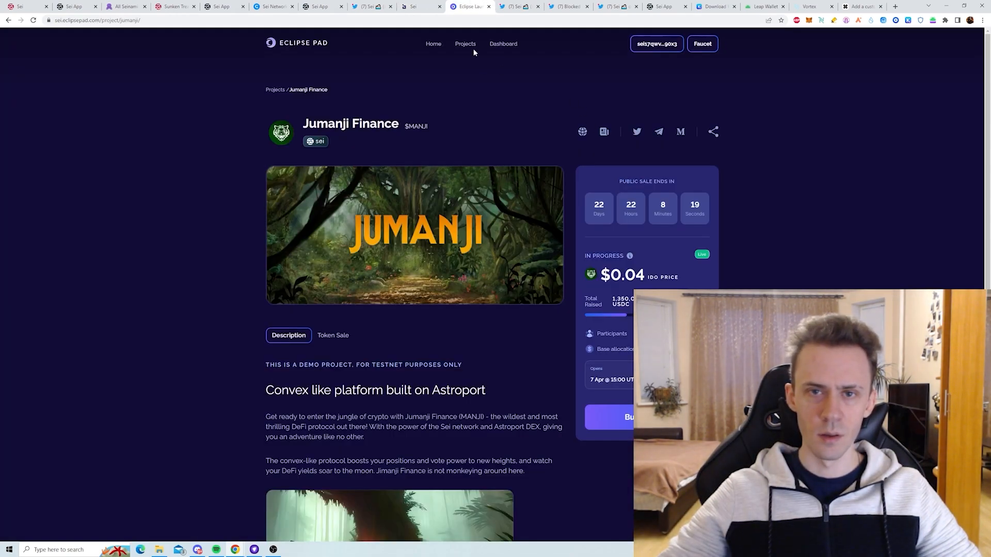
left_click(502, 43)
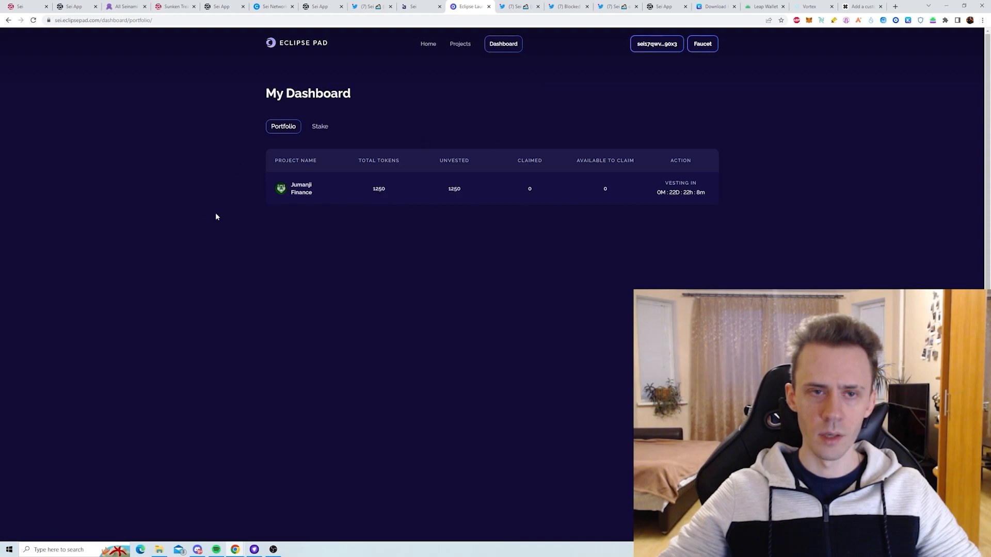
left_click(417, 6)
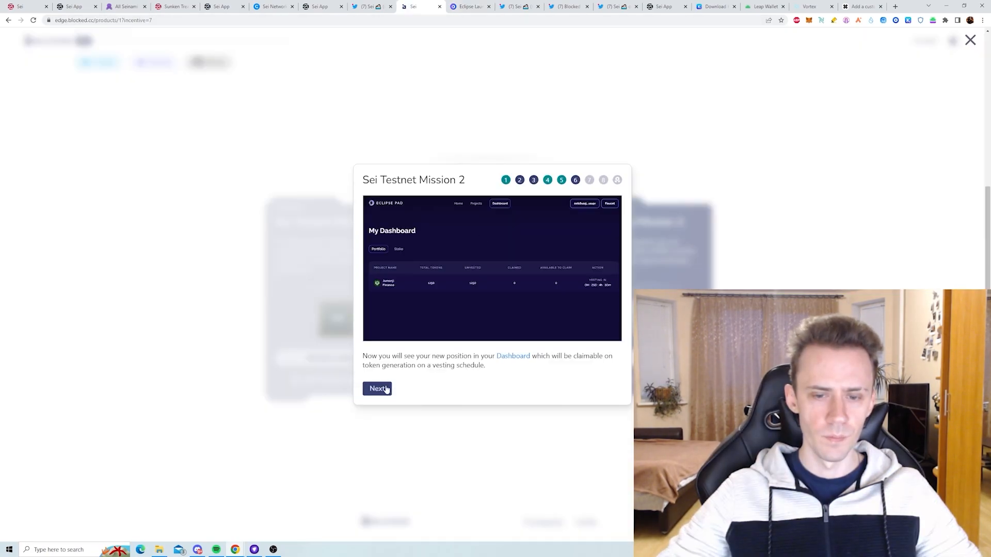
left_click(378, 389)
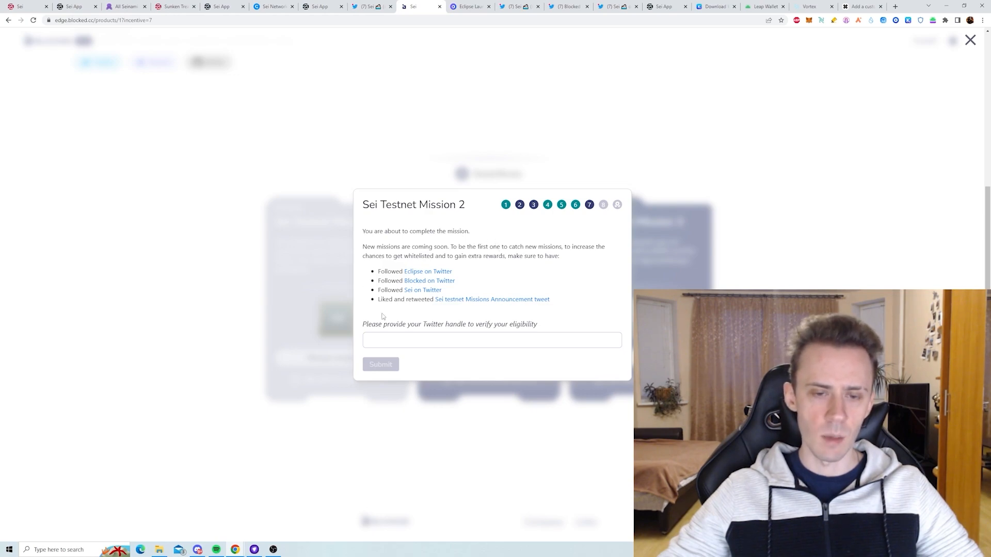
mouse_move(423, 290)
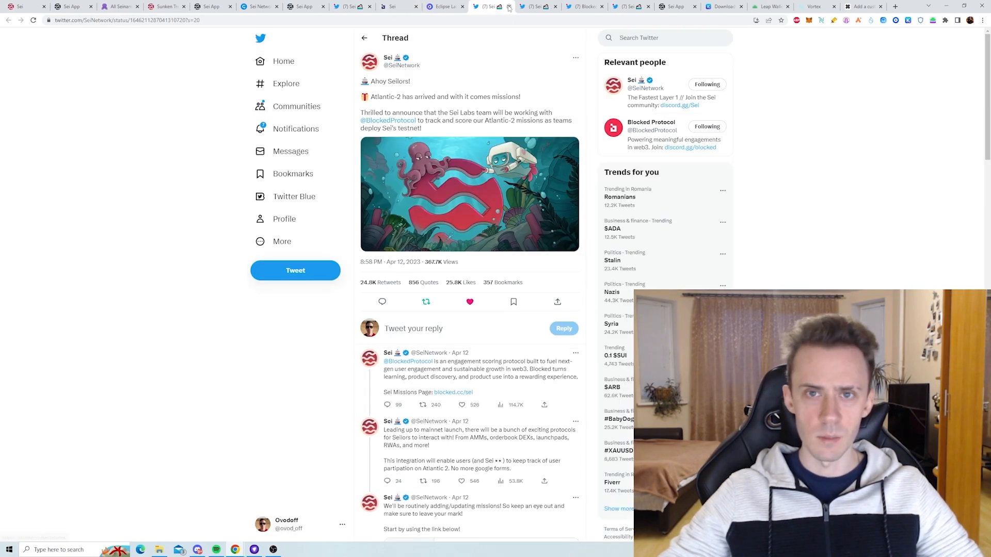
left_click(415, 6)
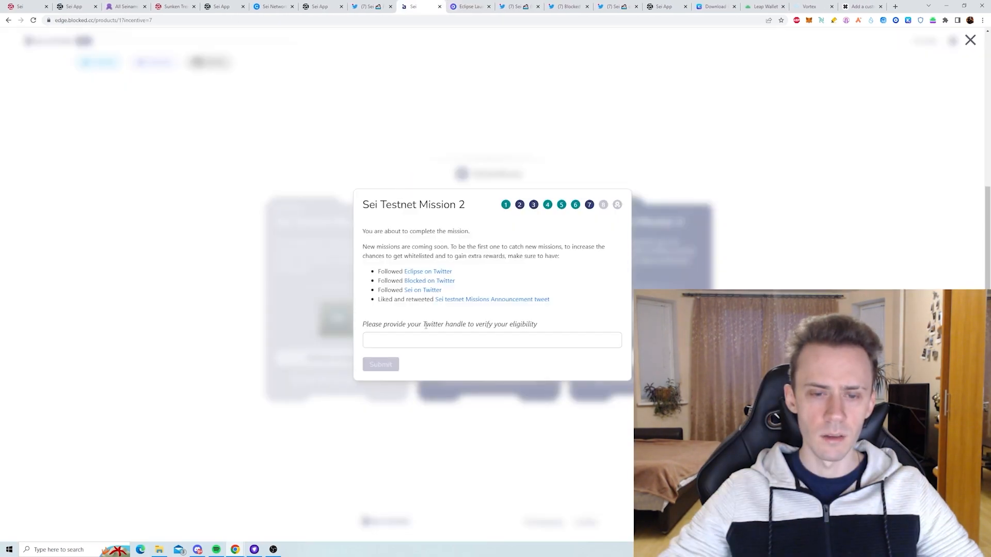
type("@ovod_off")
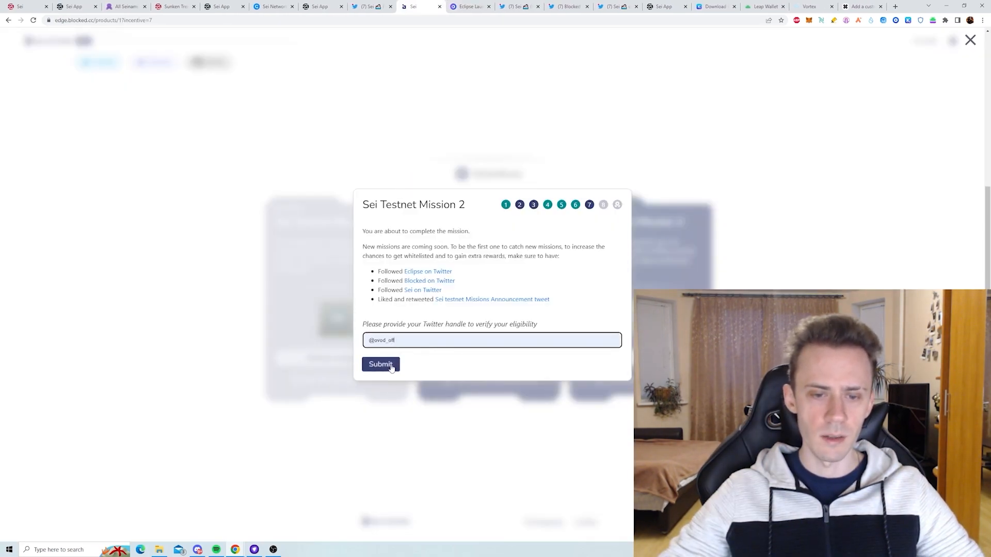
left_click(380, 365)
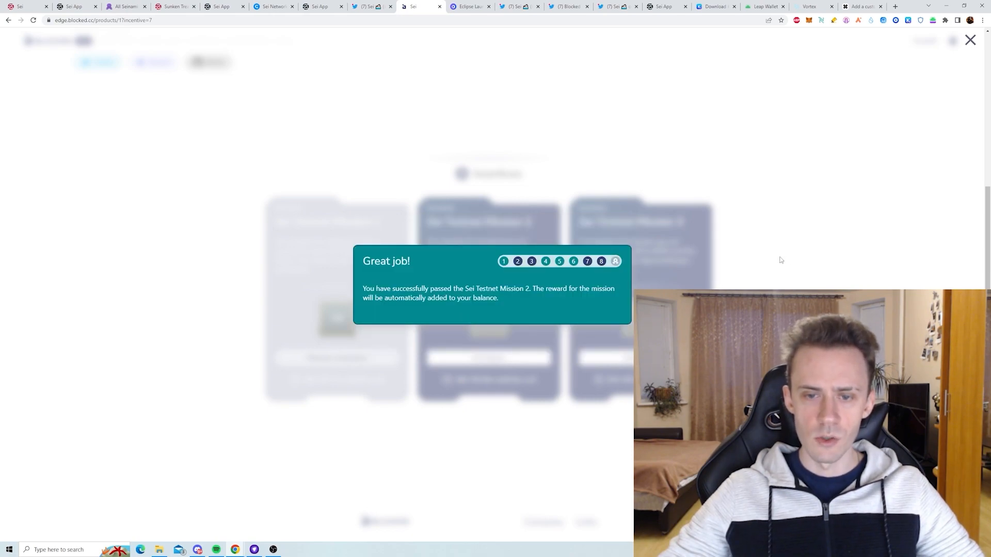
Step: Start Mission 3 and advance past the faucet and 0.91 SEI balance check steps
left_click(970, 40)
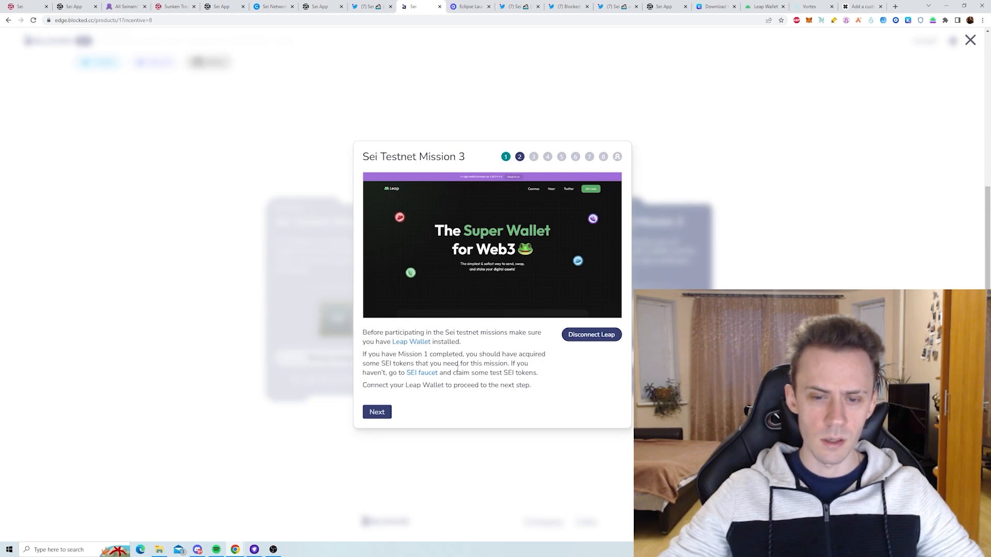
mouse_move(421, 372)
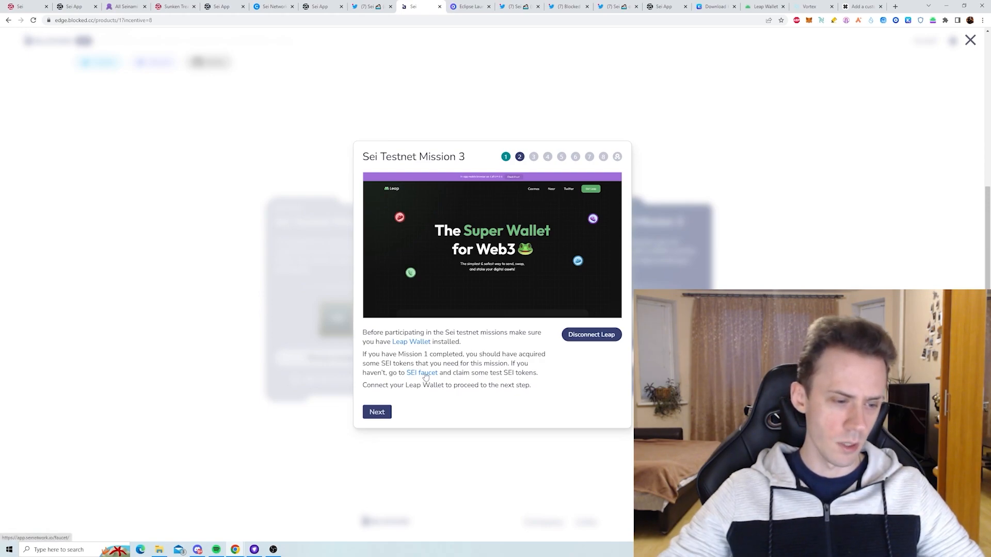
left_click(377, 412)
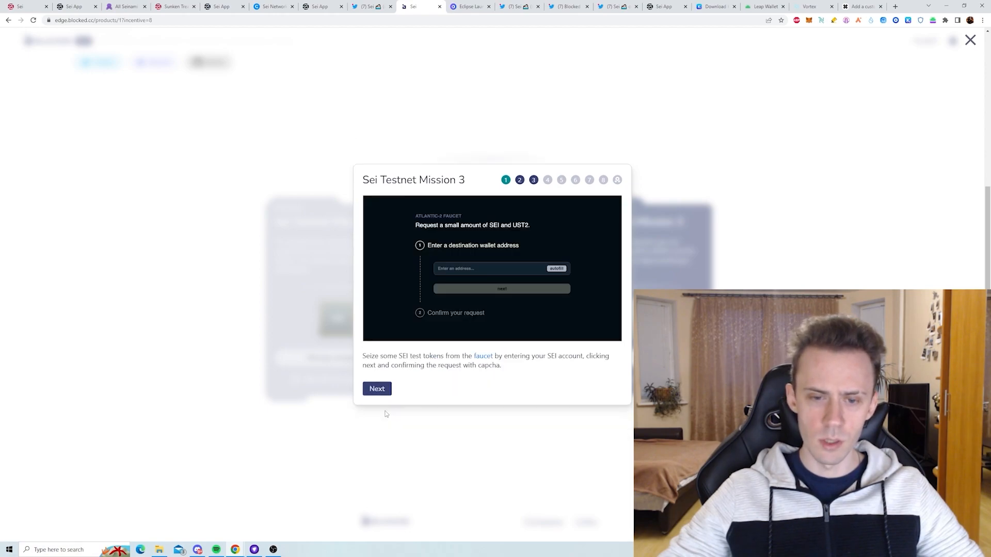
left_click(377, 389)
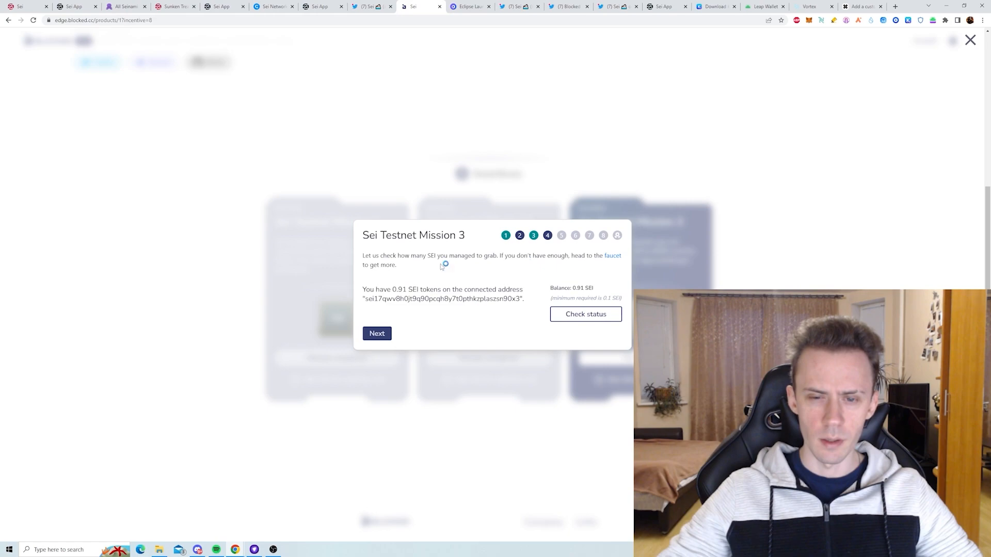
left_click(376, 333)
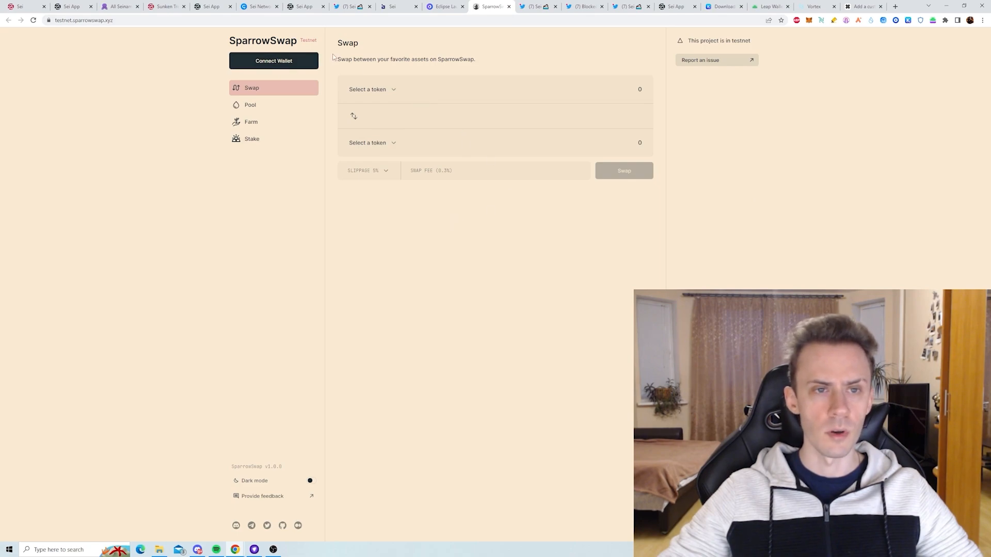
Step: Connect the wallet on SparrowSwap, dismiss the demo-mode warning and switch Leap to Sei atlantic-2
left_click(273, 61)
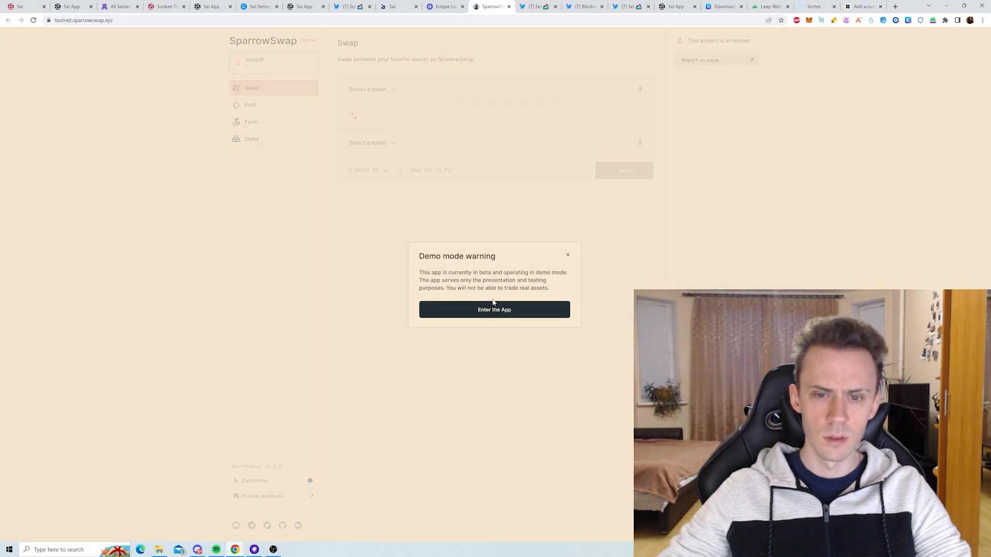
left_click(493, 310)
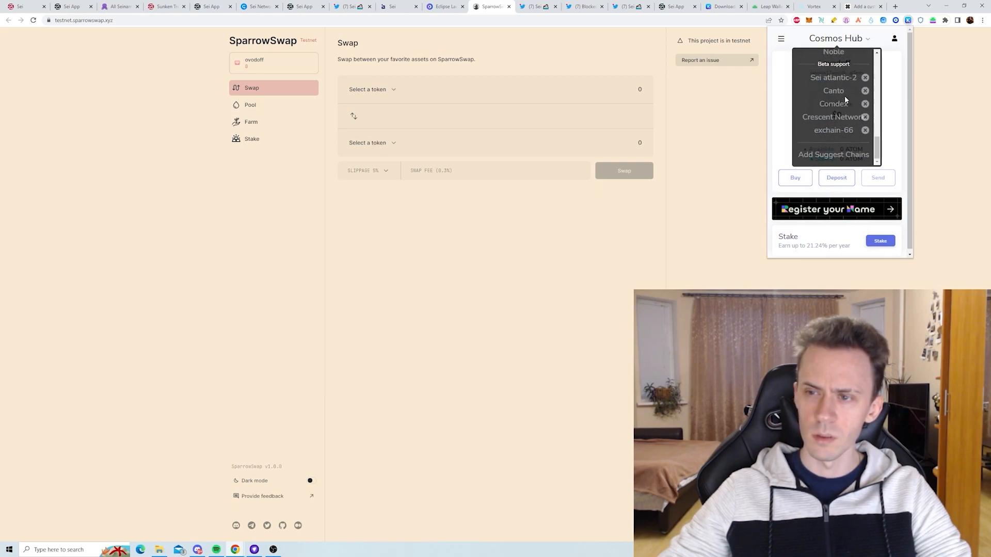
left_click(833, 77)
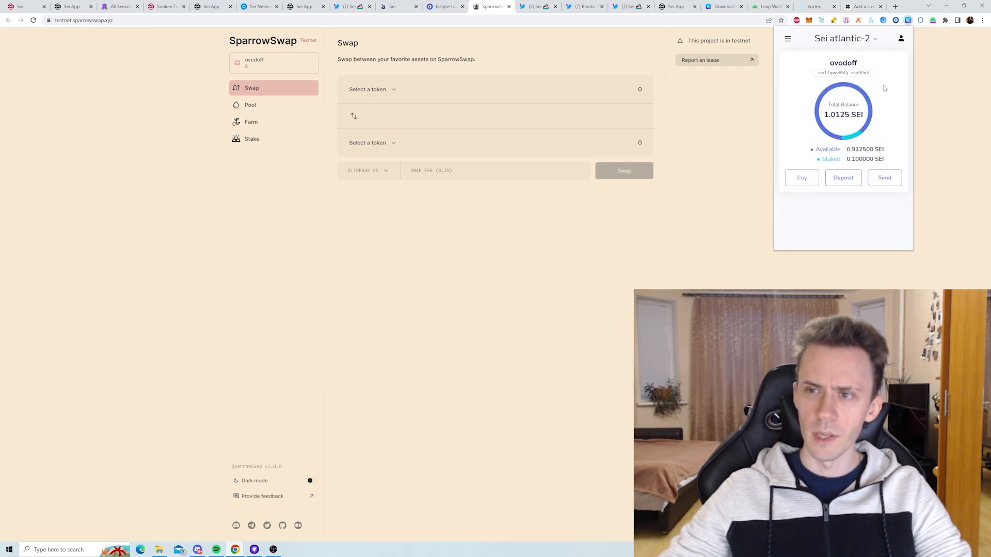
mouse_move(606, 53)
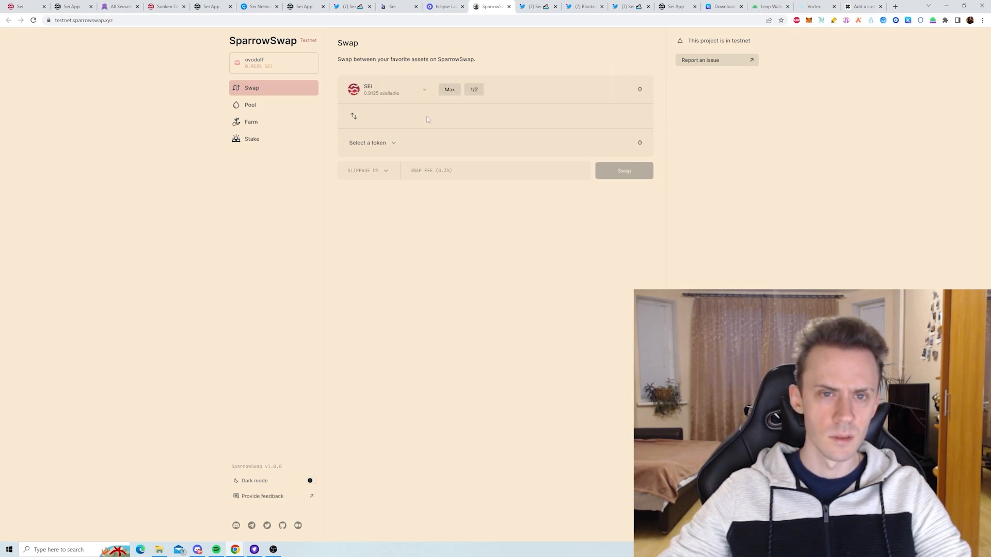
Step: Swap 0.1 SEI for RUM on SparrowSwap and approve the transaction in Keplr
left_click(372, 142)
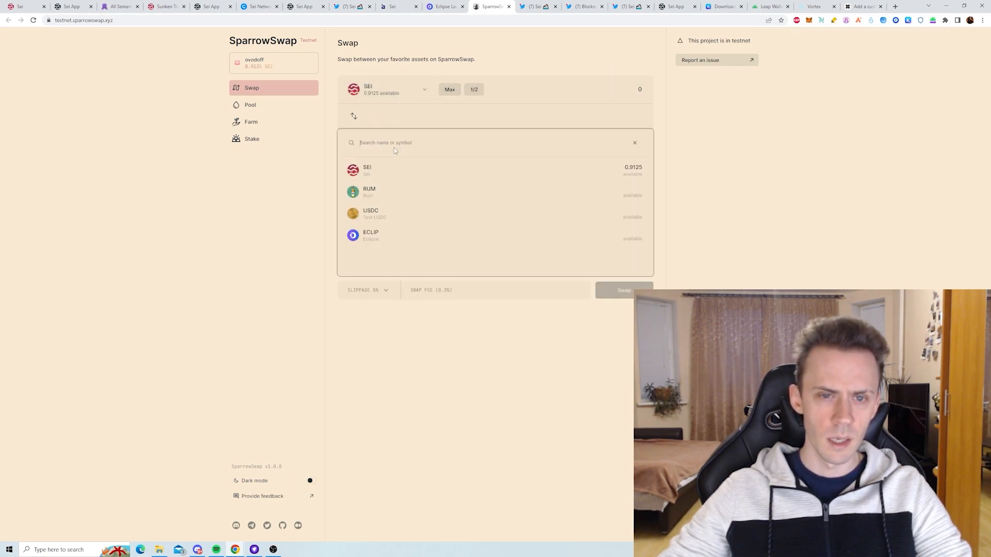
left_click(369, 191)
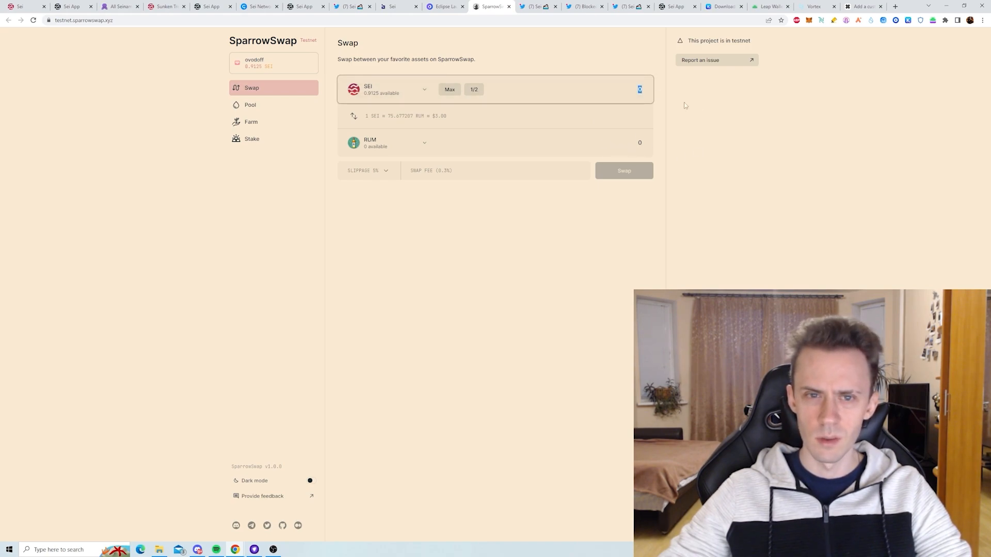
type("1")
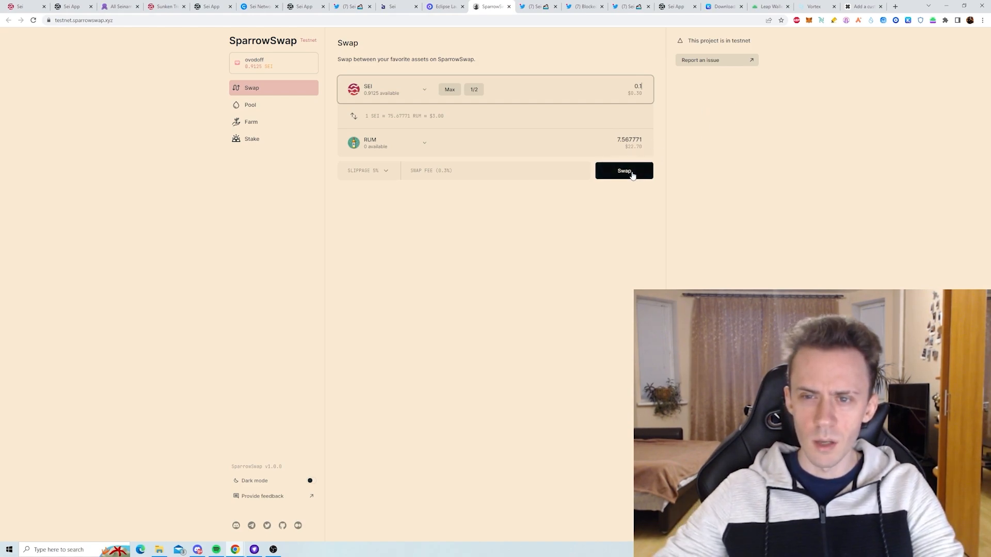
left_click(623, 170)
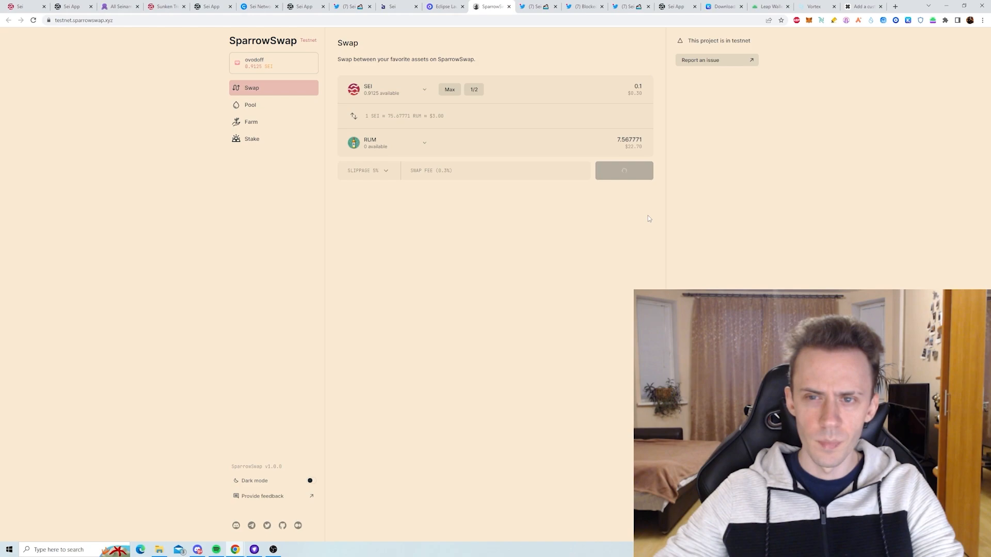
left_click(624, 170)
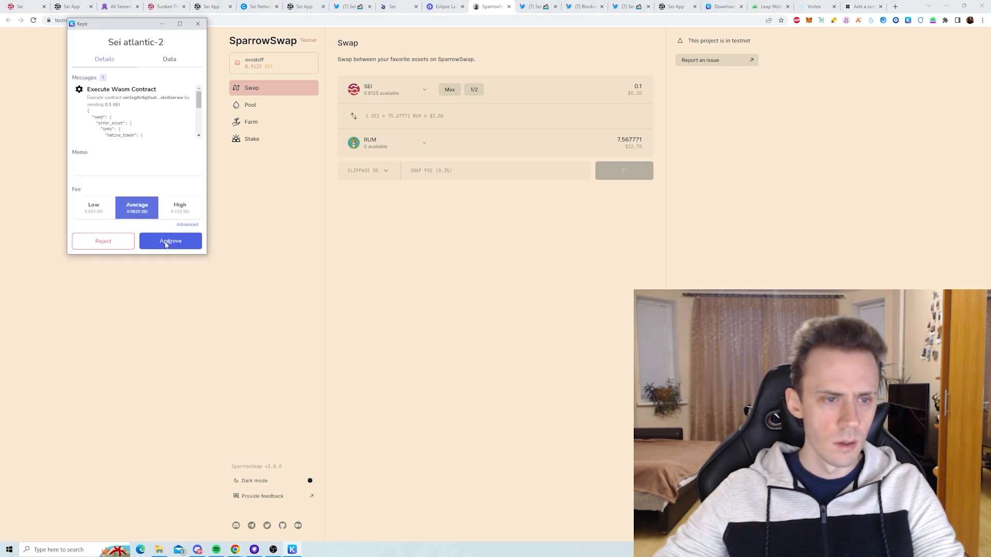
left_click(170, 241)
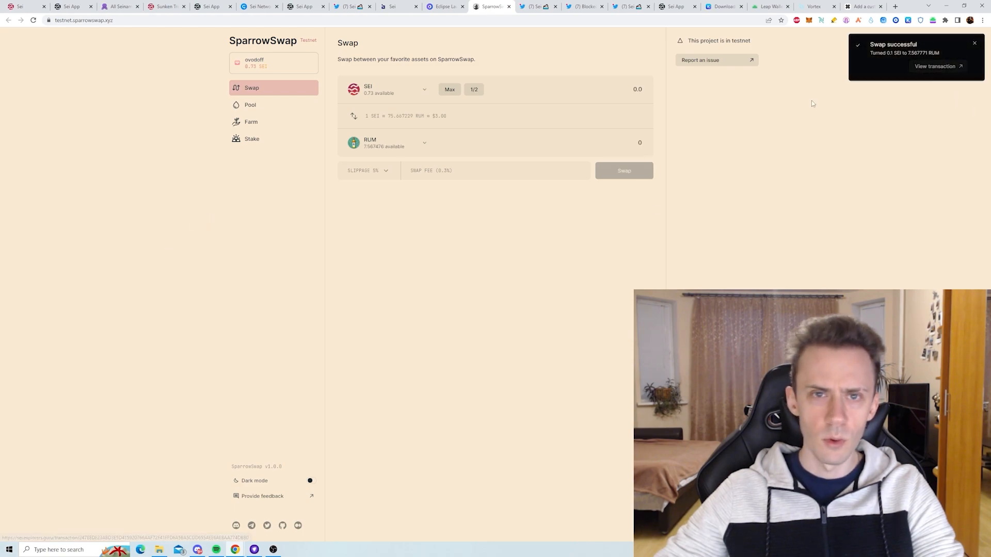
Step: Recheck the RUM balance in Mission 3 and advance to the staking step
left_click(392, 6)
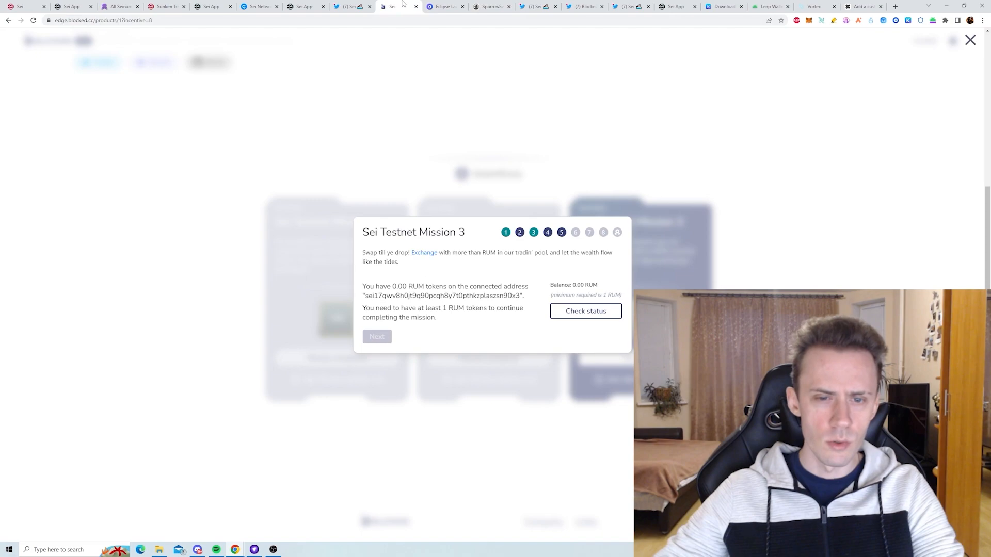
left_click(584, 310)
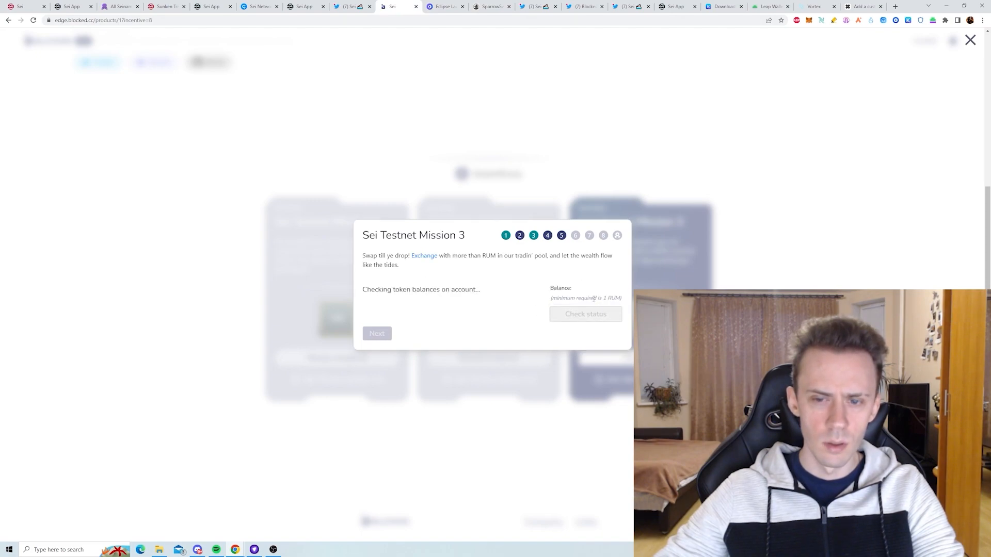
left_click(584, 313)
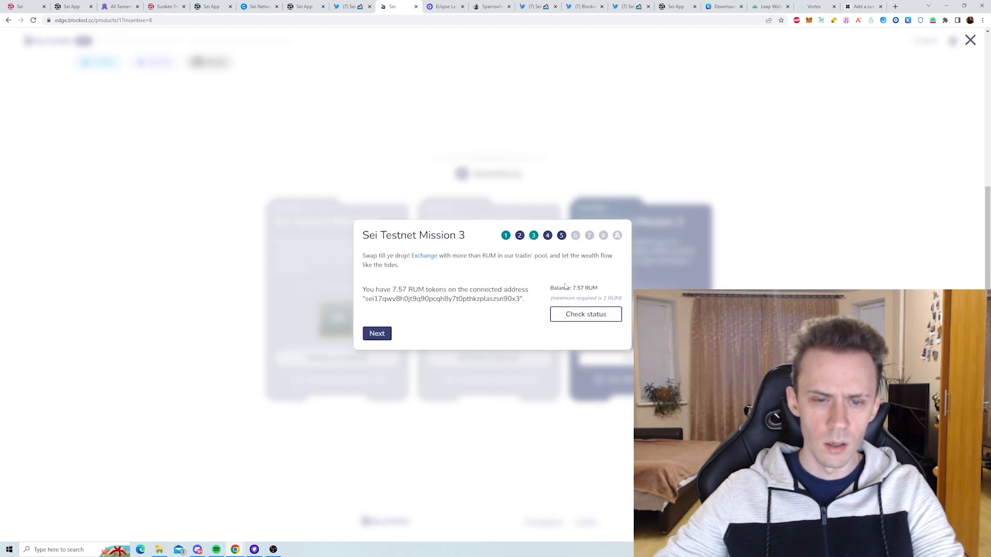
left_click(376, 333)
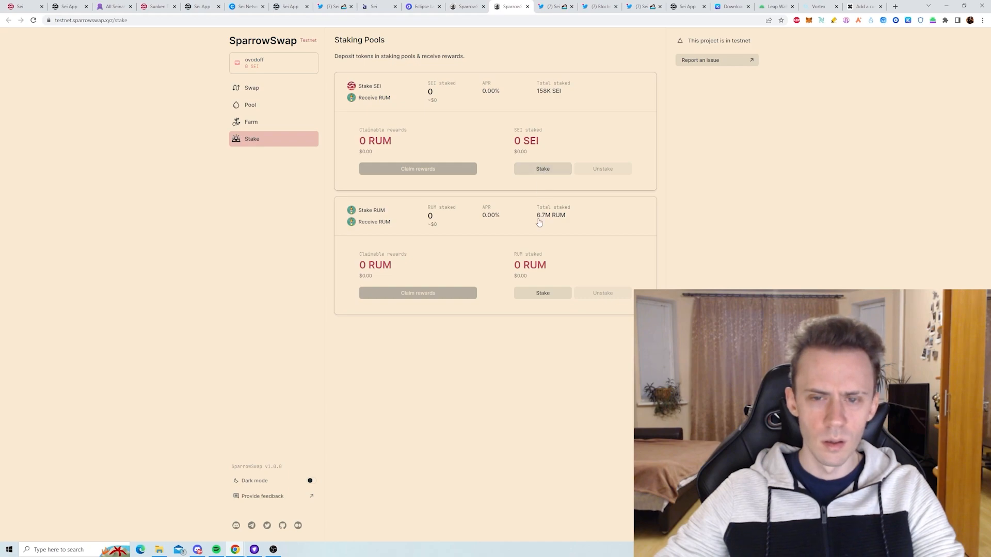
Step: Stake 0.15 SEI in the SEI pool with Keplr approval, then begin a RUM stake entry
left_click(542, 169)
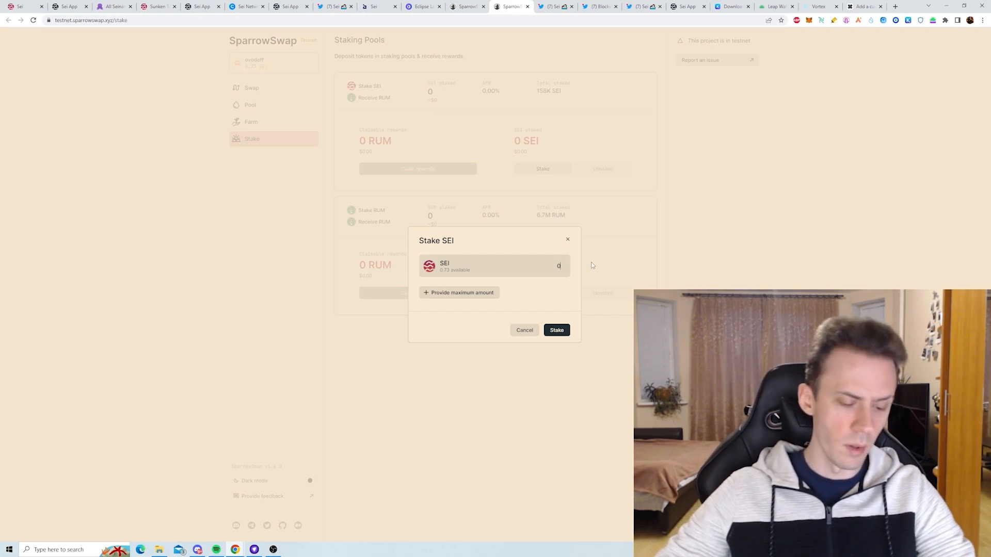
type("0.15")
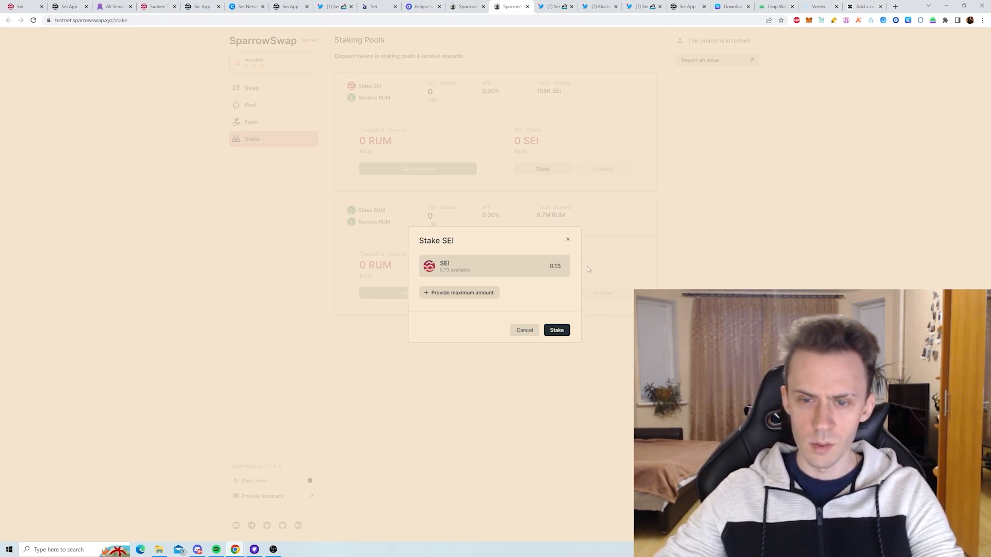
left_click(556, 330)
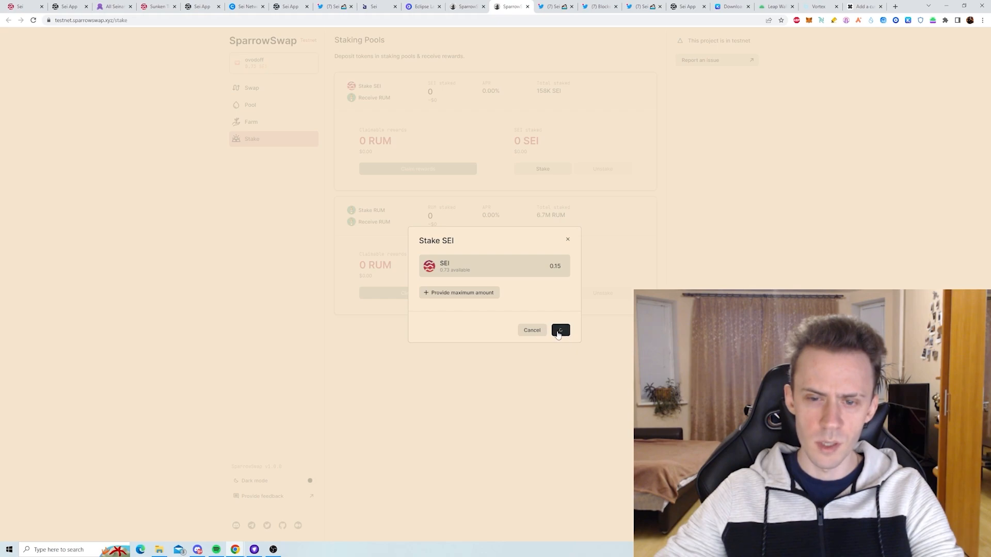
left_click(559, 330)
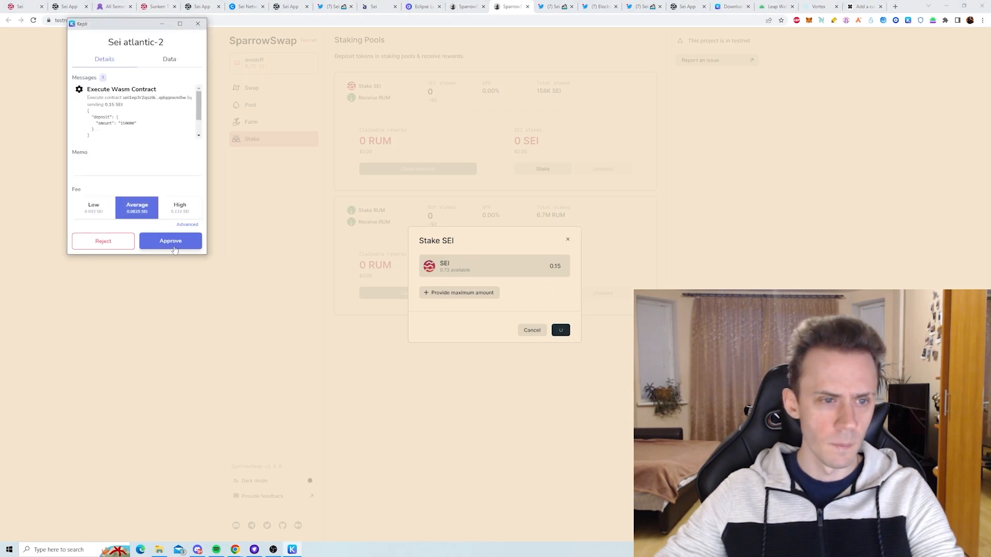
left_click(170, 241)
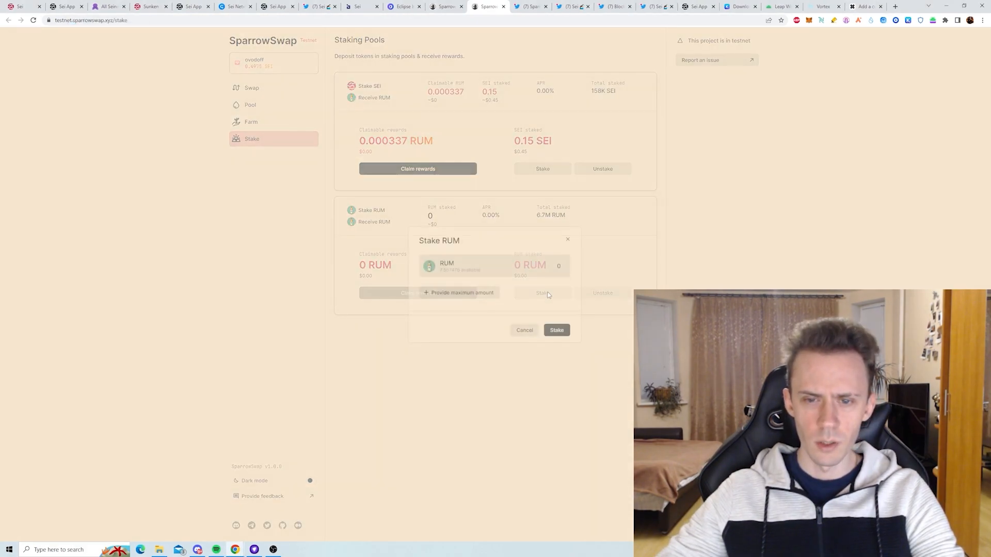
left_click(557, 265)
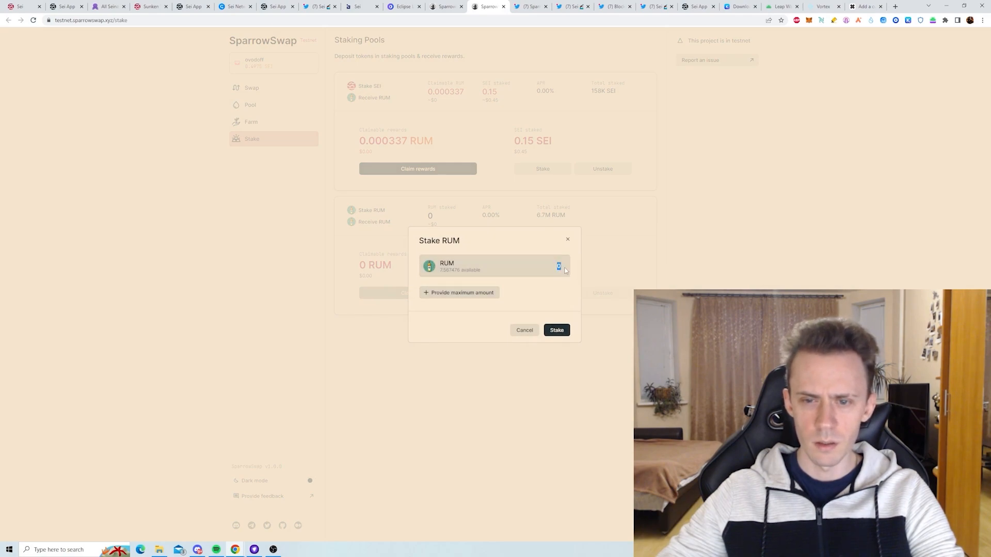
type("2")
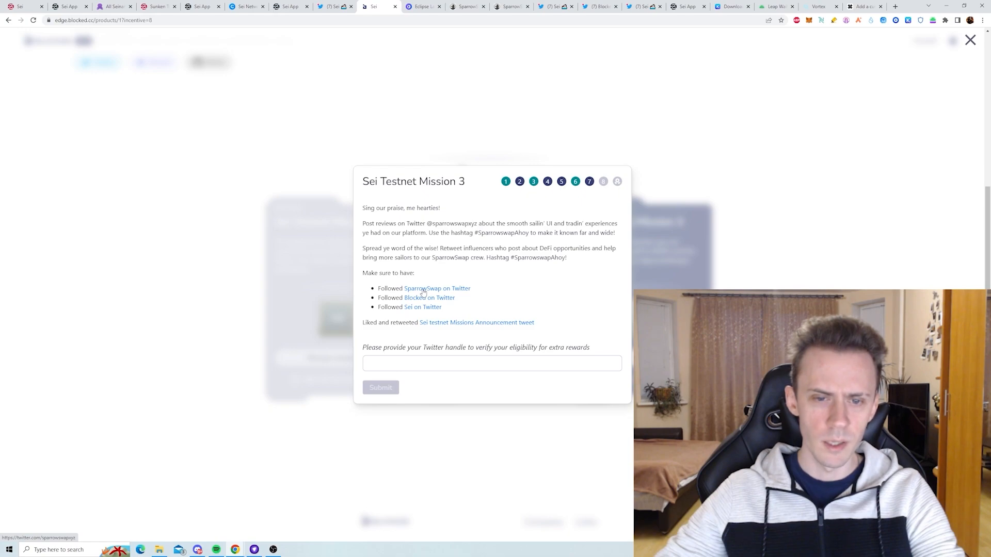
right_click(423, 292)
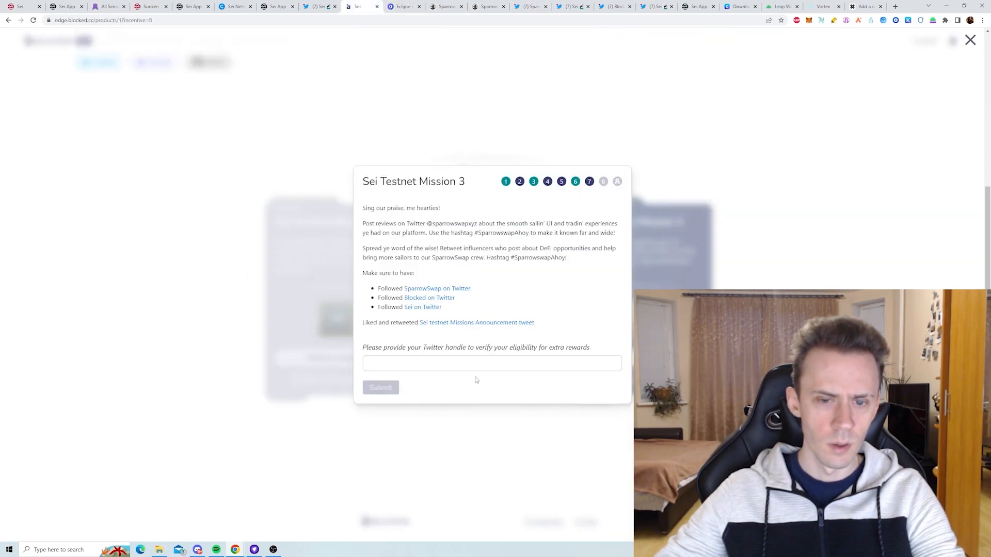
type("@ovod_off")
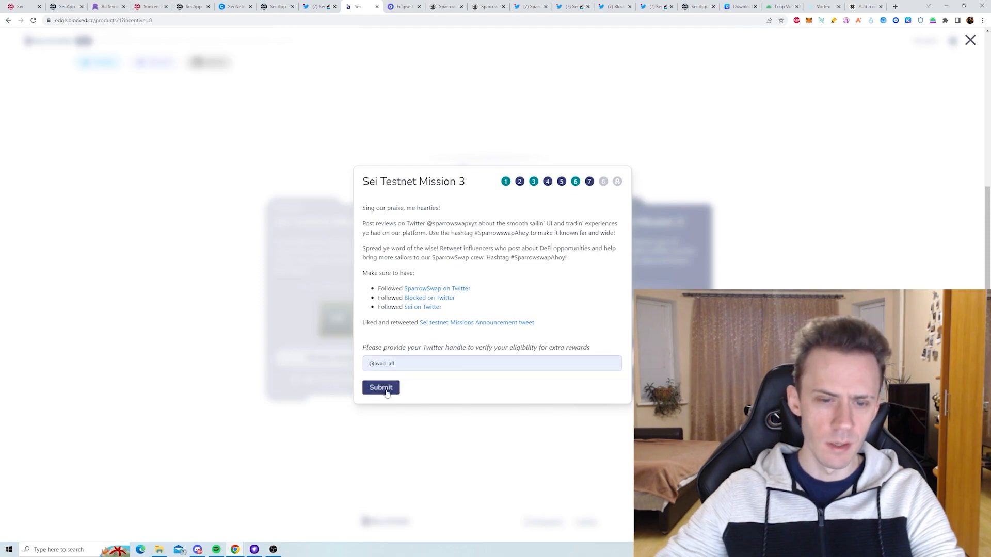
left_click(380, 387)
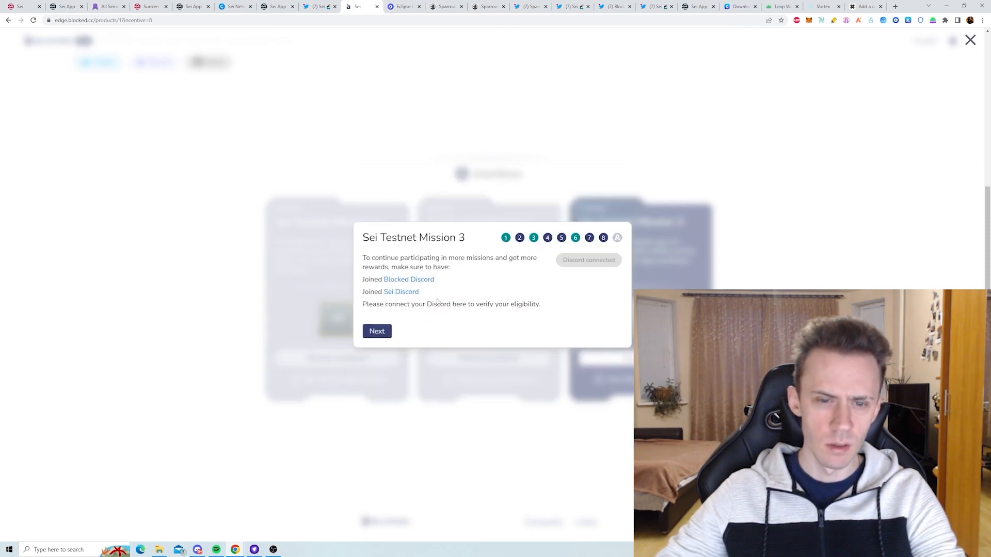
left_click(377, 331)
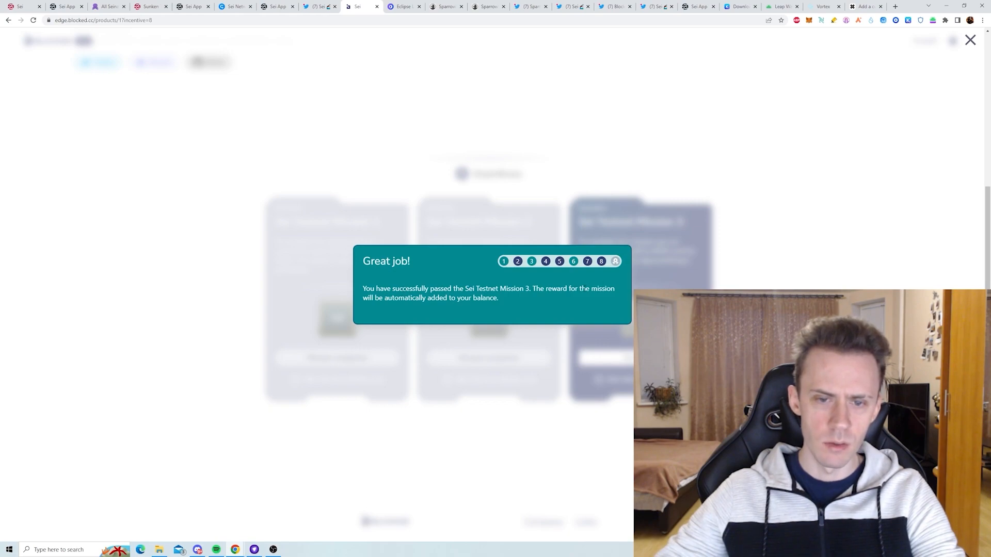
left_click(970, 40)
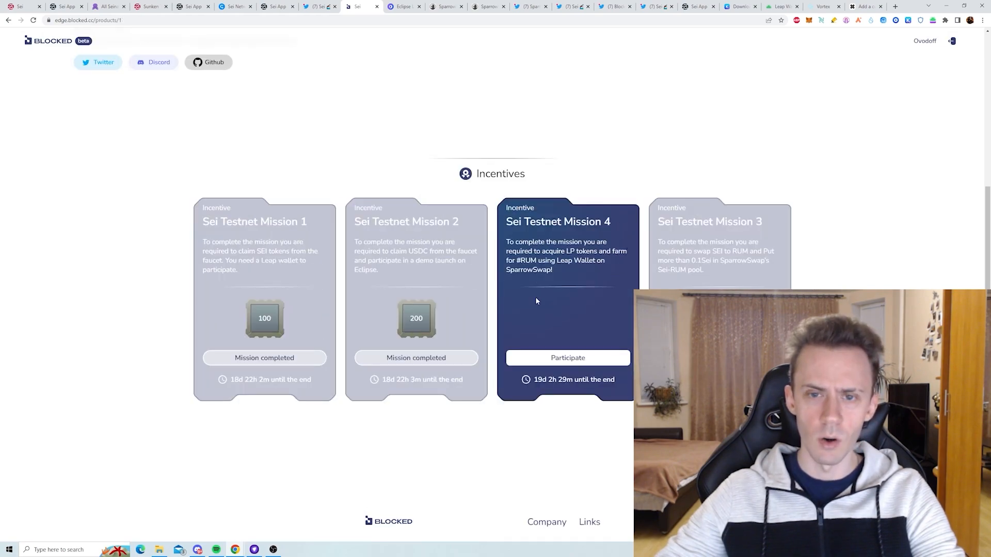
mouse_move(804, 253)
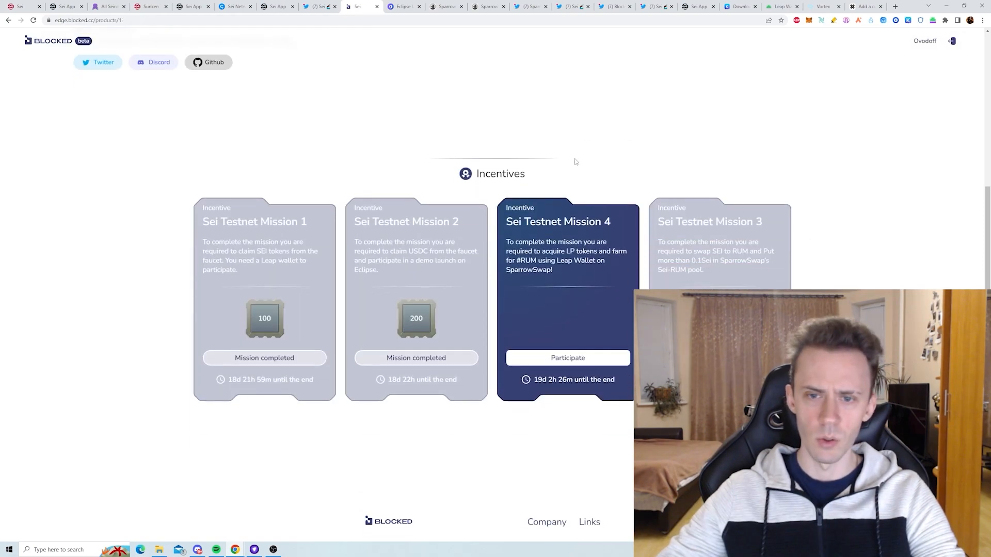
mouse_move(568, 358)
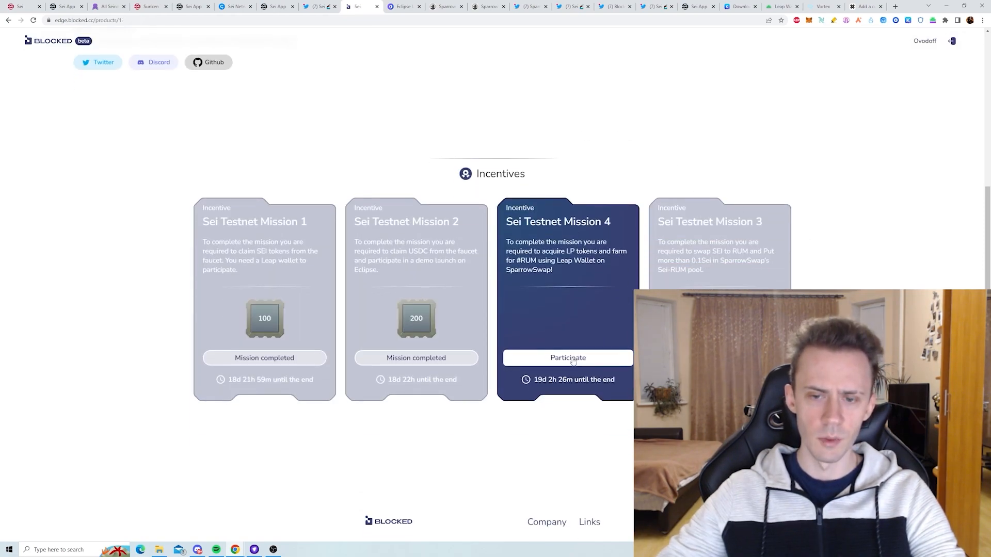
mouse_move(813, 235)
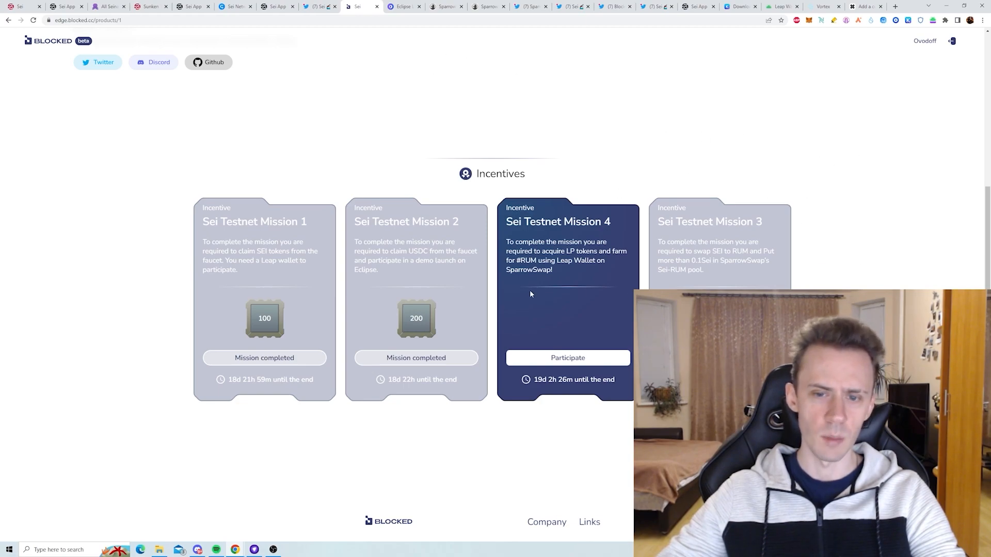
Step: Participate in Sei Testnet Mission 4 to open its RUM-farming walkthrough
left_click(567, 358)
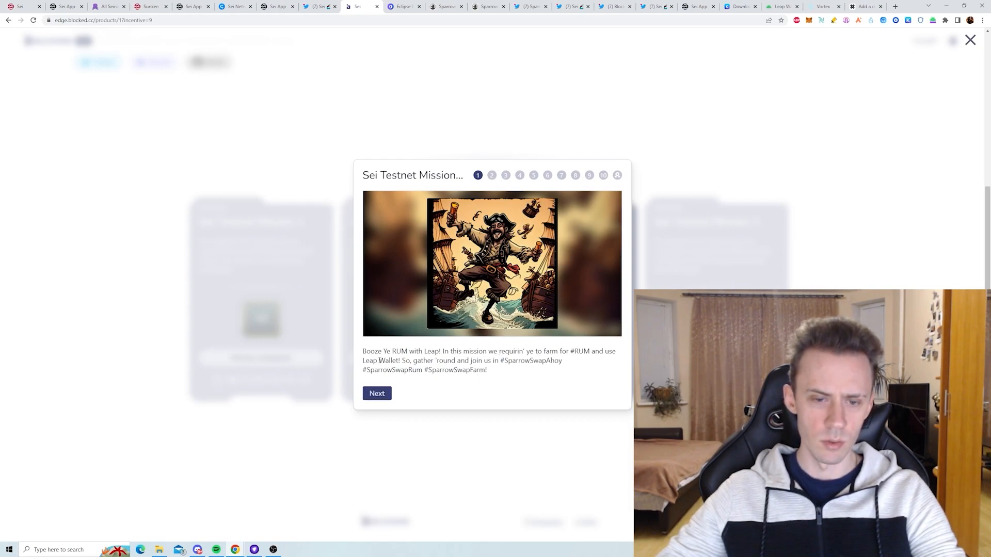
Step: Verify 0.41 SEI and 350 USDC balances and advance to the liquidity step
left_click(376, 393)
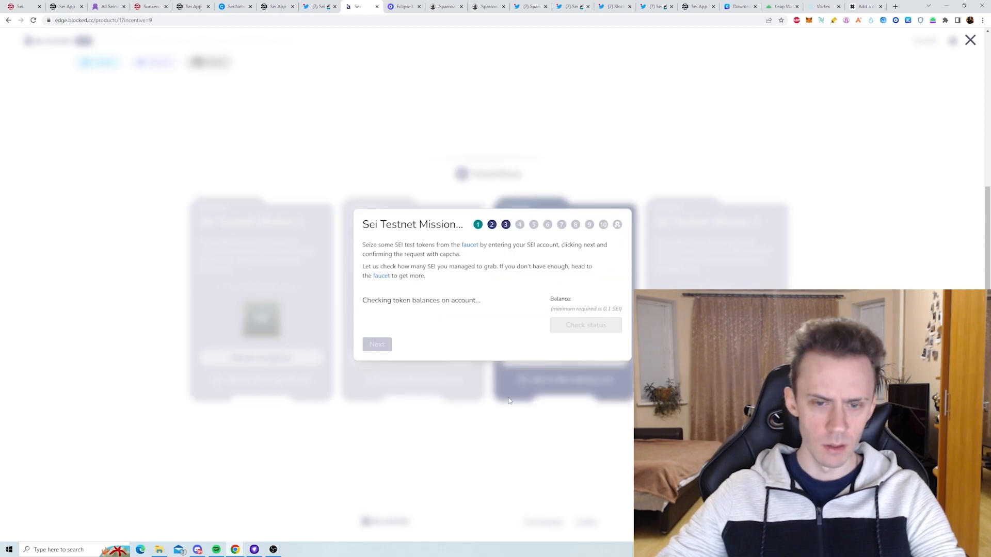
left_click(585, 325)
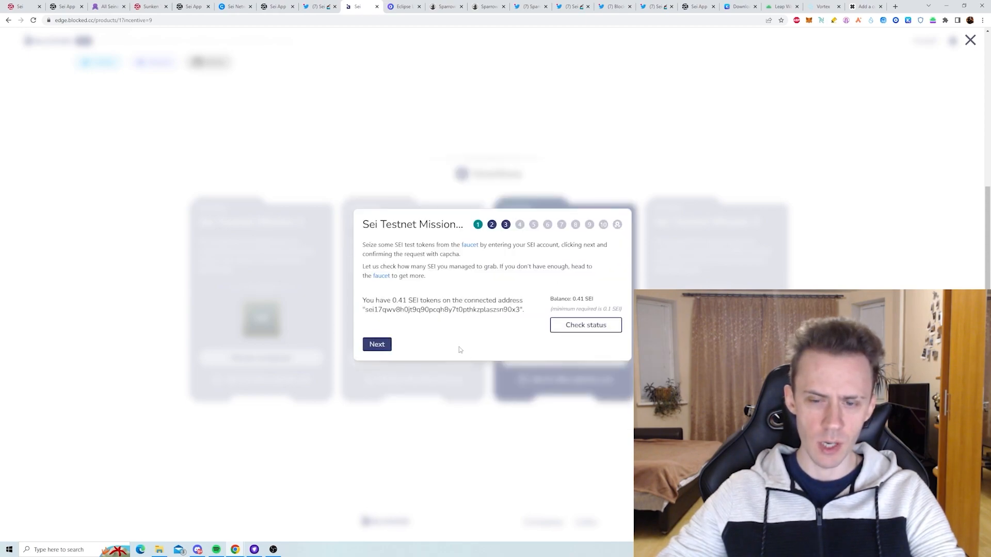
left_click(377, 344)
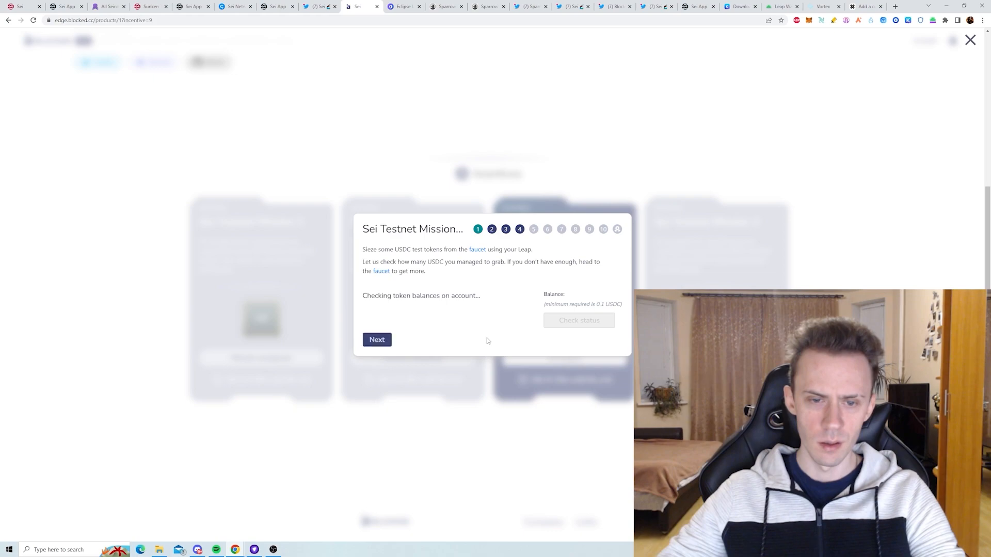
left_click(578, 319)
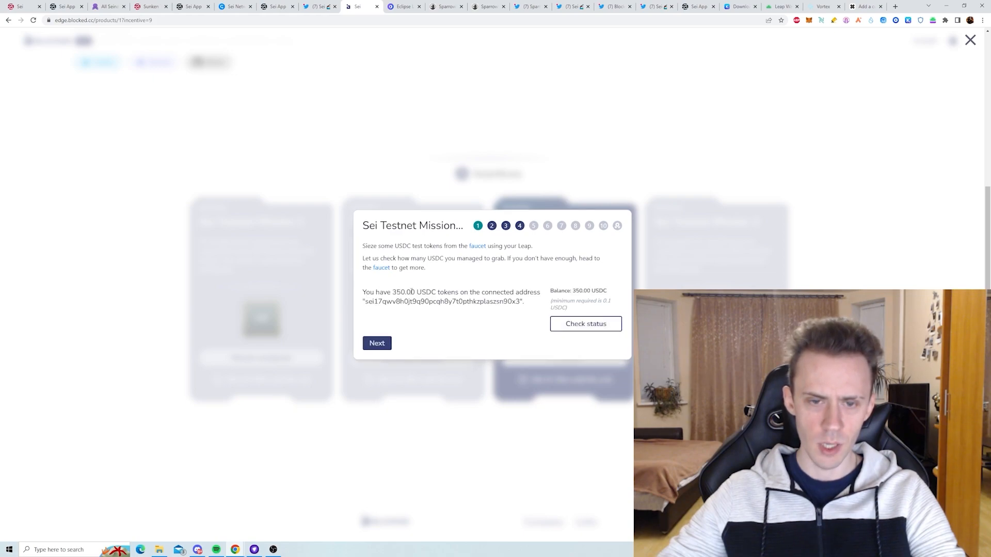
left_click(377, 343)
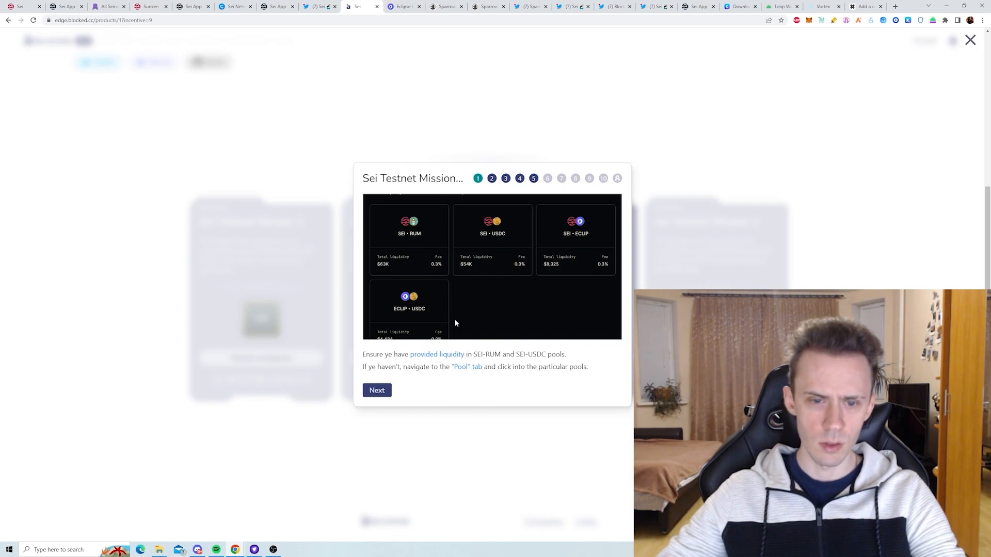
mouse_move(429, 359)
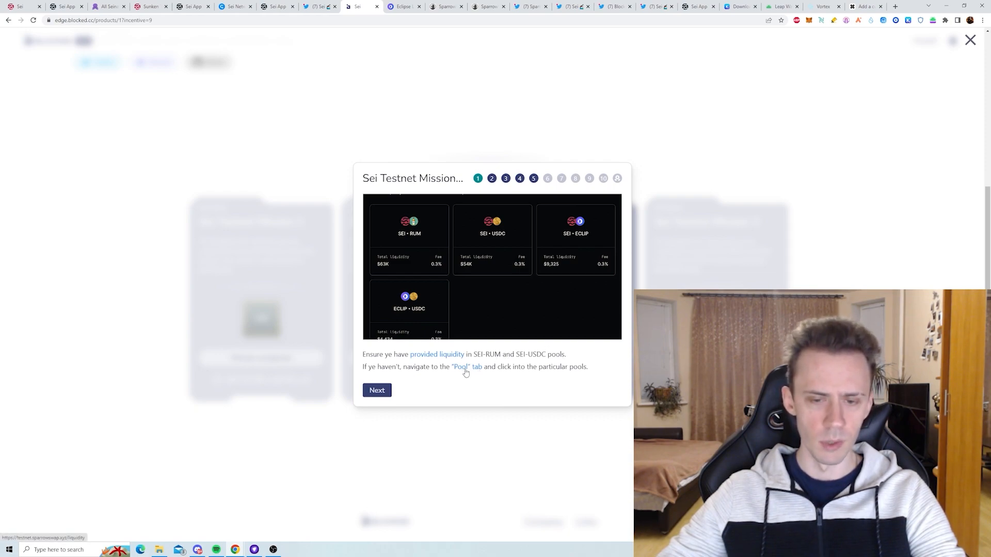
mouse_move(477, 32)
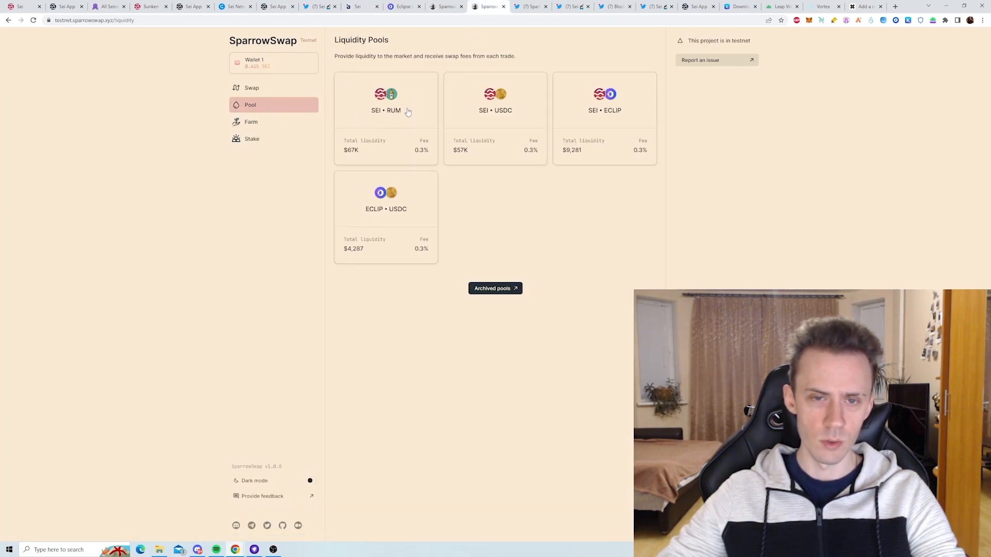
mouse_move(394, 124)
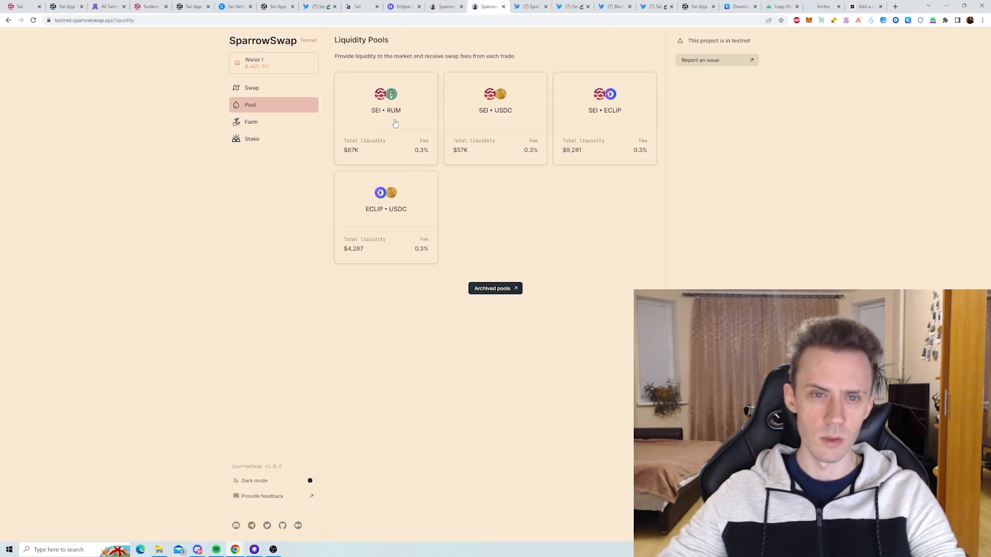
Step: Add SEI and RUM liquidity to the SEI-RUM pool, review SEI-USDC, then return to Blocked
left_click(385, 107)
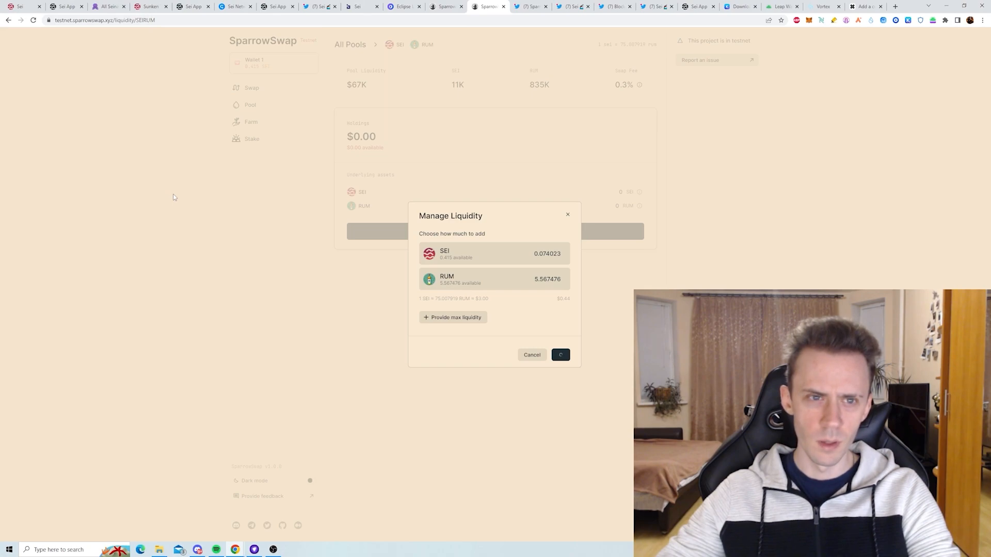
left_click(559, 354)
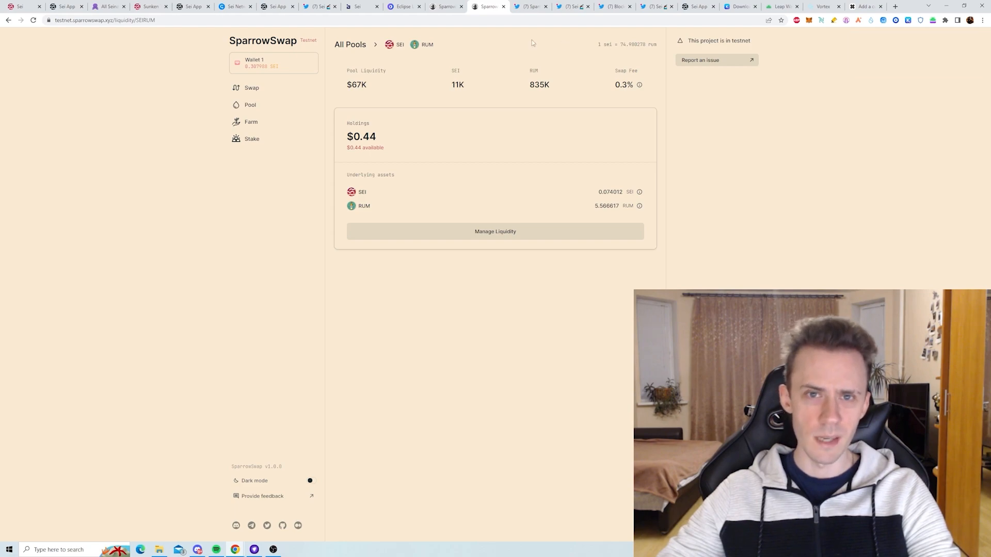
mouse_move(728, 91)
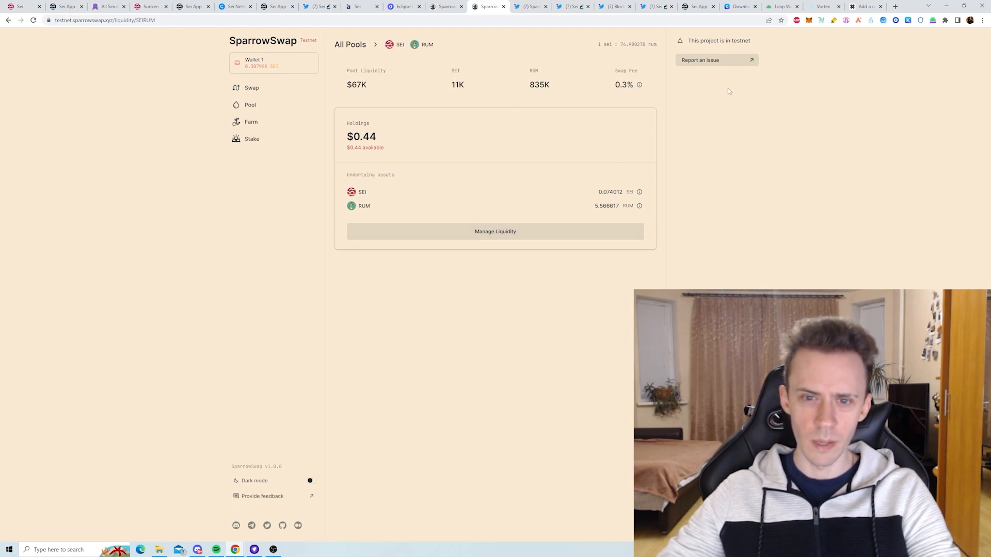
mouse_move(346, 68)
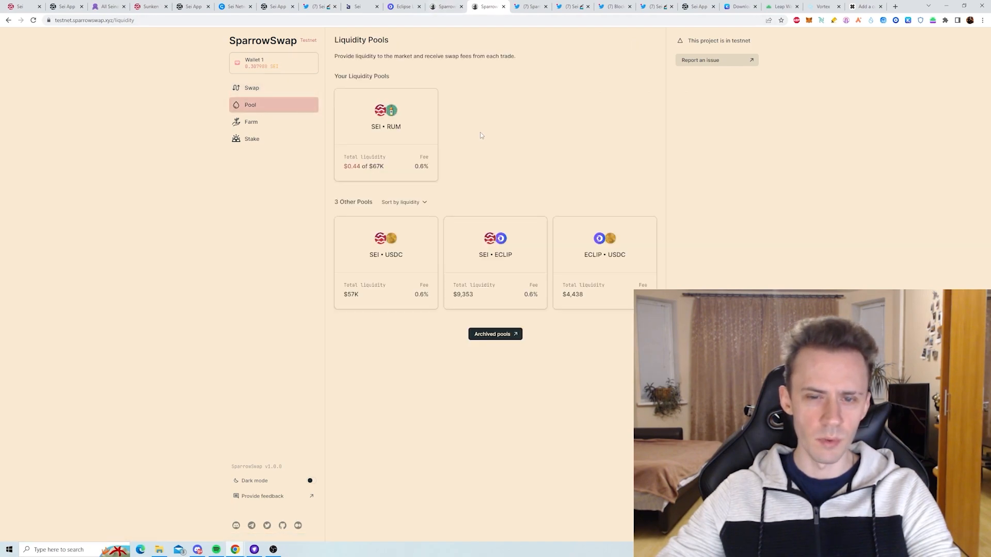
mouse_move(383, 246)
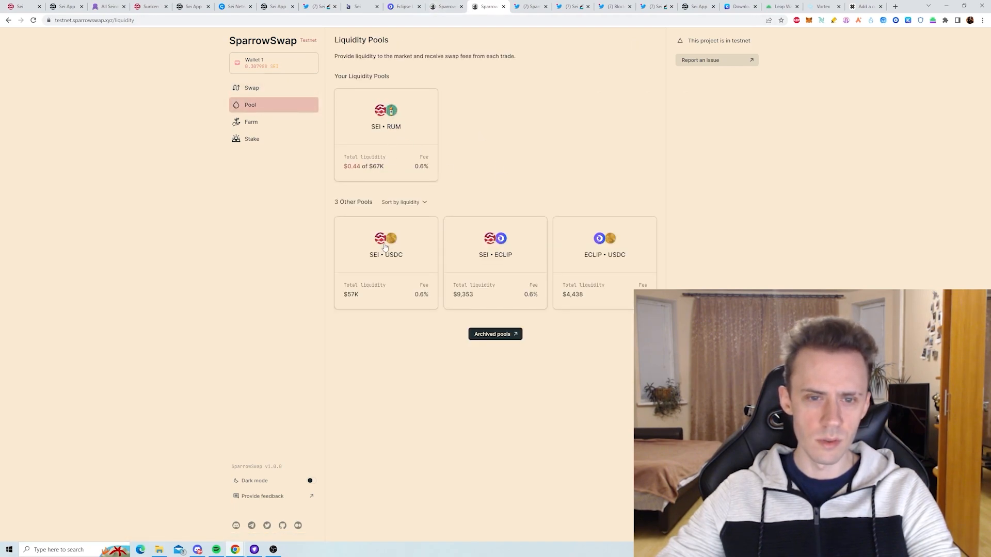
left_click(385, 247)
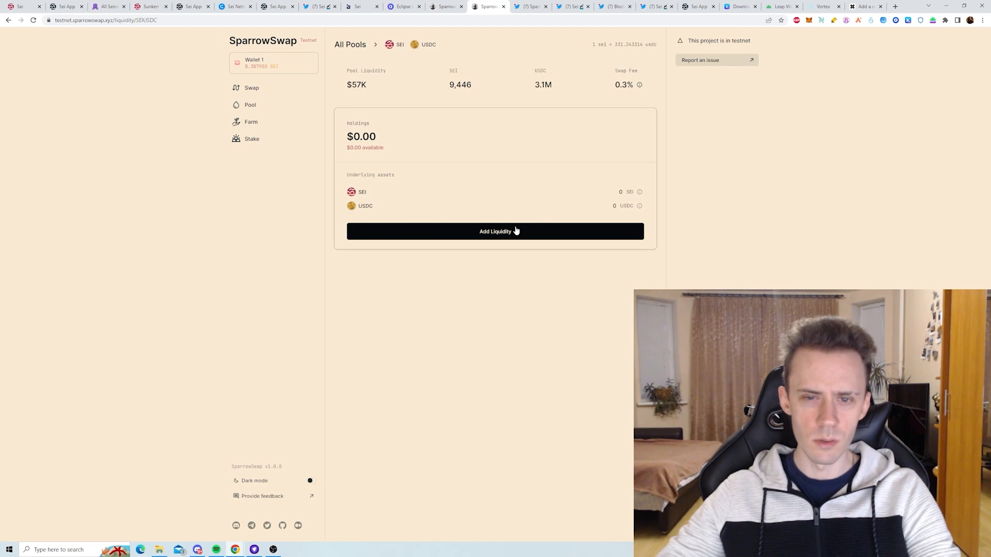
left_click(357, 7)
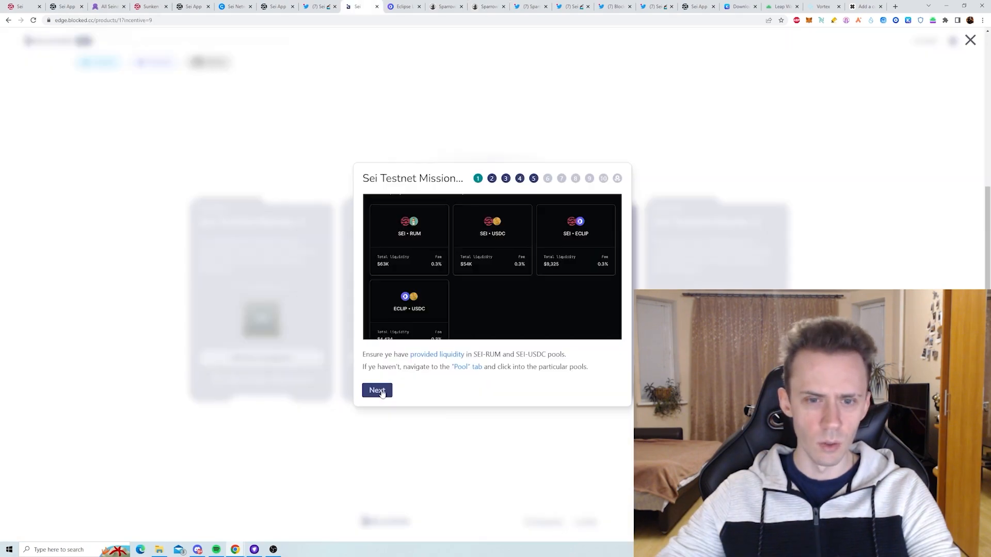
Step: Confirm 0.12 SEIRUM-LP and 0.79 SEIUSDC-LP balances and advance to the farming step
left_click(376, 390)
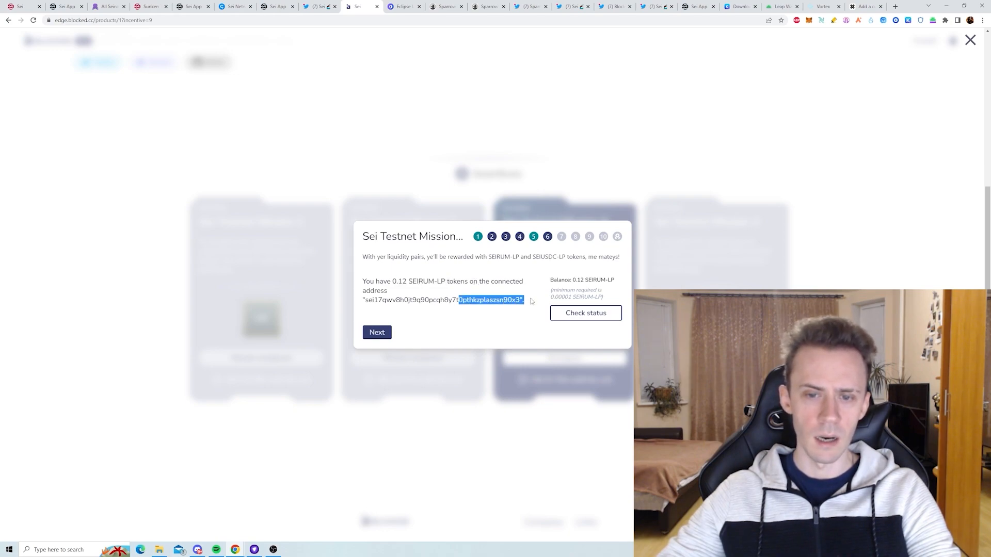
left_click(377, 331)
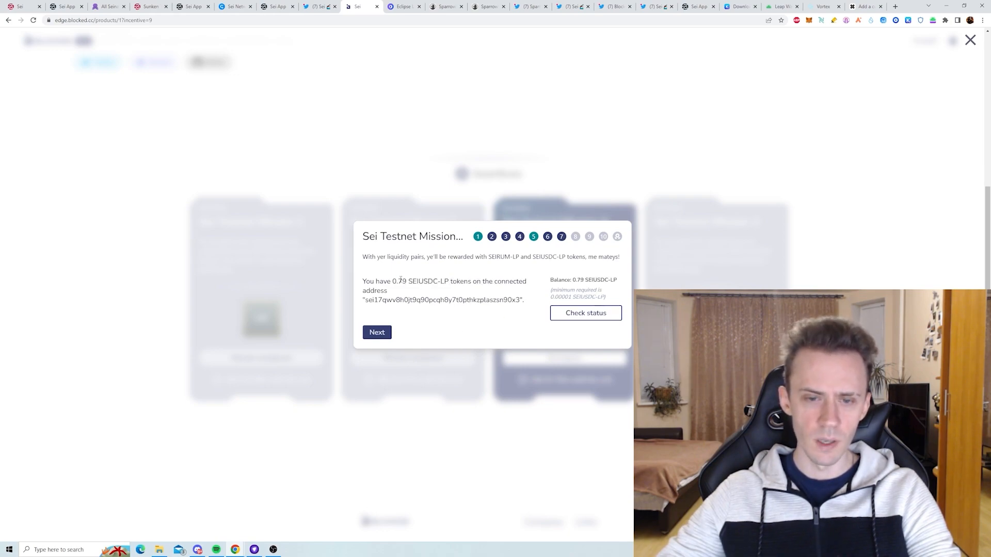
left_click(376, 332)
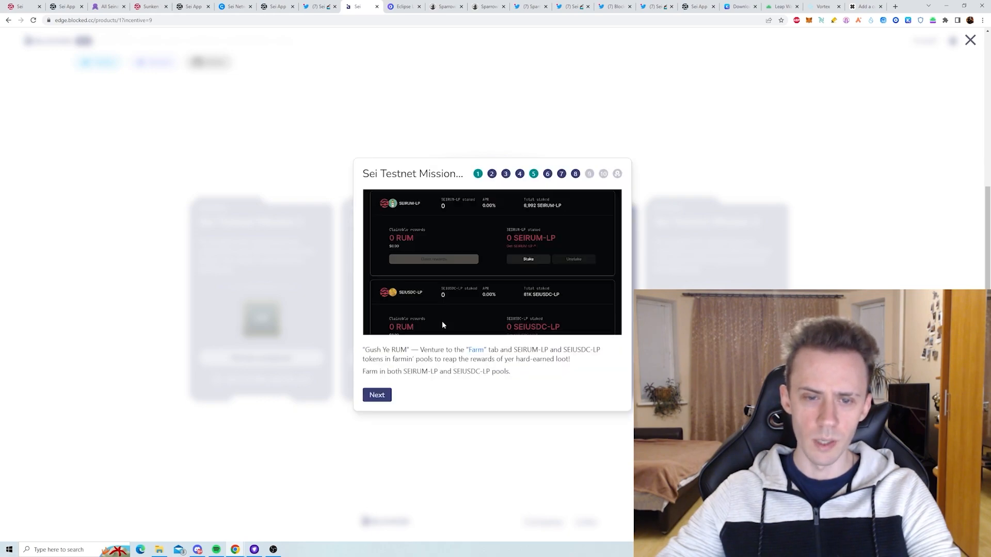
mouse_move(443, 346)
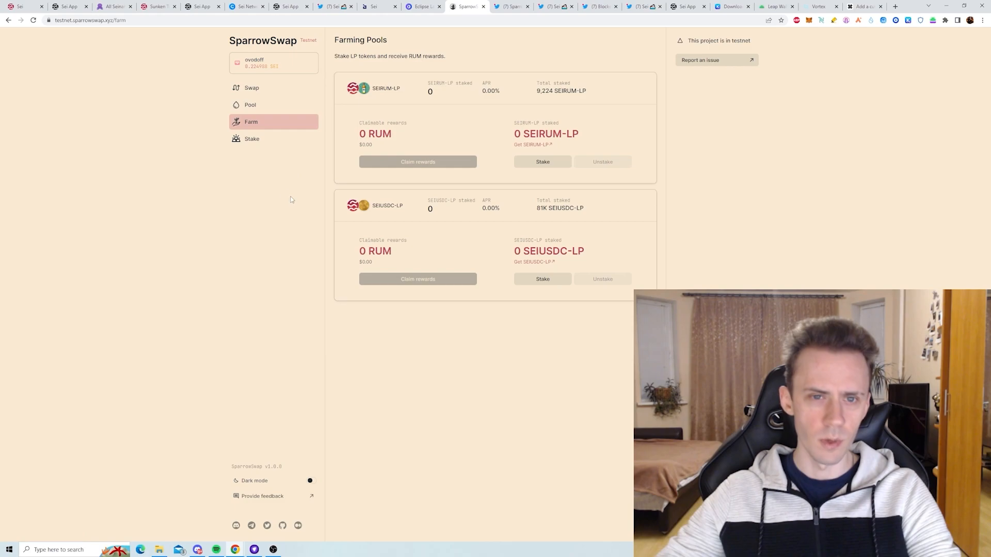
Step: Stake full SEIRUM-LP and SEIUSDC-LP balances in their farms, then return to Blocked
left_click(542, 162)
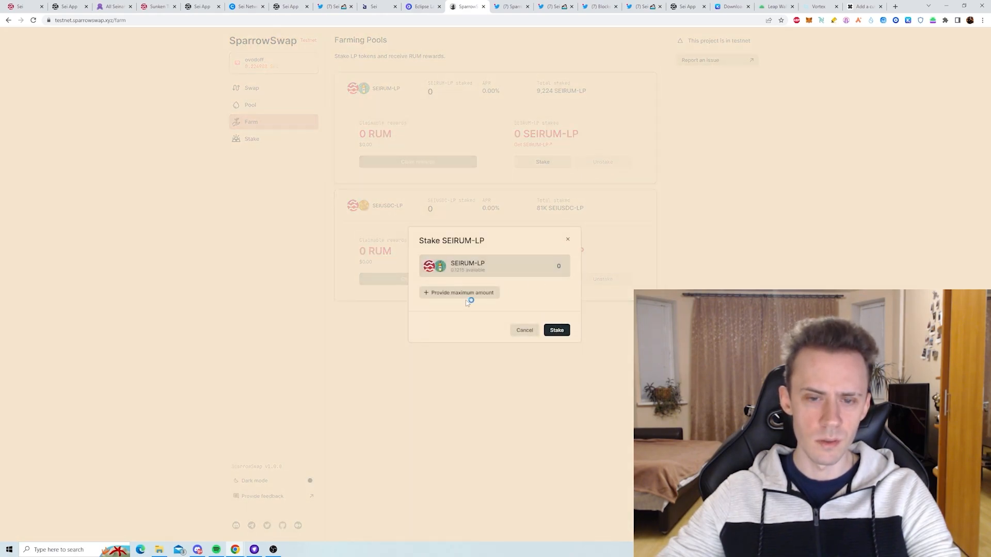
left_click(556, 331)
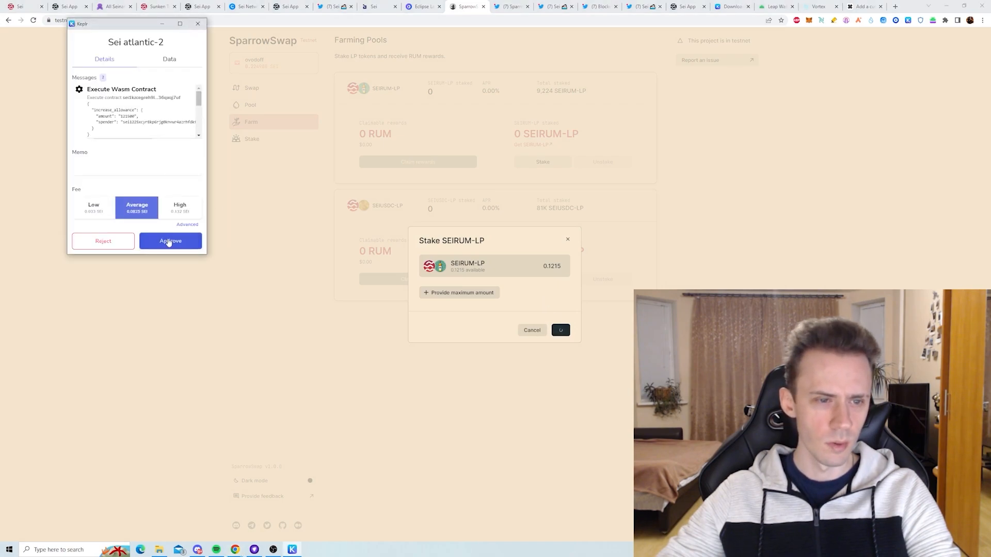
left_click(170, 241)
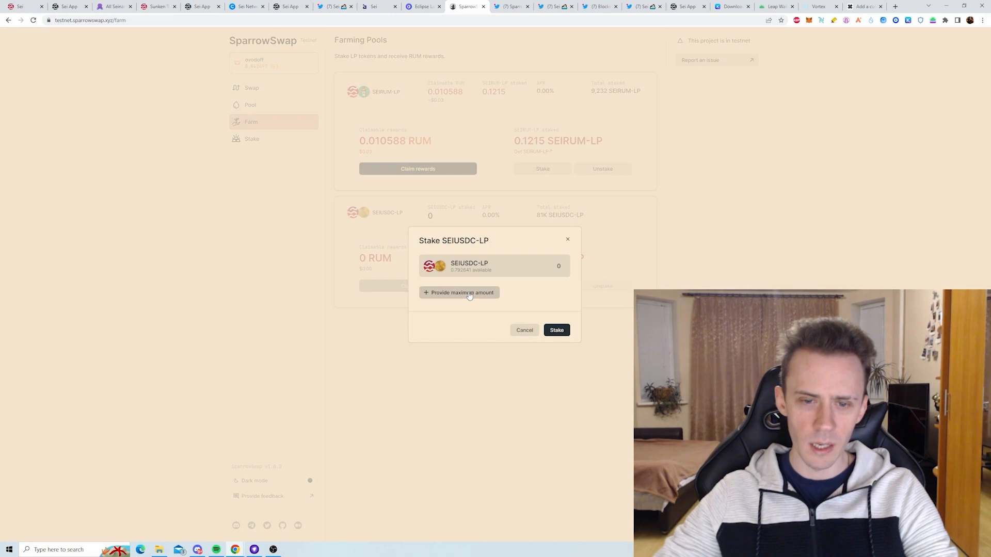
left_click(555, 330)
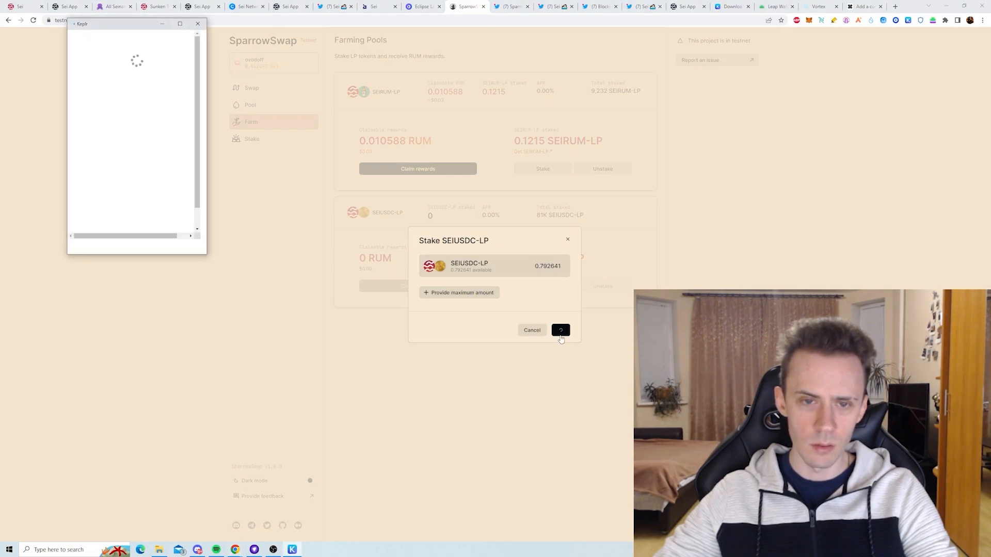
left_click(560, 330)
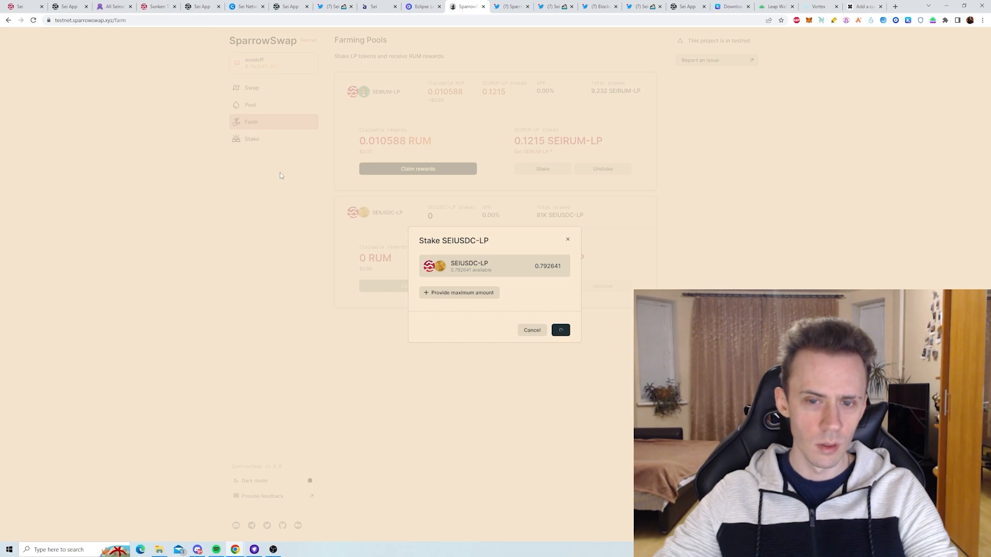
left_click(559, 330)
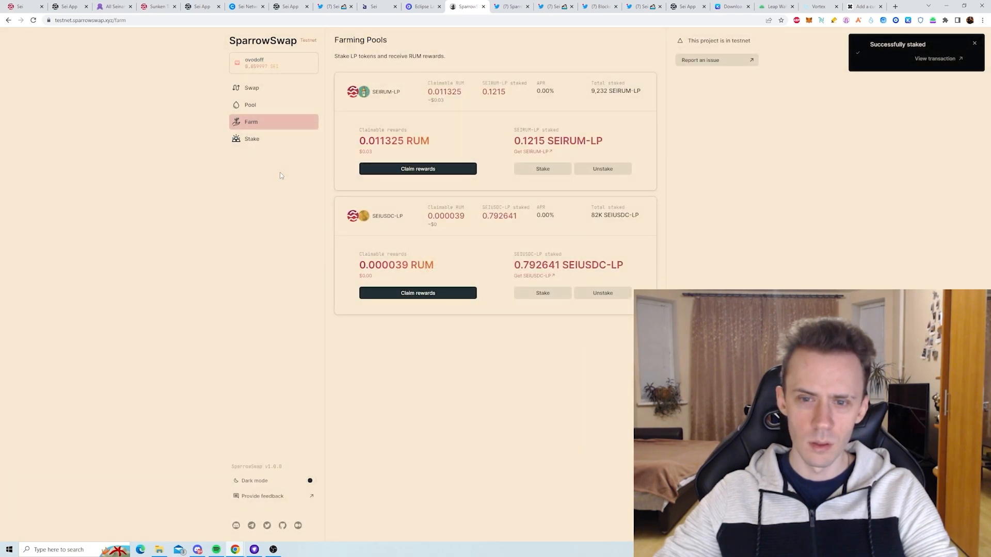
left_click(377, 7)
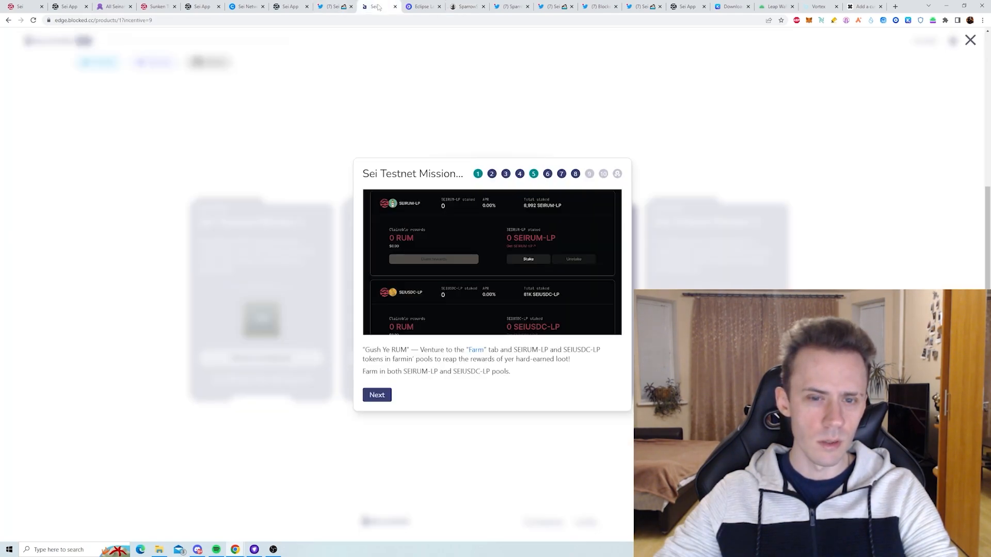
left_click(377, 394)
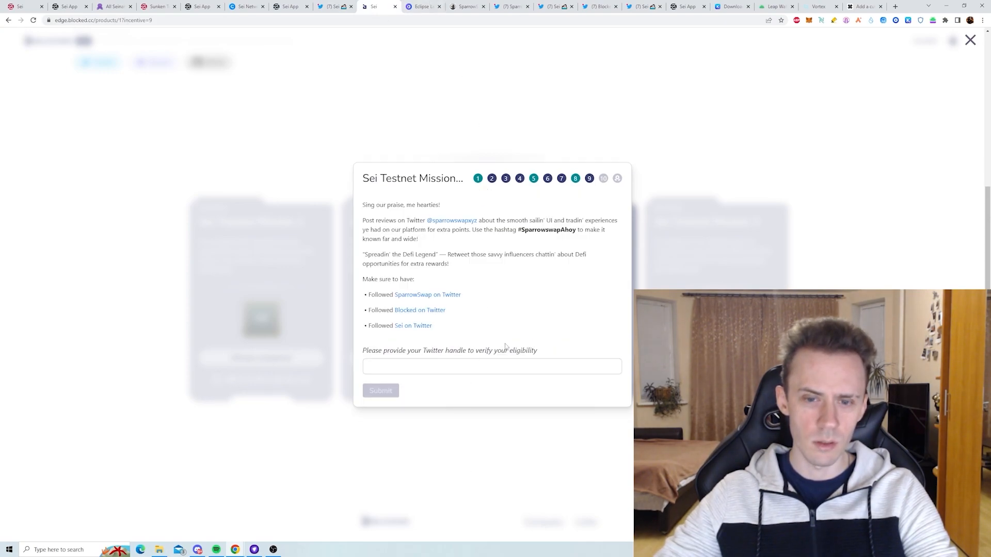
type("@ovod_off")
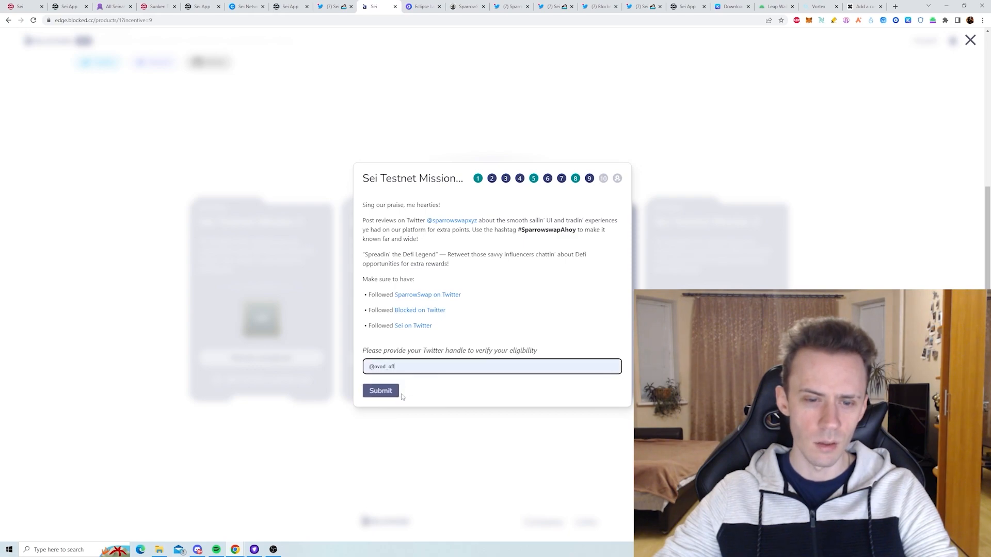
mouse_move(440, 295)
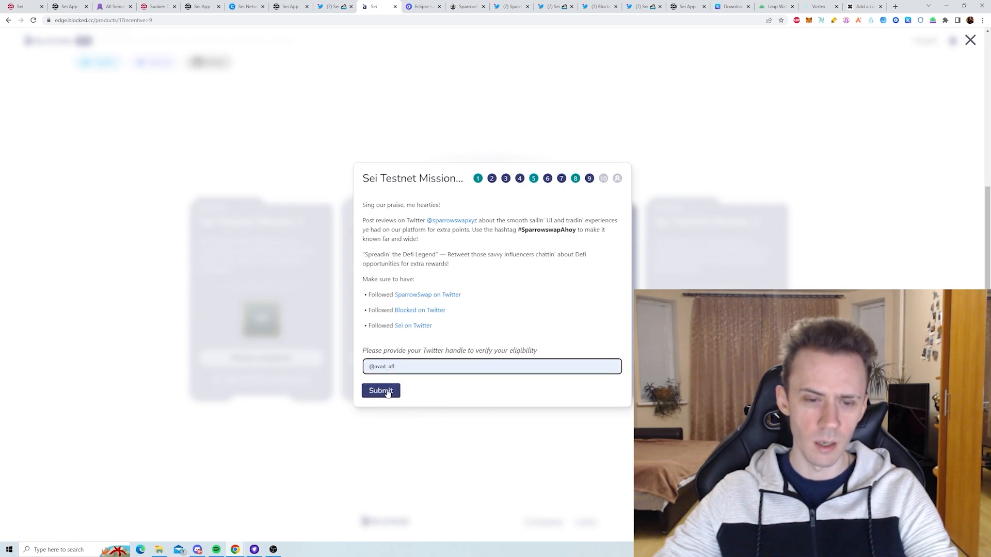
left_click(381, 390)
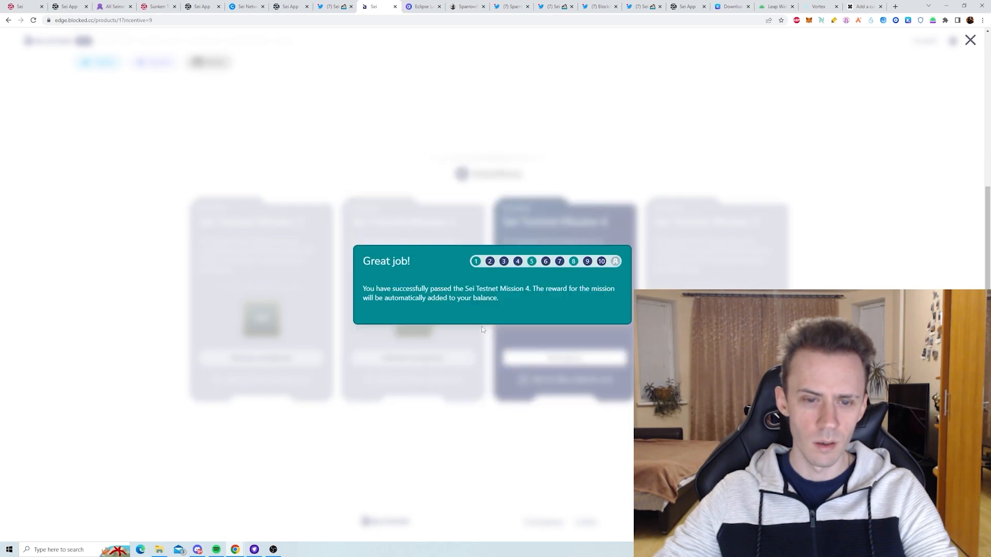
mouse_move(628, 144)
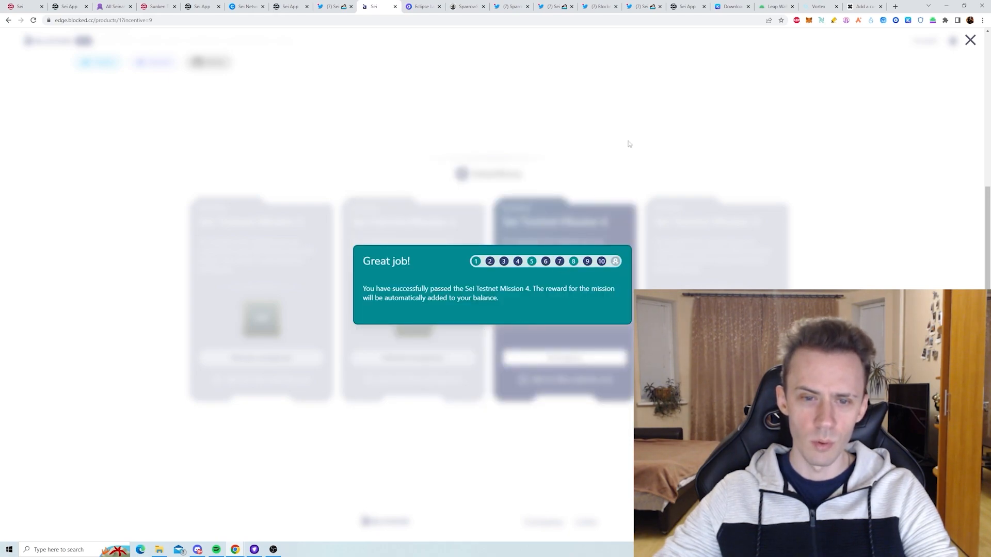
left_click(970, 40)
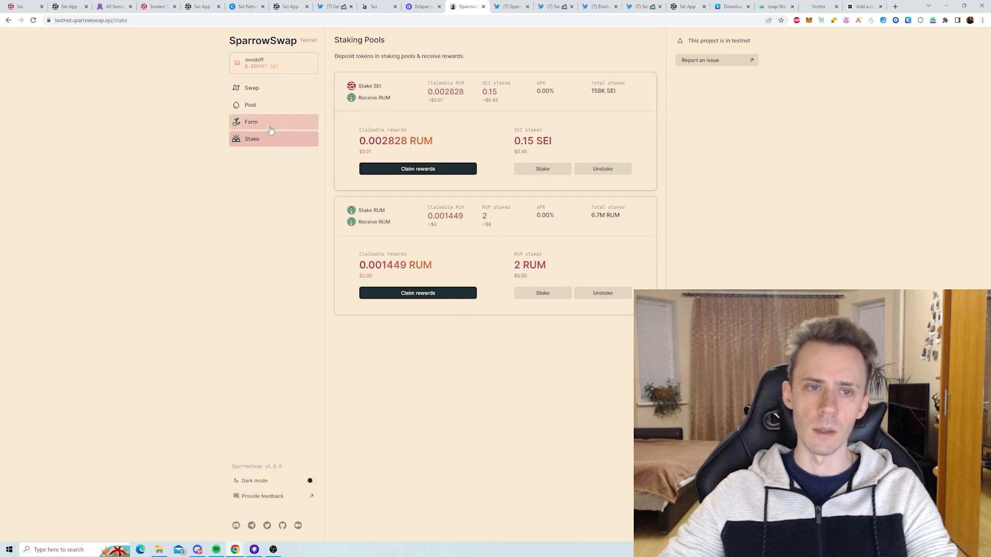
Step: Review the SparrowSwap farming pools once more
left_click(251, 121)
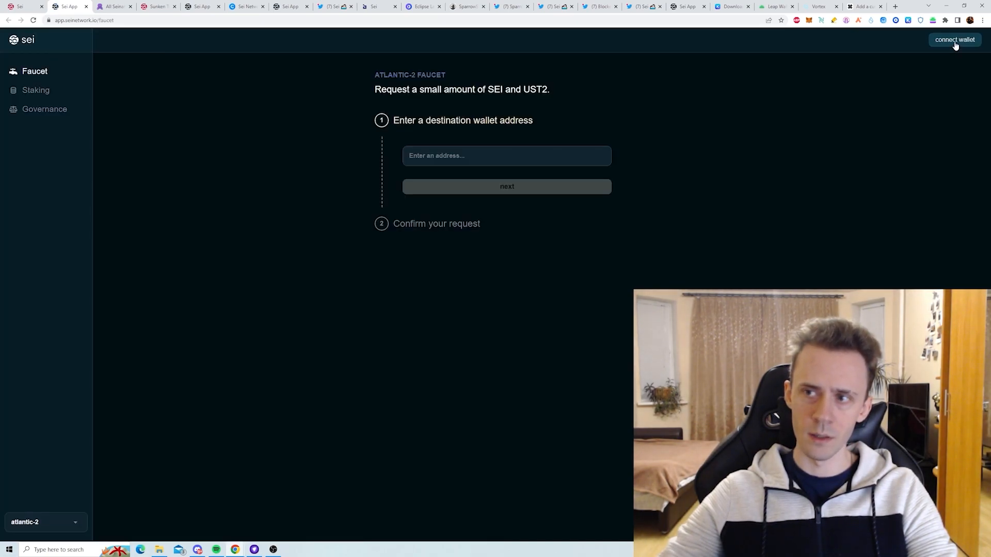
Step: Connect the wallet and delegate 0.1 SEI to the kingnodes validator
left_click(953, 39)
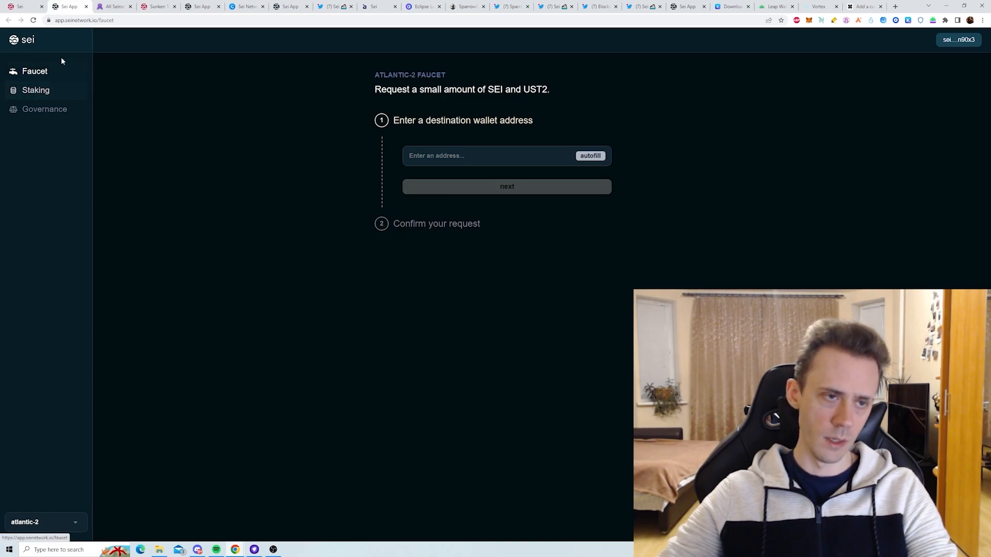
left_click(35, 90)
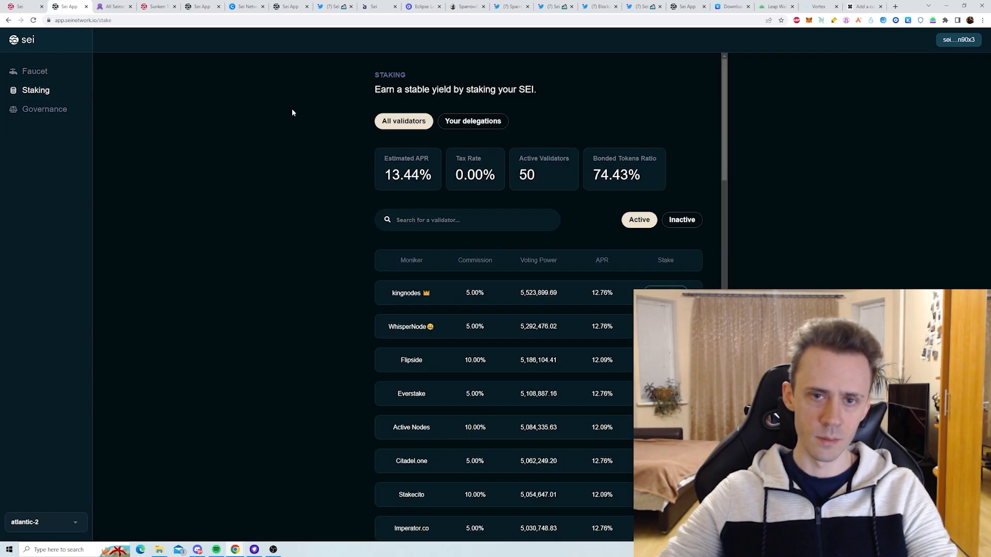
left_click(663, 292)
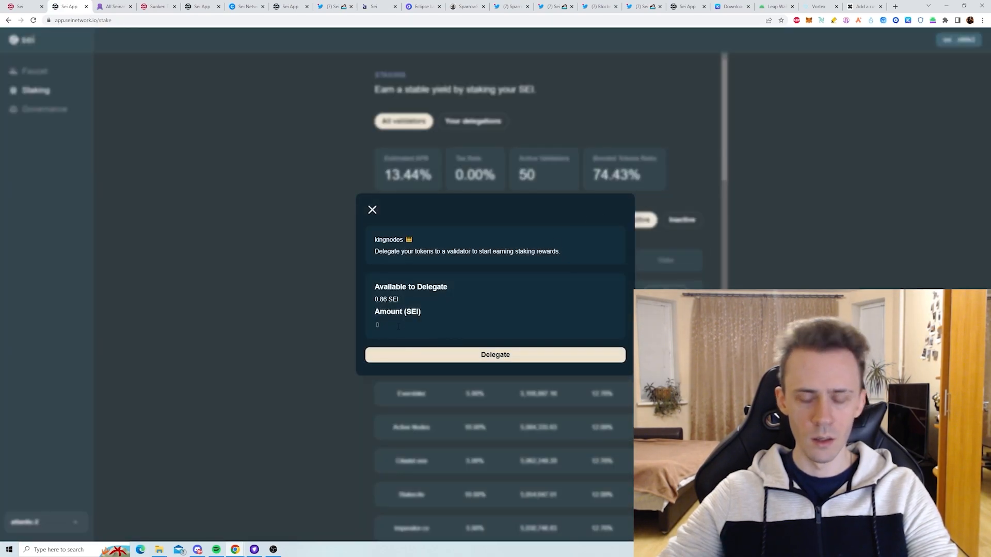
type(".1")
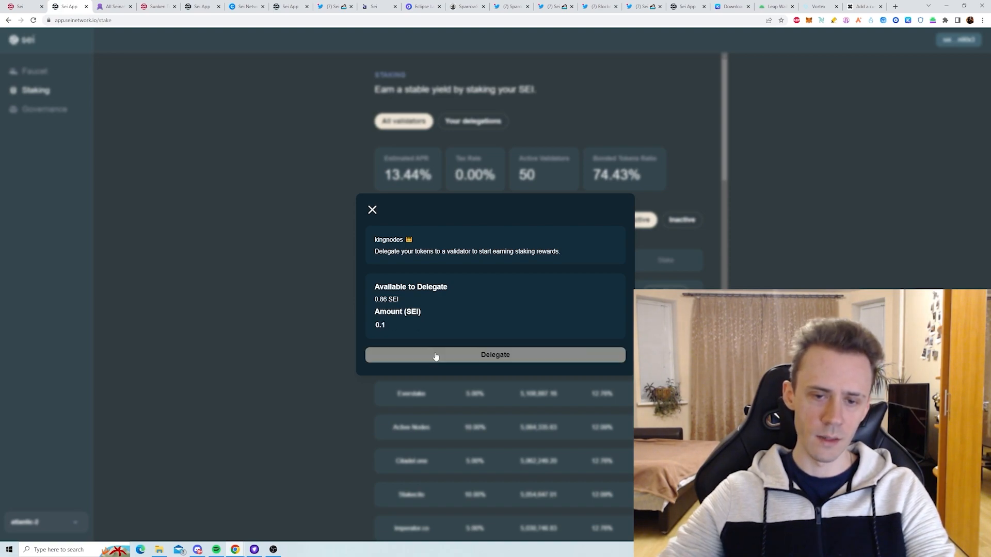
left_click(494, 354)
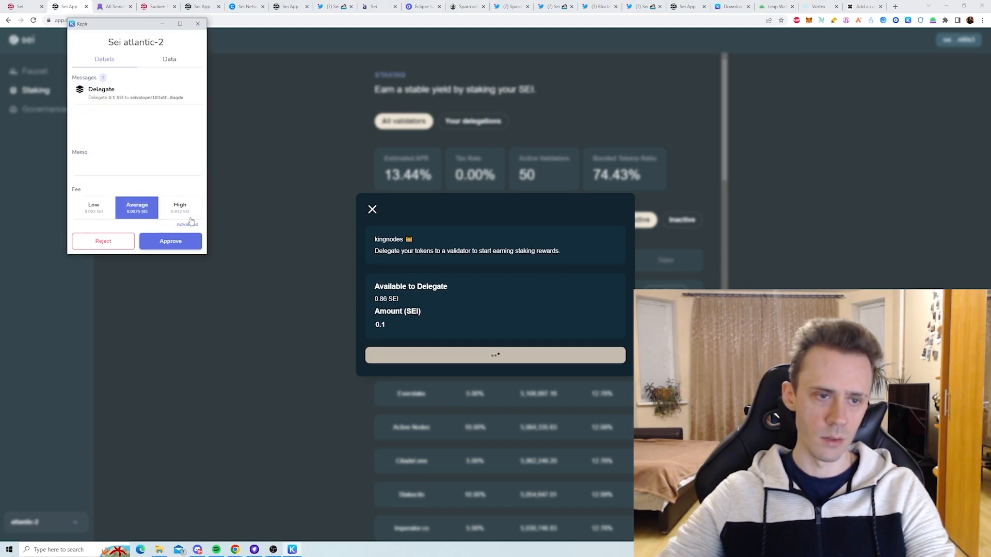
Step: Approve with Low fee in Keplr, view delegations totalling 0.20 SEI, move to Vortex
left_click(93, 207)
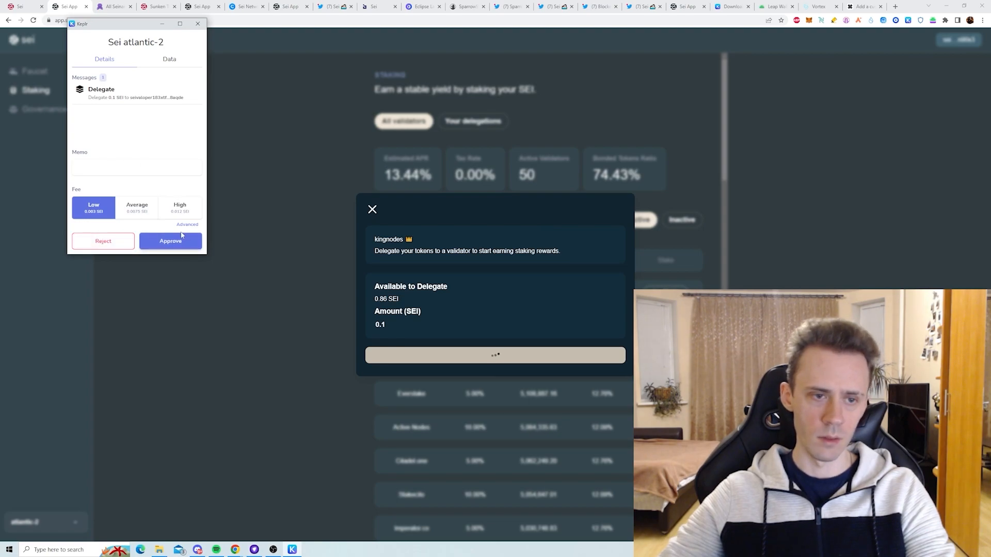
left_click(170, 241)
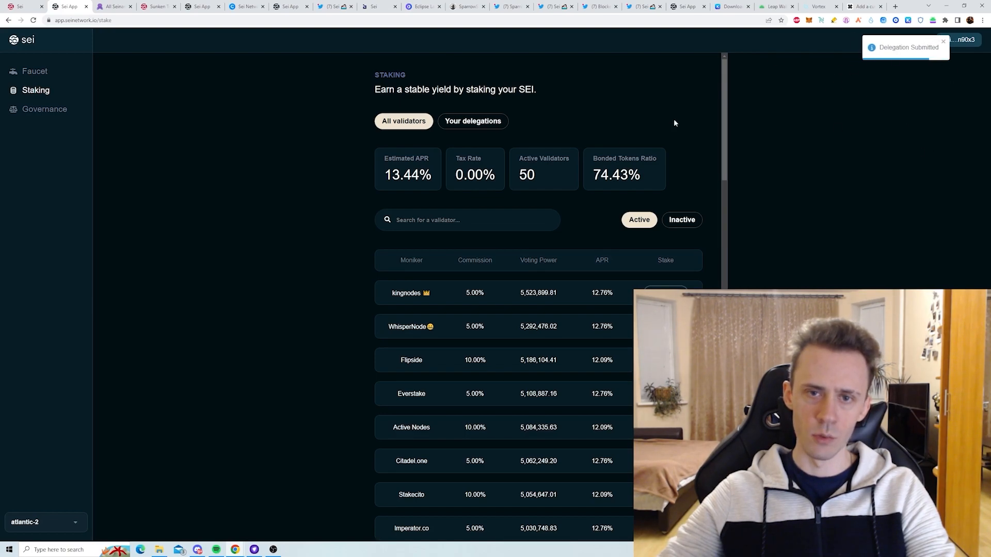
left_click(471, 121)
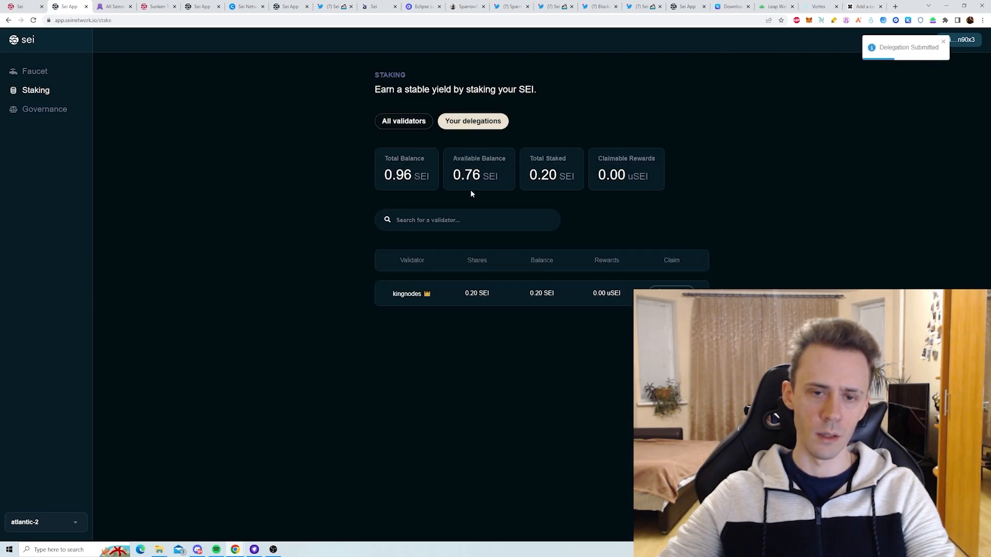
left_click(819, 6)
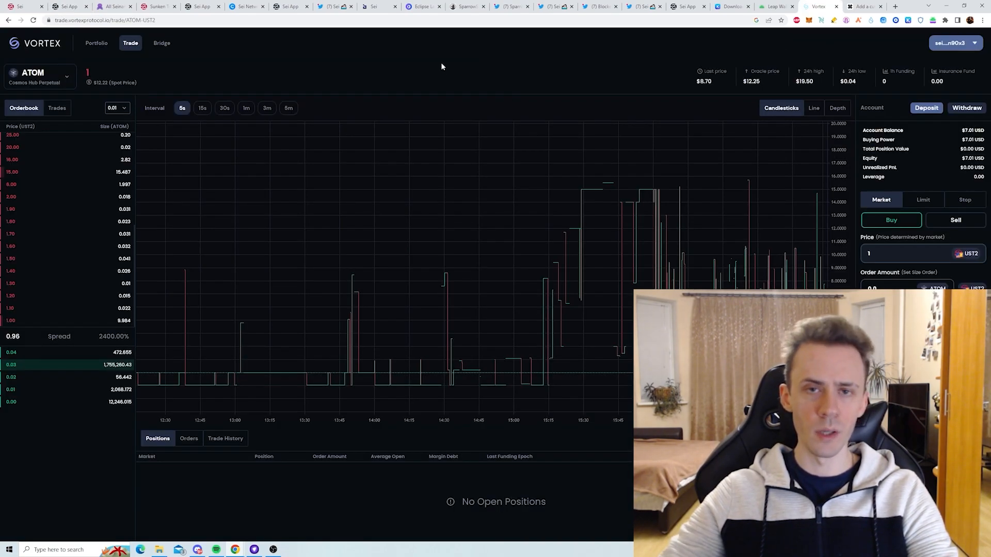
mouse_move(353, 60)
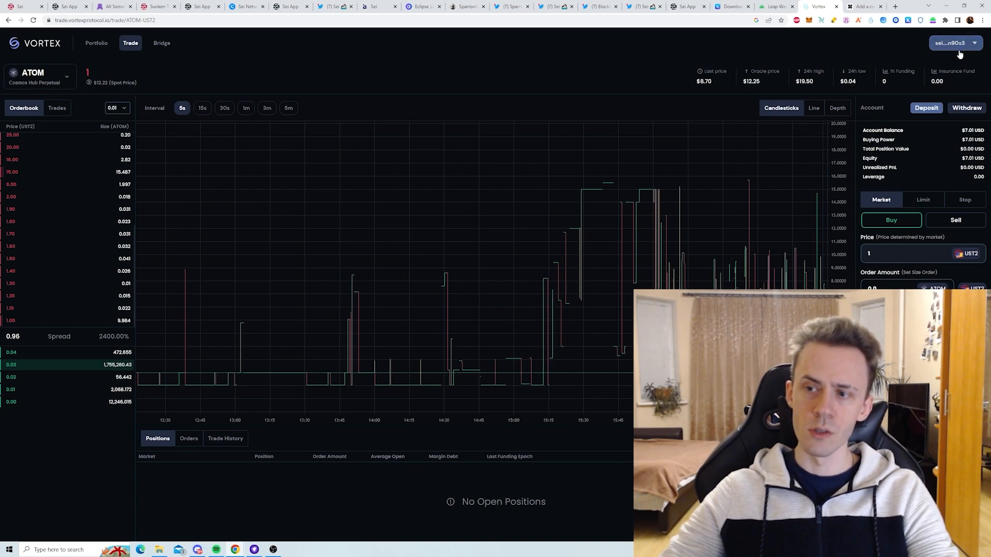
Step: Check the Deposit dialog, attempt an ATOM market buy and reject it in Keplr
left_click(925, 107)
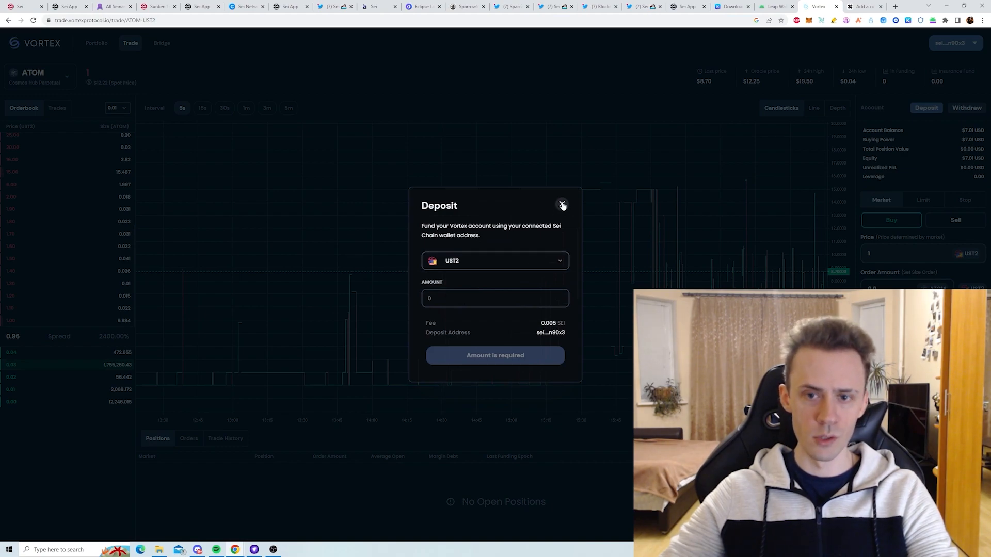
left_click(561, 206)
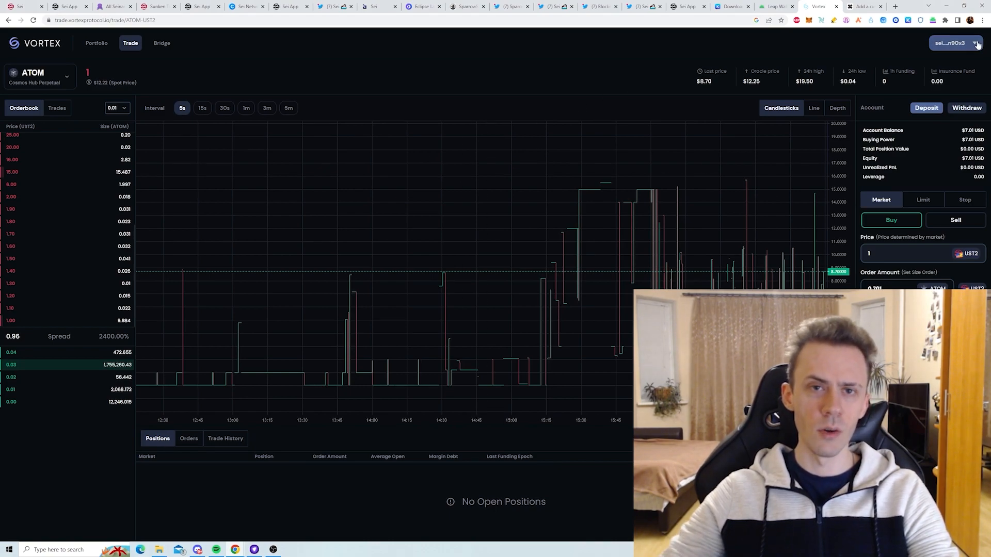
mouse_move(946, 170)
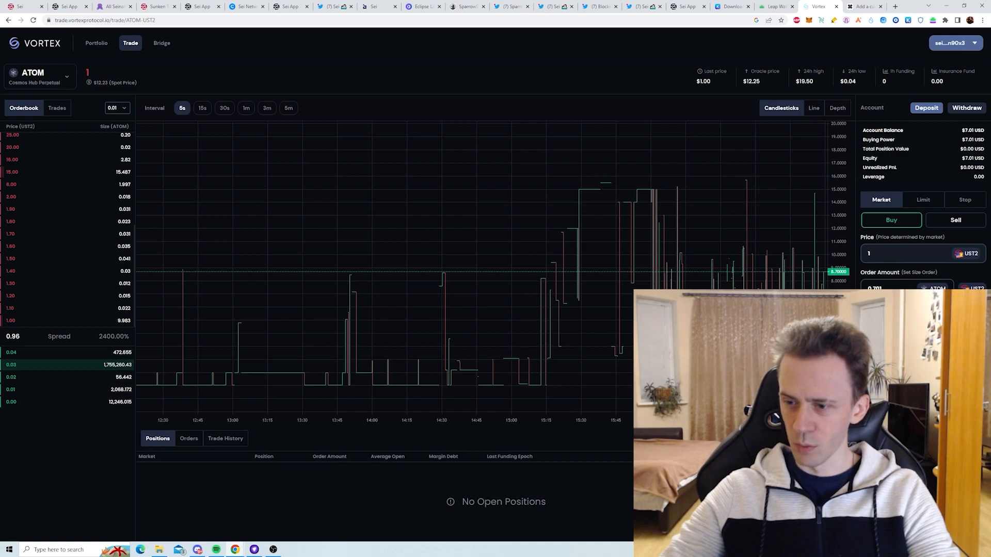
left_click(890, 220)
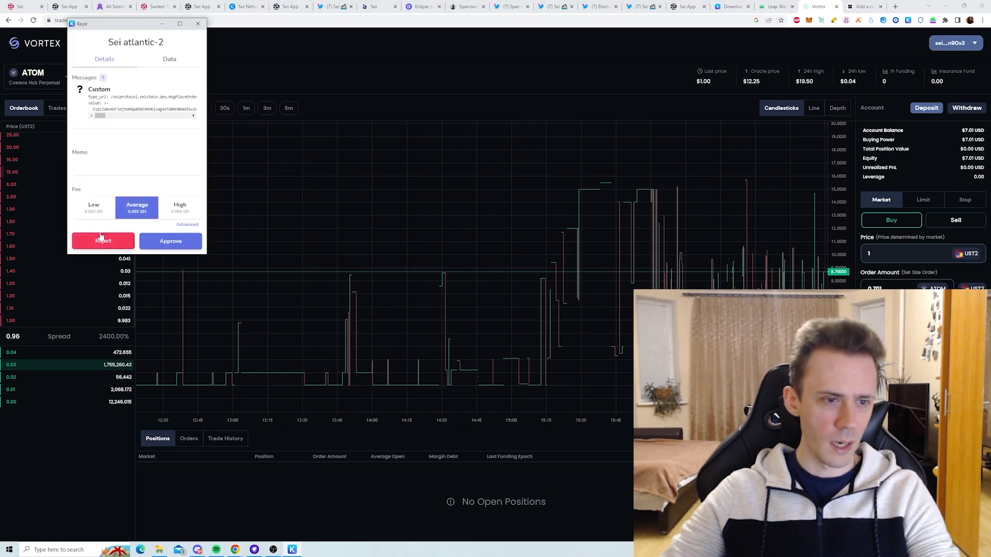
left_click(104, 240)
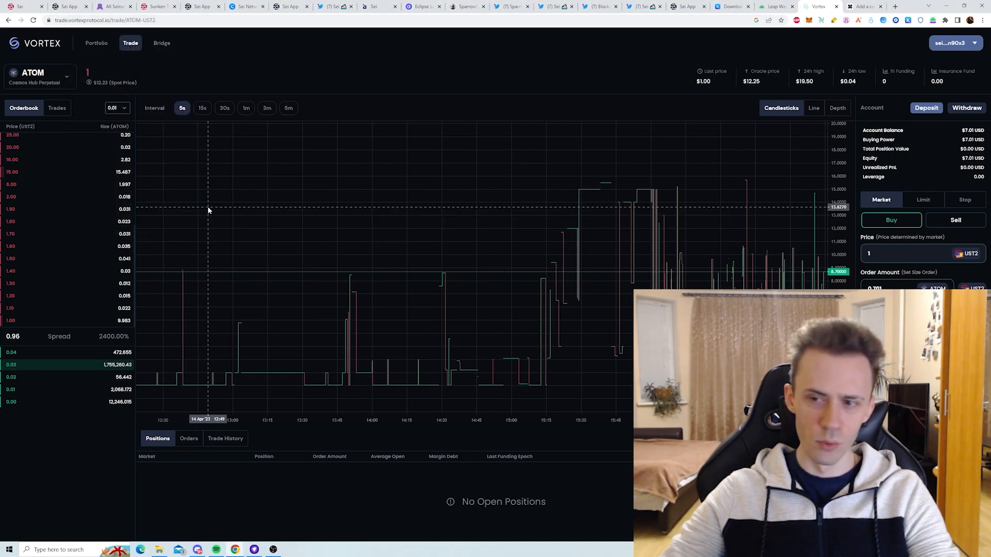
mouse_move(666, 49)
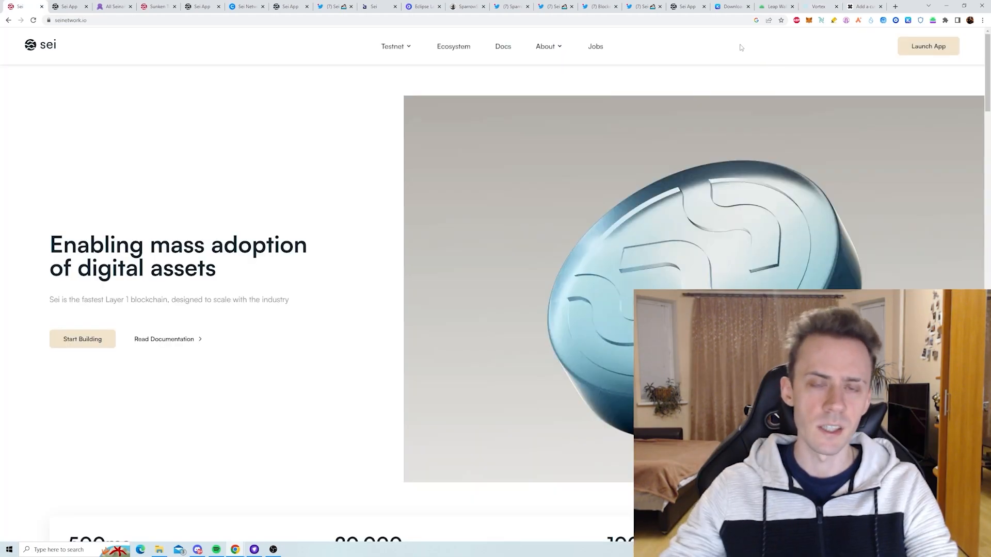
Step: Browse the Sei Ecosystem project directory down to its last entries — Vortex, UXD and Zerocap
left_click(453, 46)
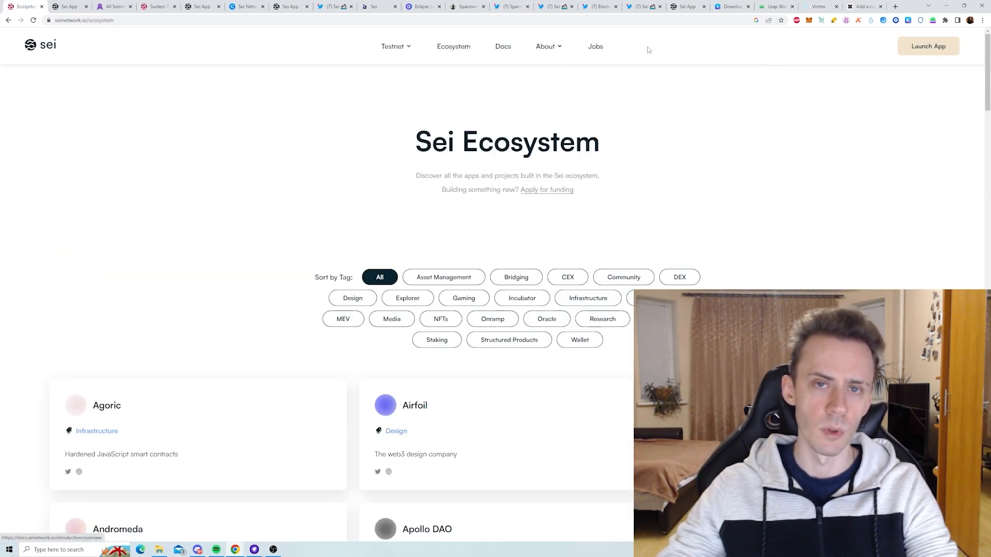
scroll("down", 3)
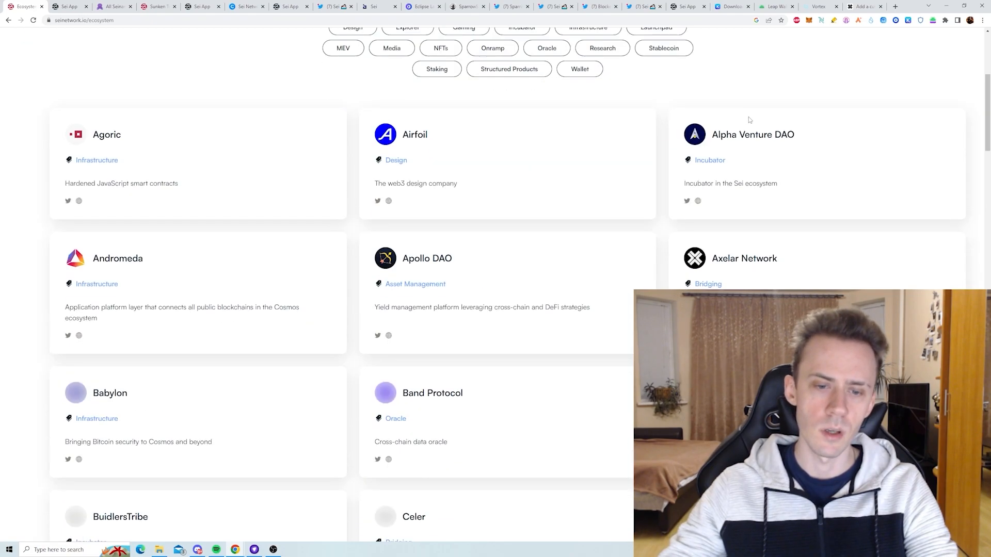
scroll("down", 3)
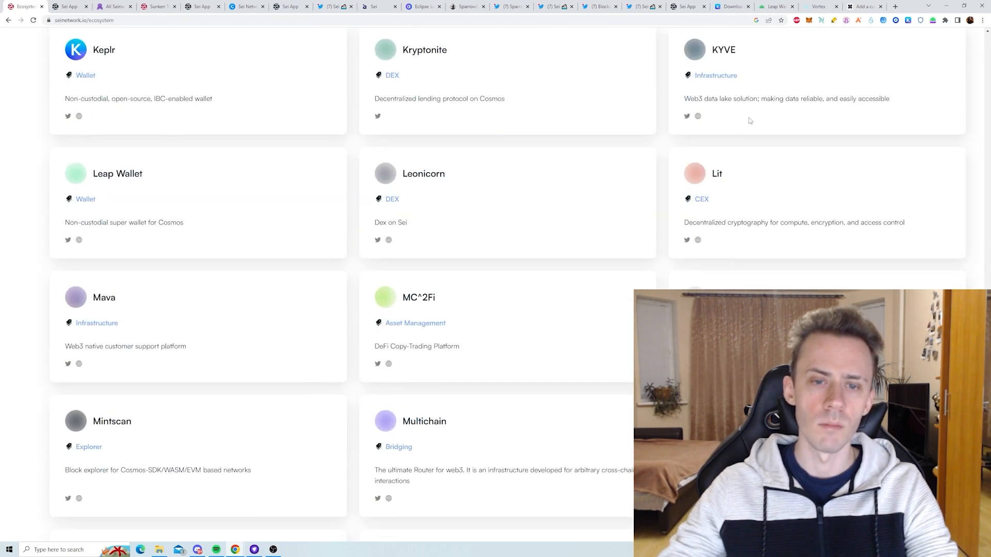
scroll("down", 3)
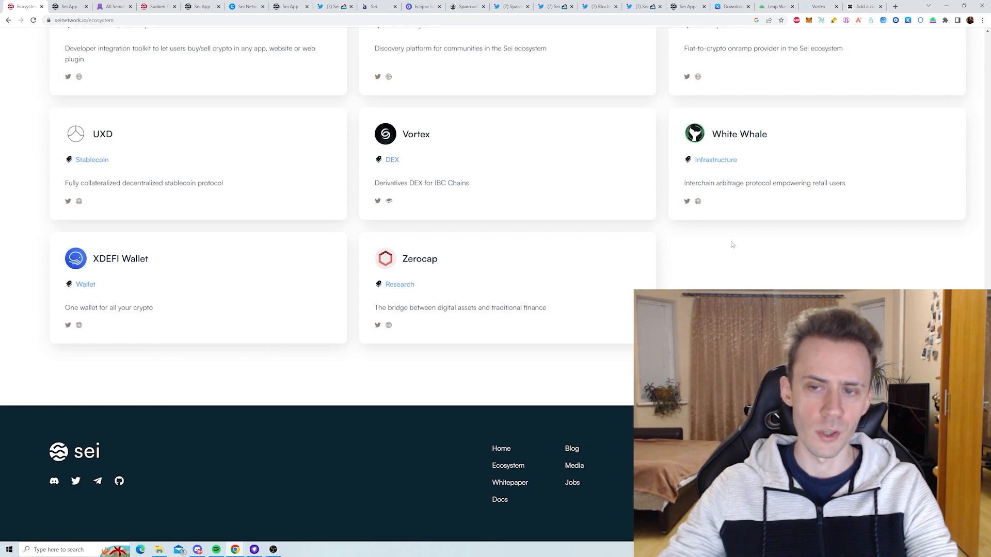
mouse_move(653, 233)
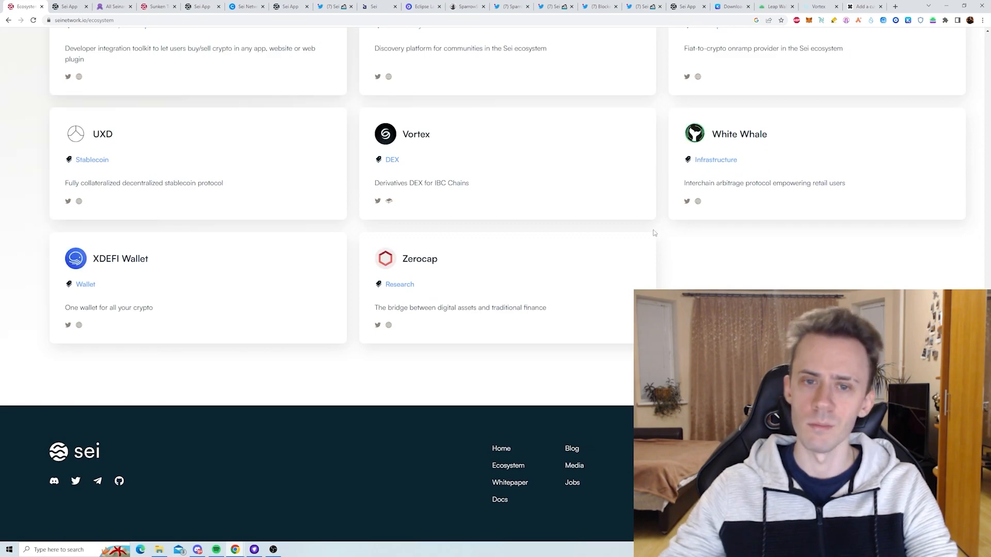